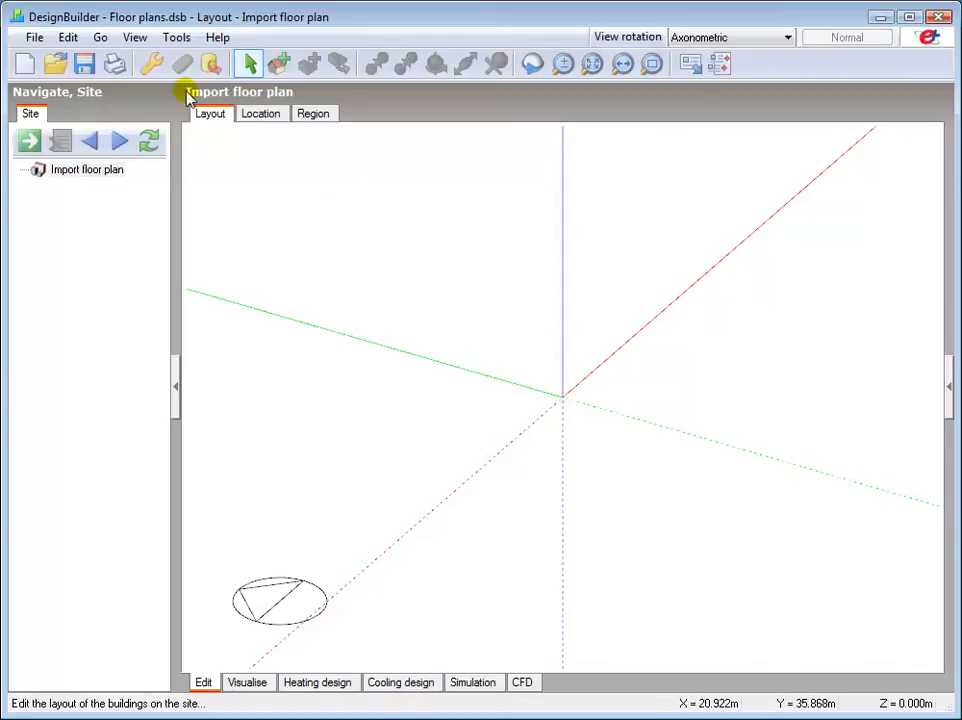
Begin a 2-D drawing import and set the file type to 1-DXF.
{"action": "left_click", "coordinate": [34, 36]}
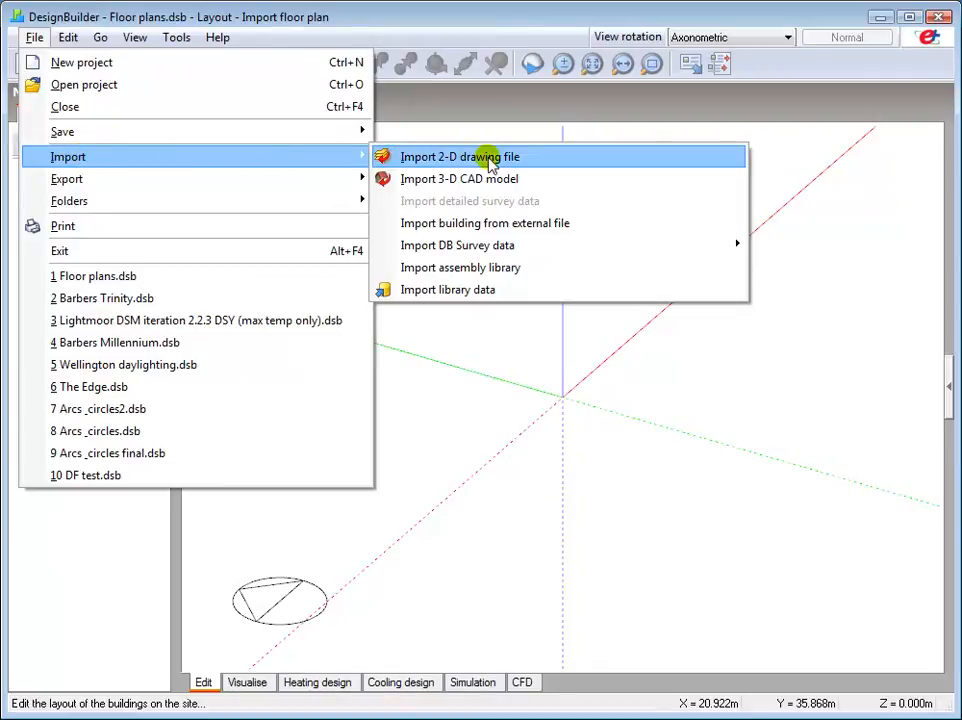
{"action": "left_click", "coordinate": [460, 156]}
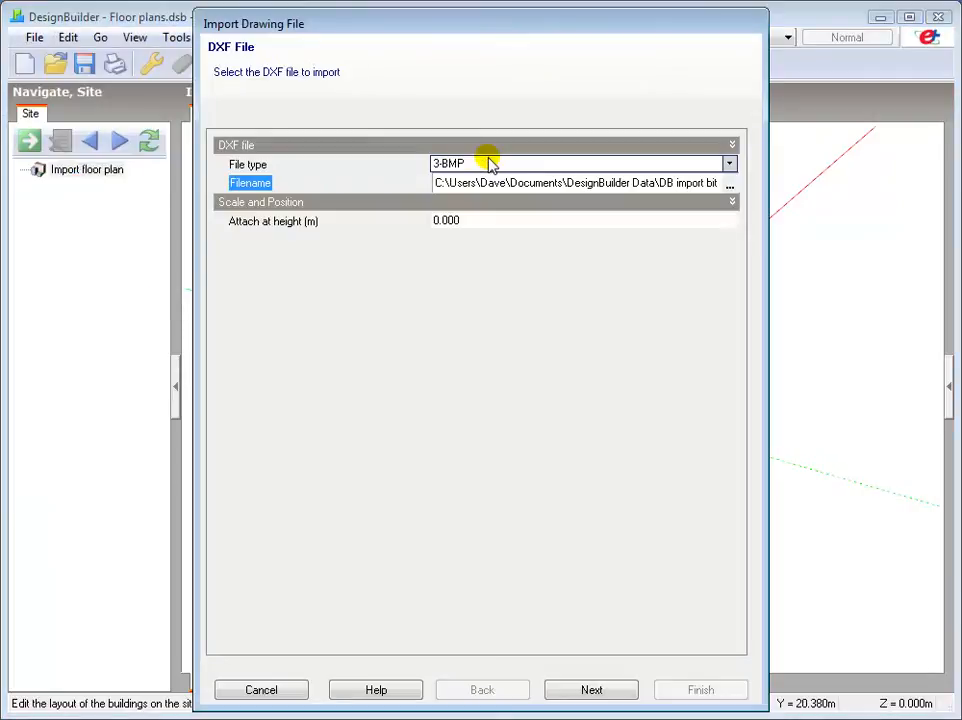
{"action": "left_click", "coordinate": [728, 164]}
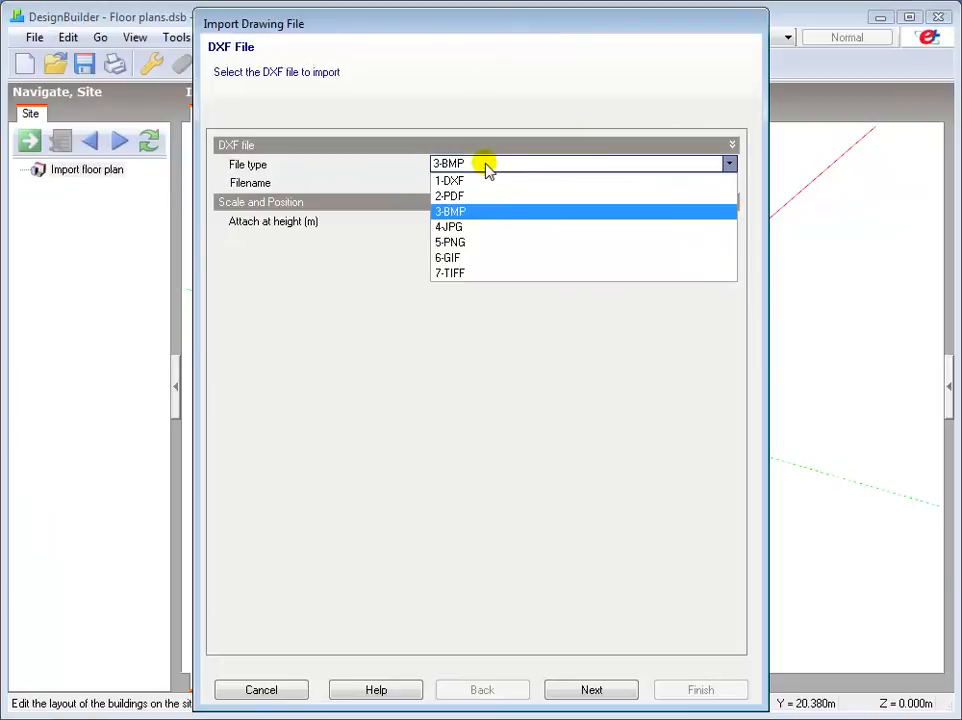
{"action": "left_click", "coordinate": [448, 180]}
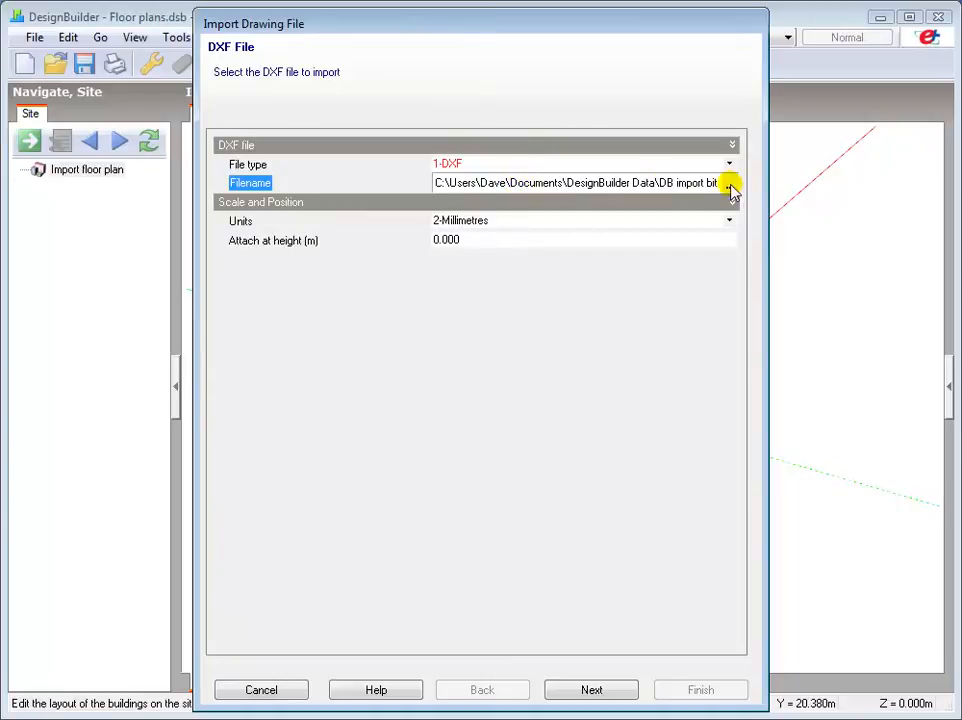
Browse for and choose the 'DB dxf import' file in millimetres.
{"action": "left_click", "coordinate": [732, 184]}
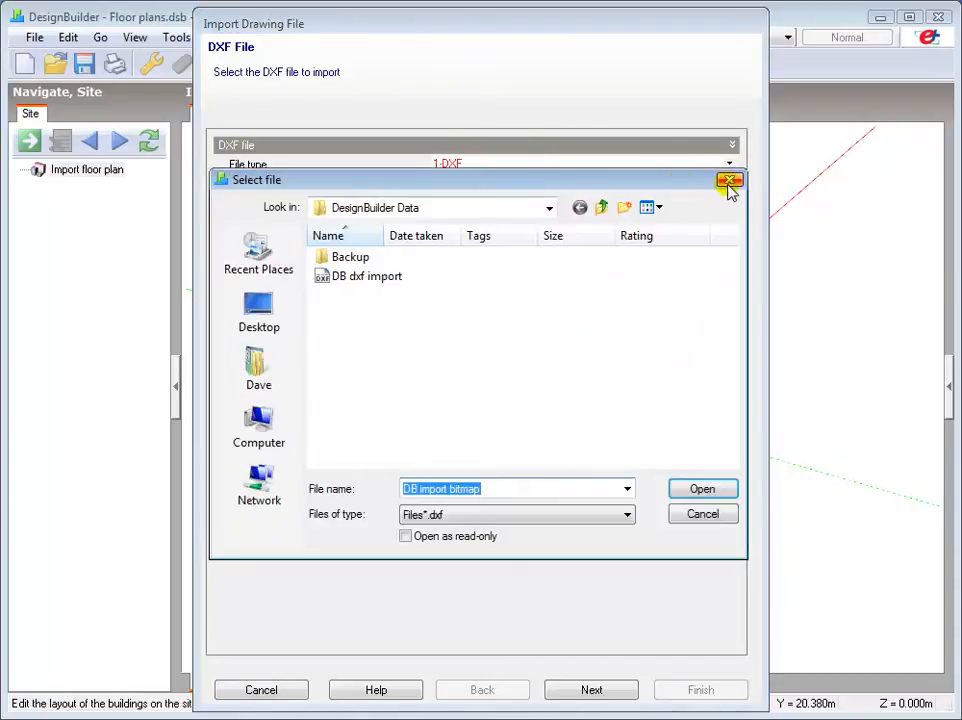
{"action": "mouse_move", "coordinate": [362, 280]}
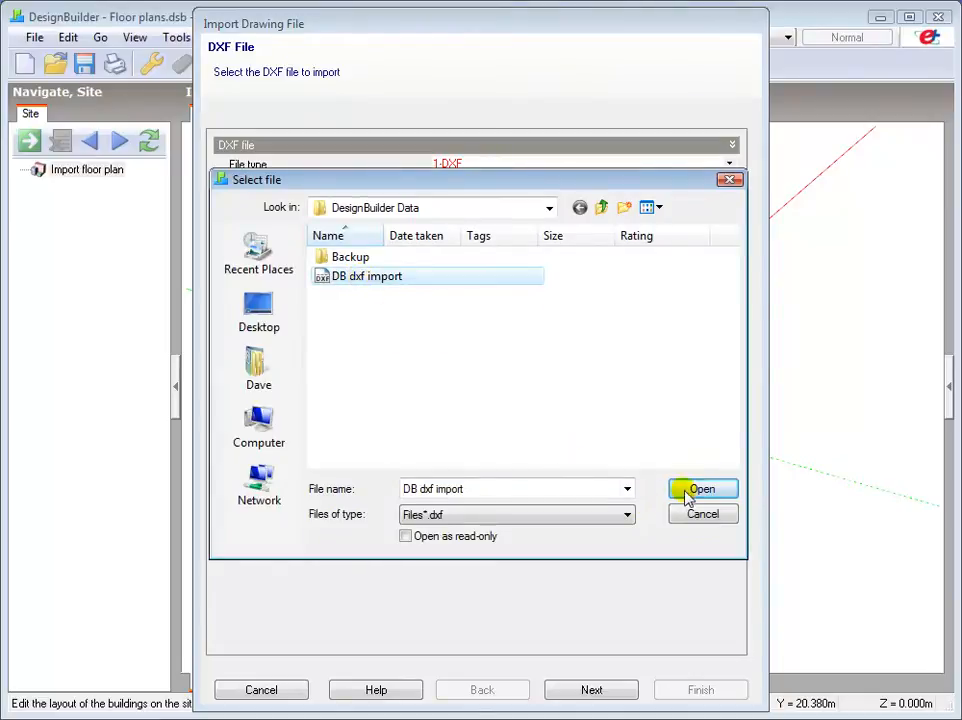
{"action": "left_click", "coordinate": [702, 488]}
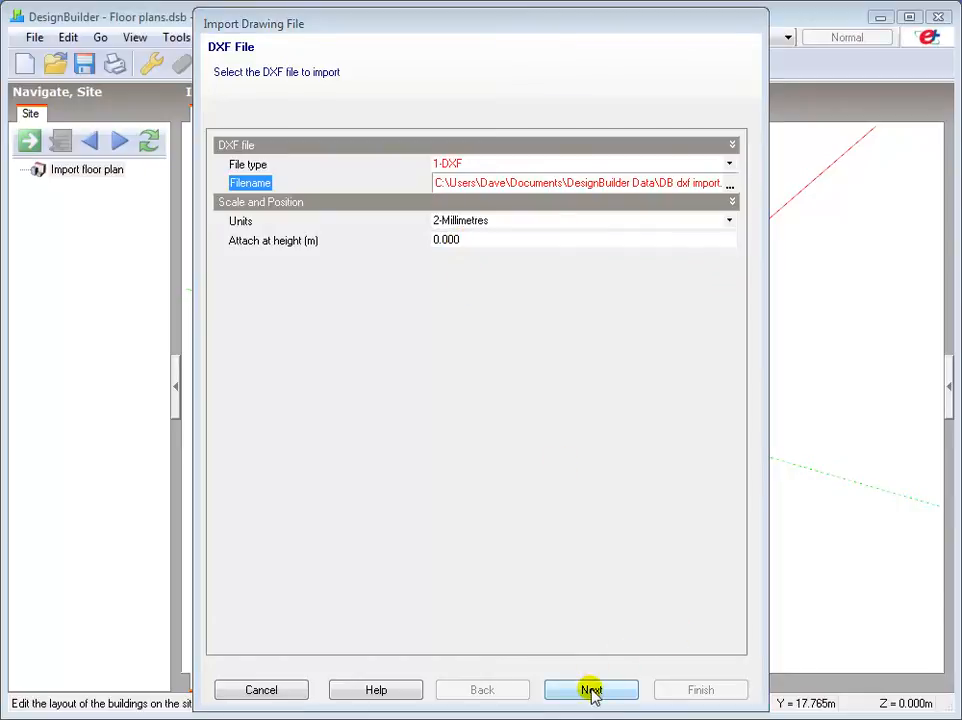
Untick the DOOR and FURNITURE layers and finish importing the floor plan.
{"action": "left_click", "coordinate": [592, 690]}
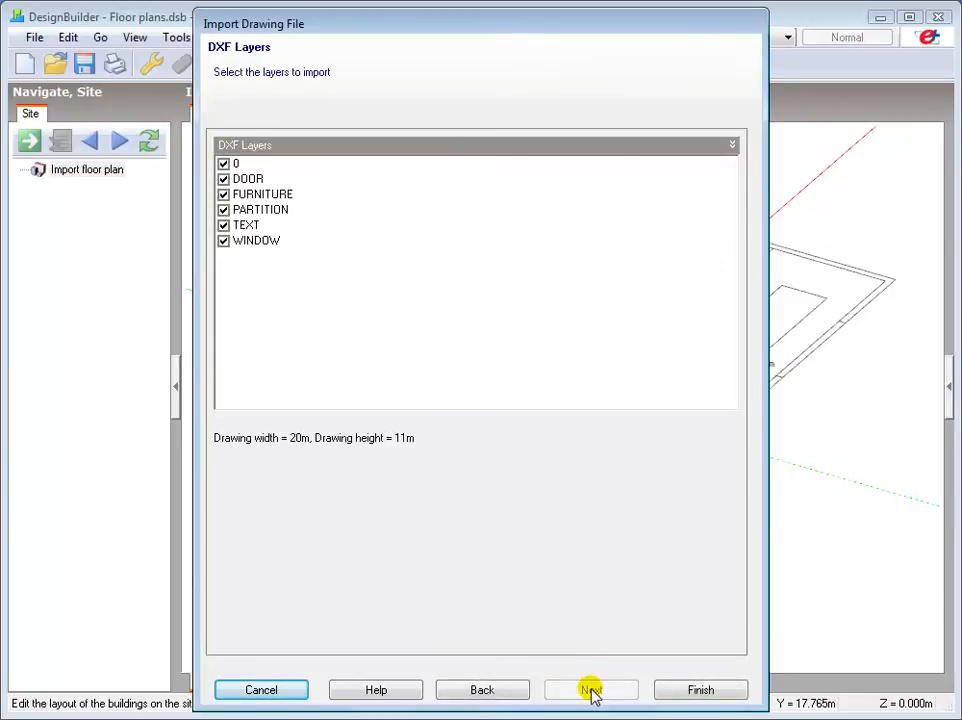
{"action": "left_click", "coordinate": [592, 688]}
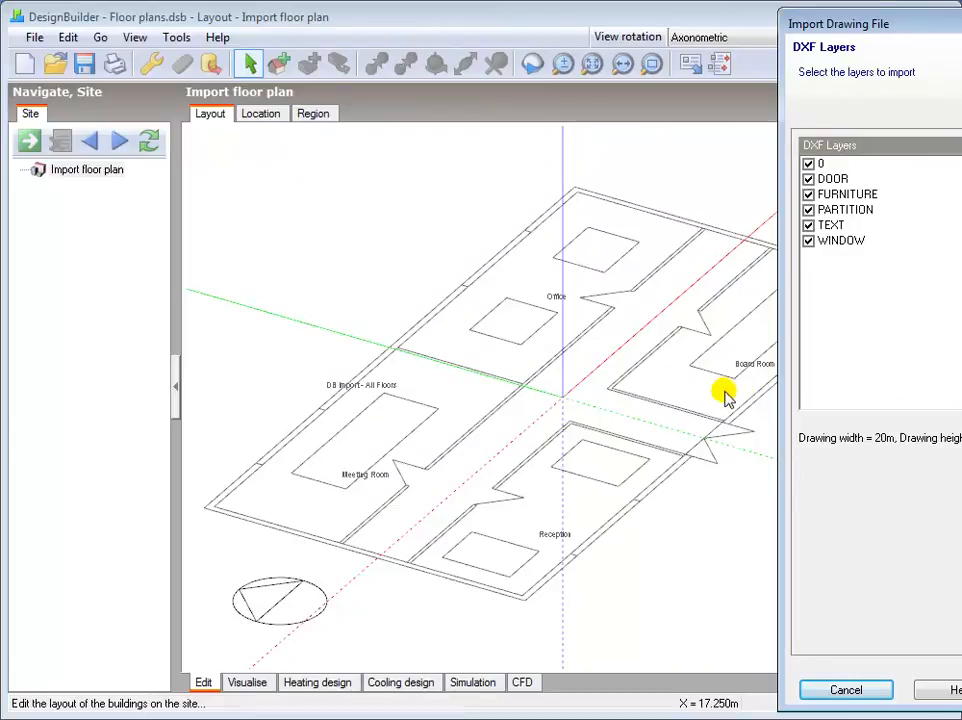
{"action": "mouse_move", "coordinate": [598, 220]}
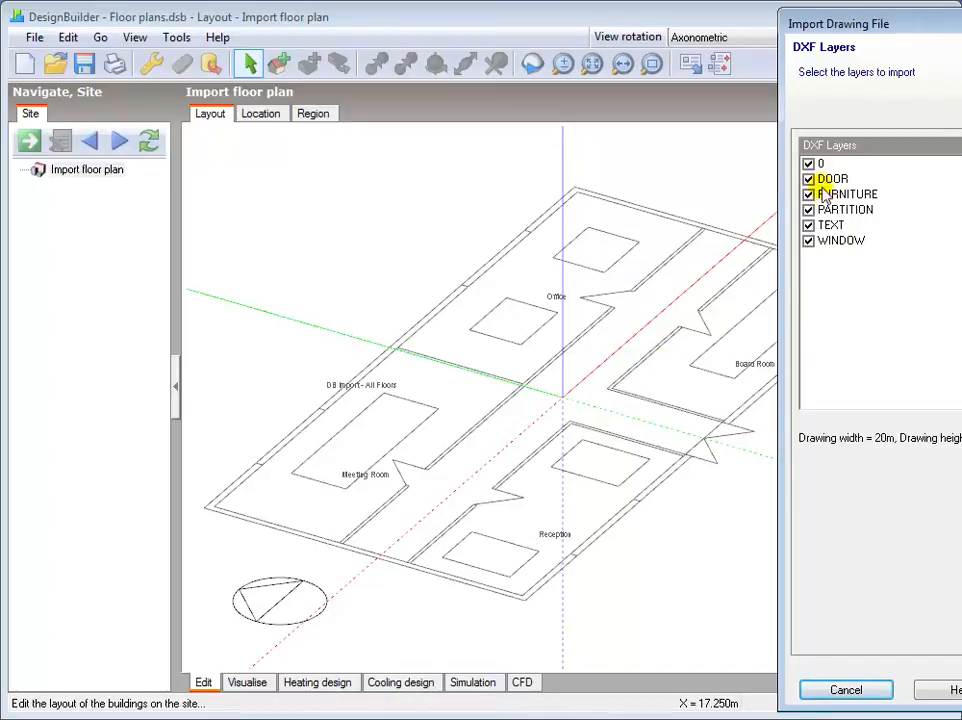
{"action": "left_click", "coordinate": [808, 178]}
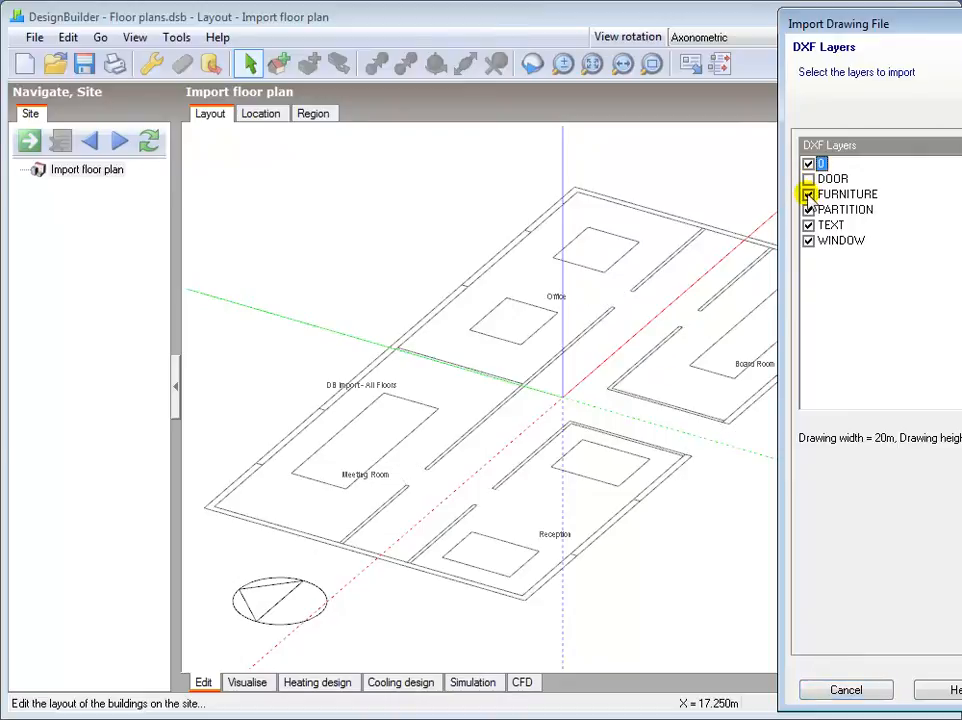
{"action": "left_click", "coordinate": [808, 192]}
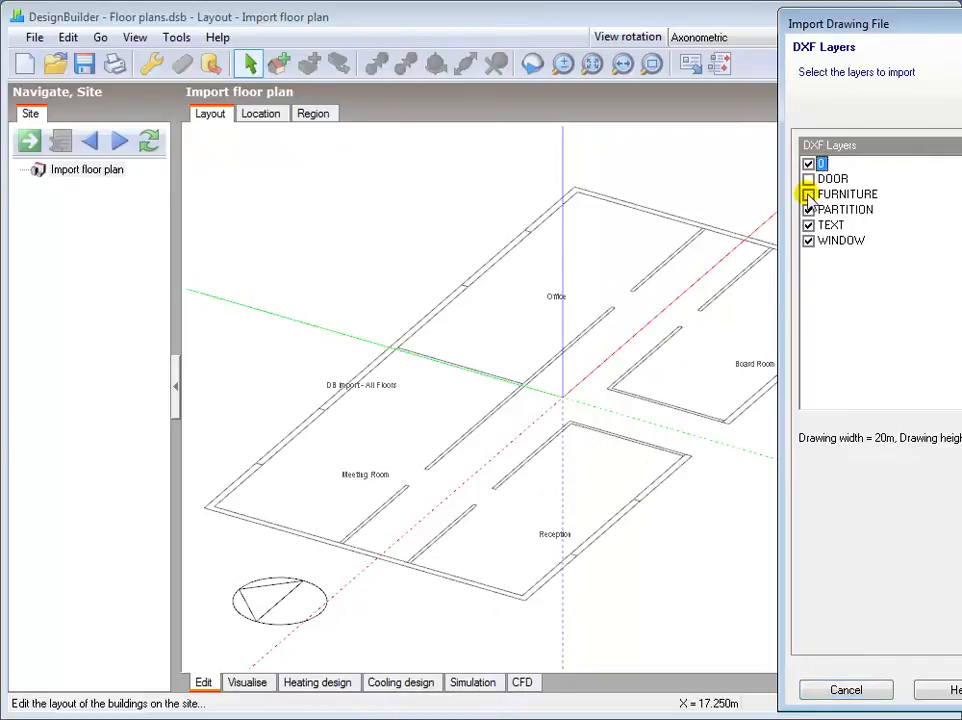
{"action": "left_click", "coordinate": [808, 194]}
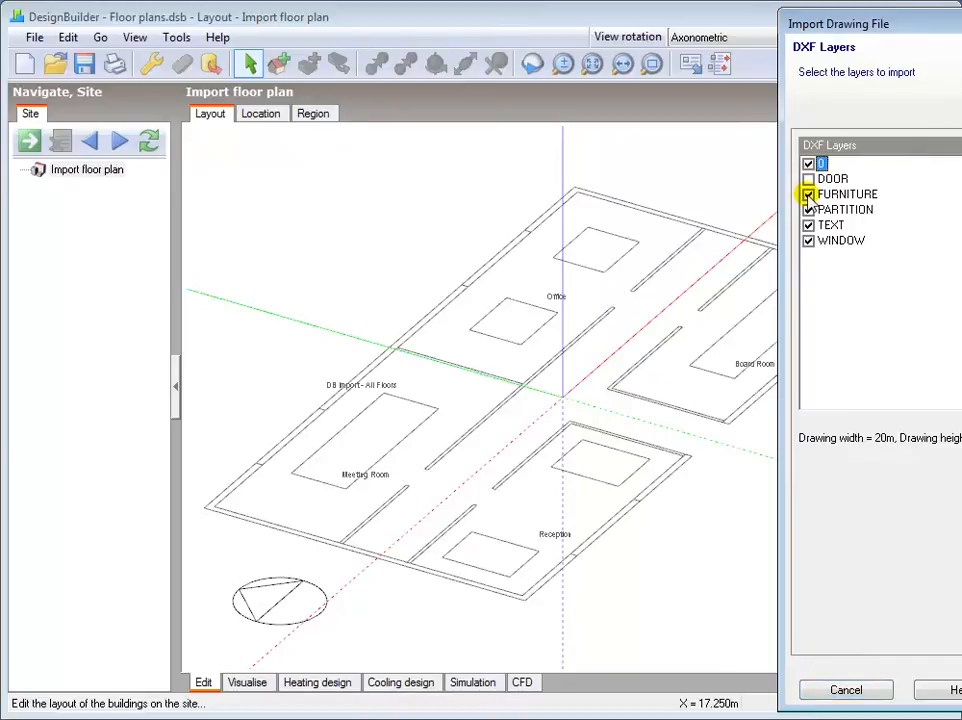
{"action": "left_click", "coordinate": [808, 194]}
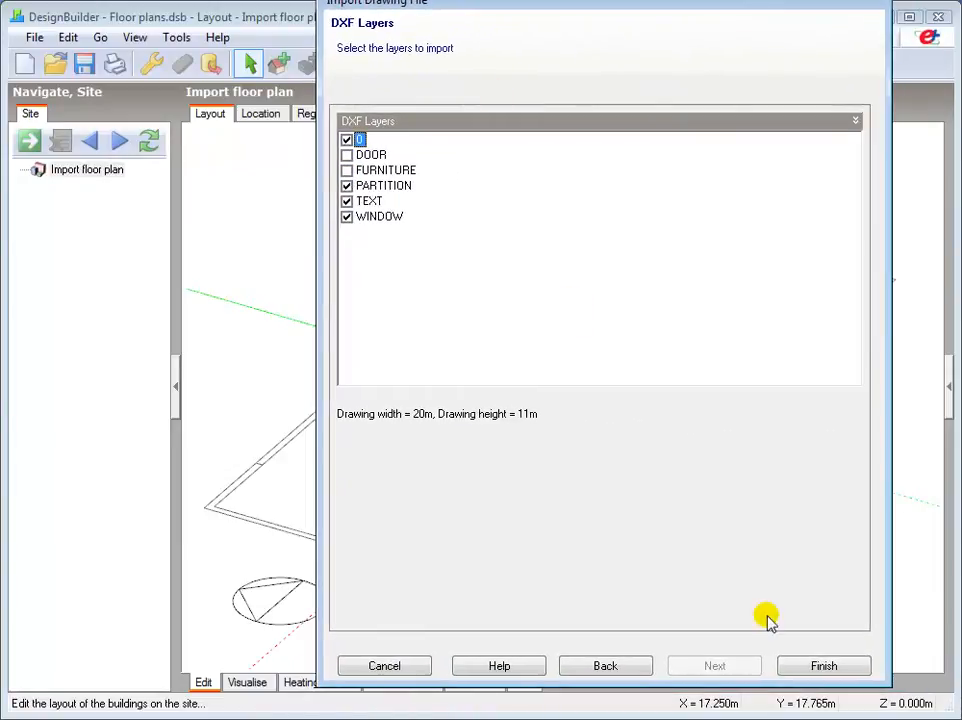
{"action": "left_click", "coordinate": [824, 664]}
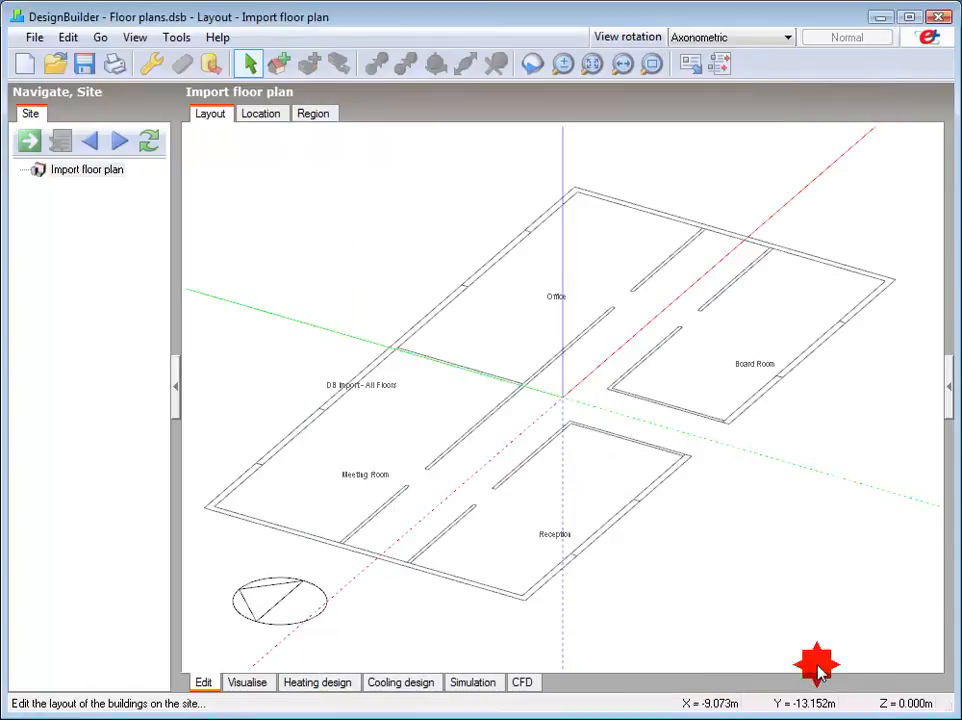
{"action": "mouse_move", "coordinate": [818, 664]}
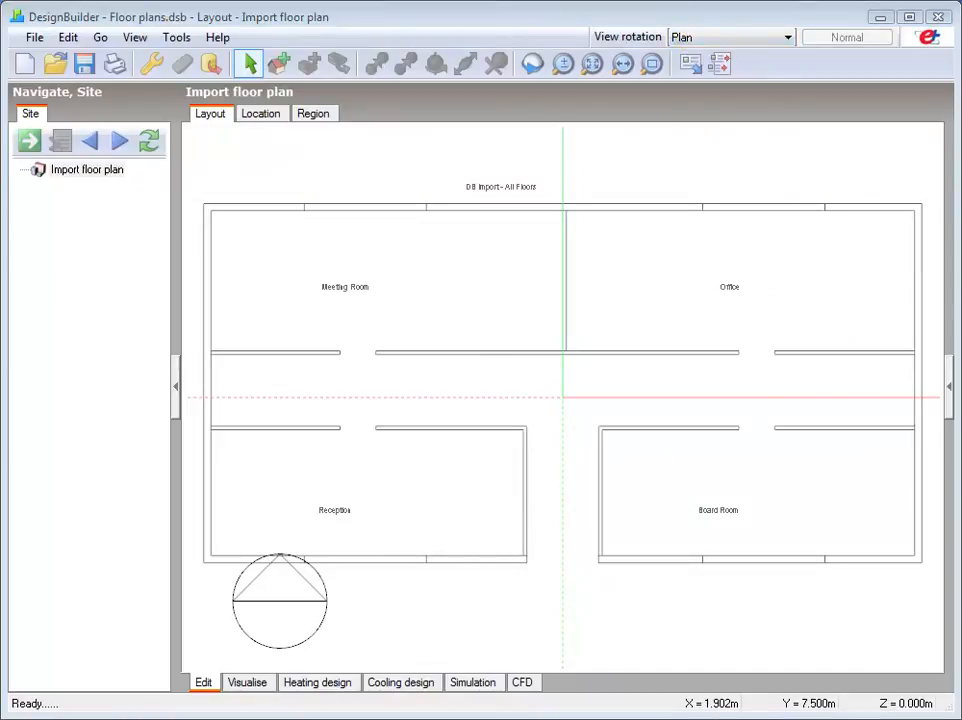
Choose the Edit command to set the DXF drawing's x-axis.
{"action": "left_click", "coordinate": [68, 36]}
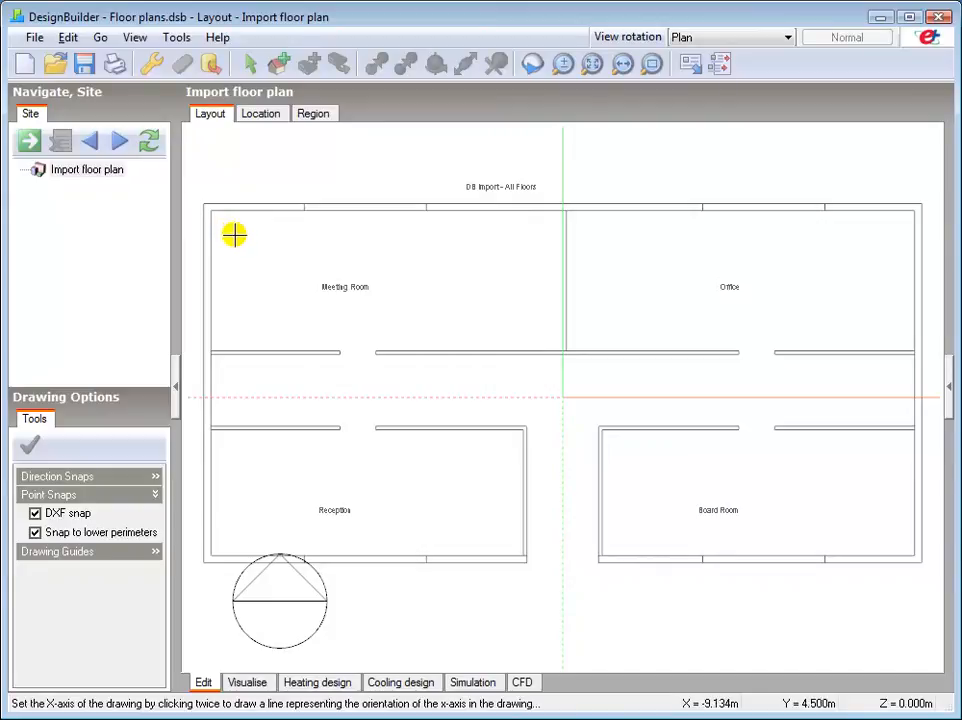
{"action": "mouse_move", "coordinate": [324, 288]}
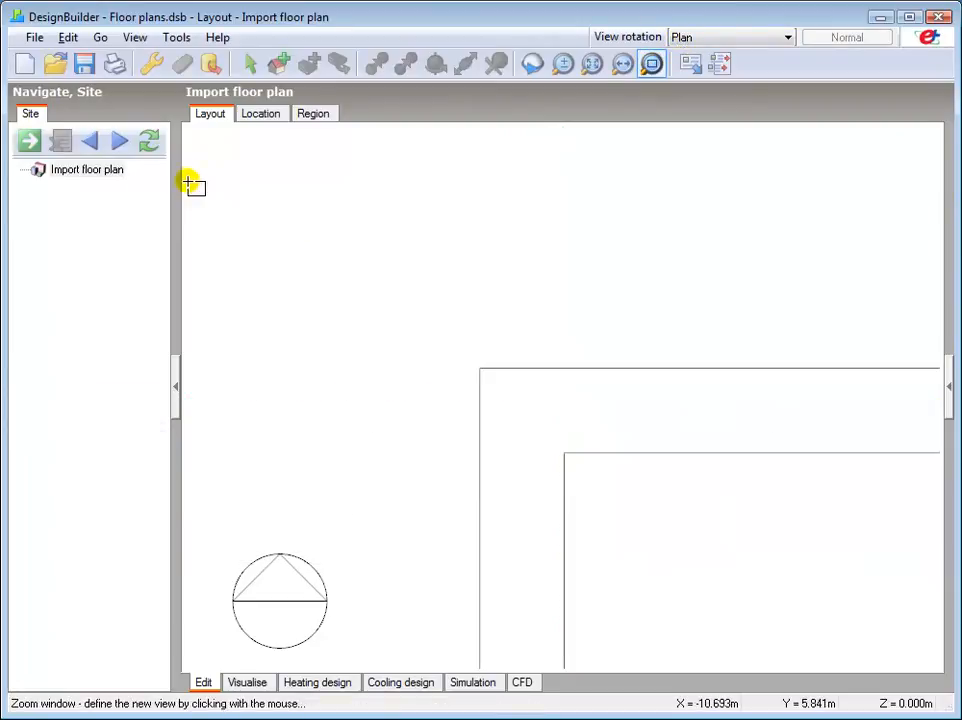
Place the two x-axis points from the plan's corner so the floor plan rotates a quarter turn.
{"action": "right_click", "coordinate": [384, 290]}
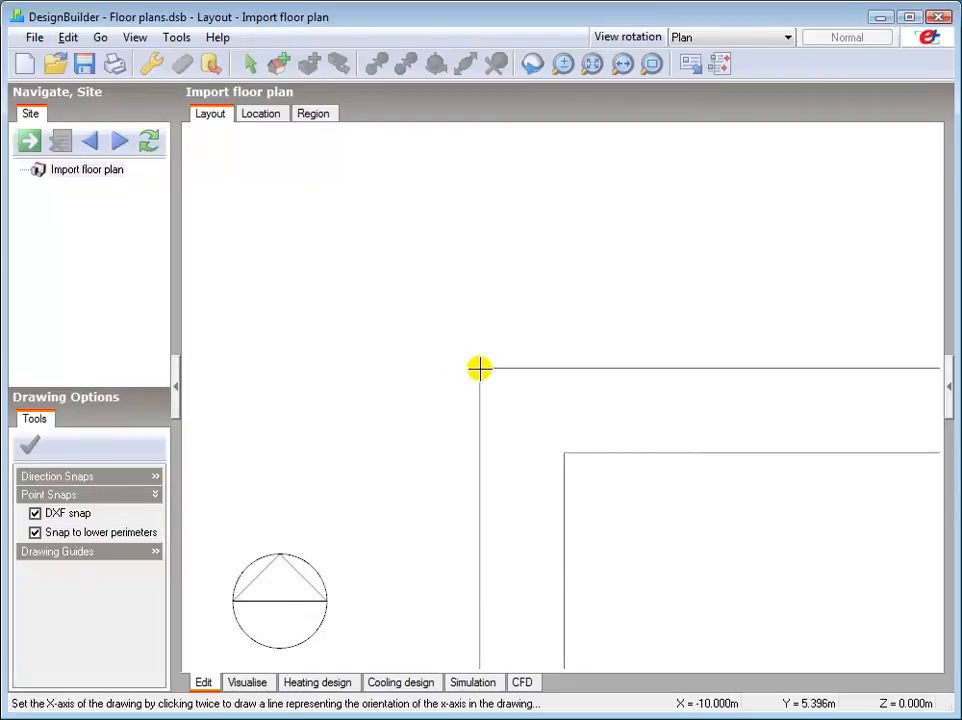
{"action": "mouse_move", "coordinate": [480, 368]}
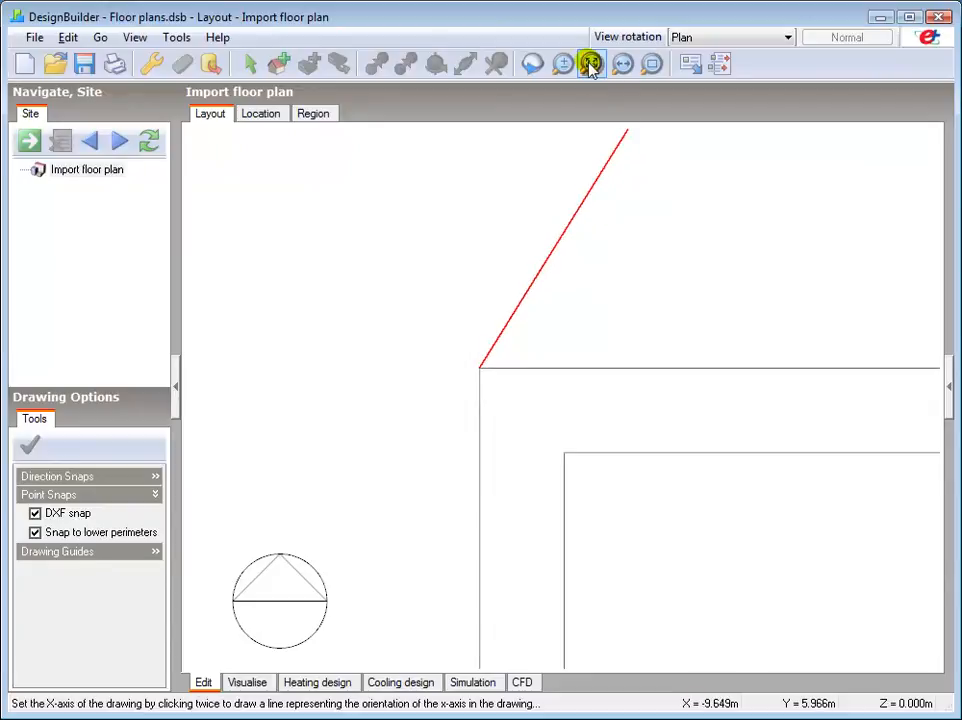
{"action": "left_click", "coordinate": [652, 64]}
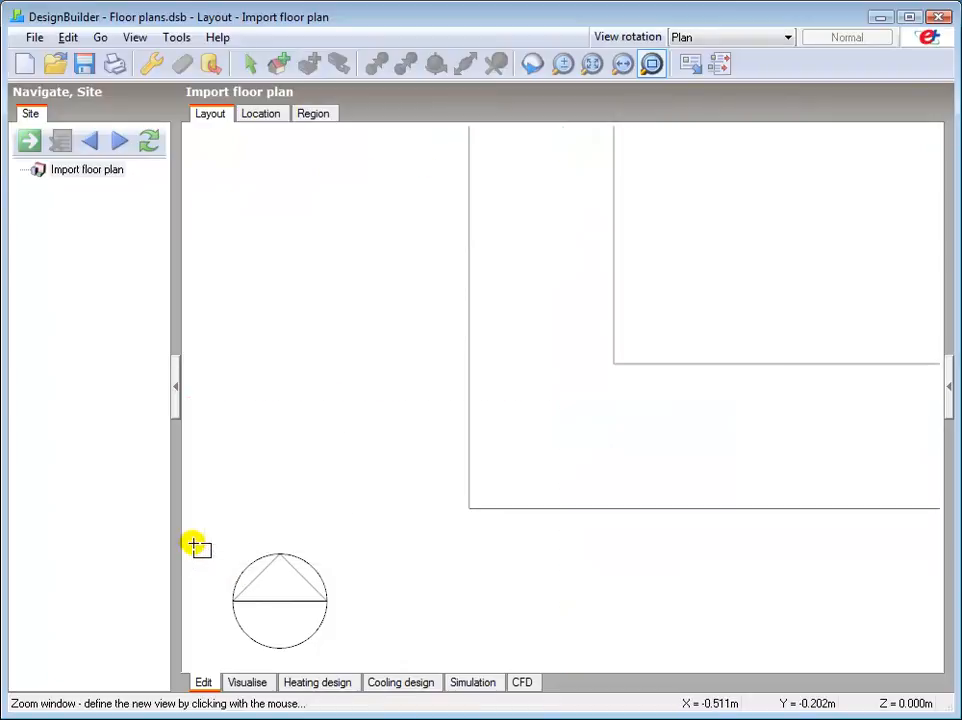
{"action": "right_click", "coordinate": [196, 544]}
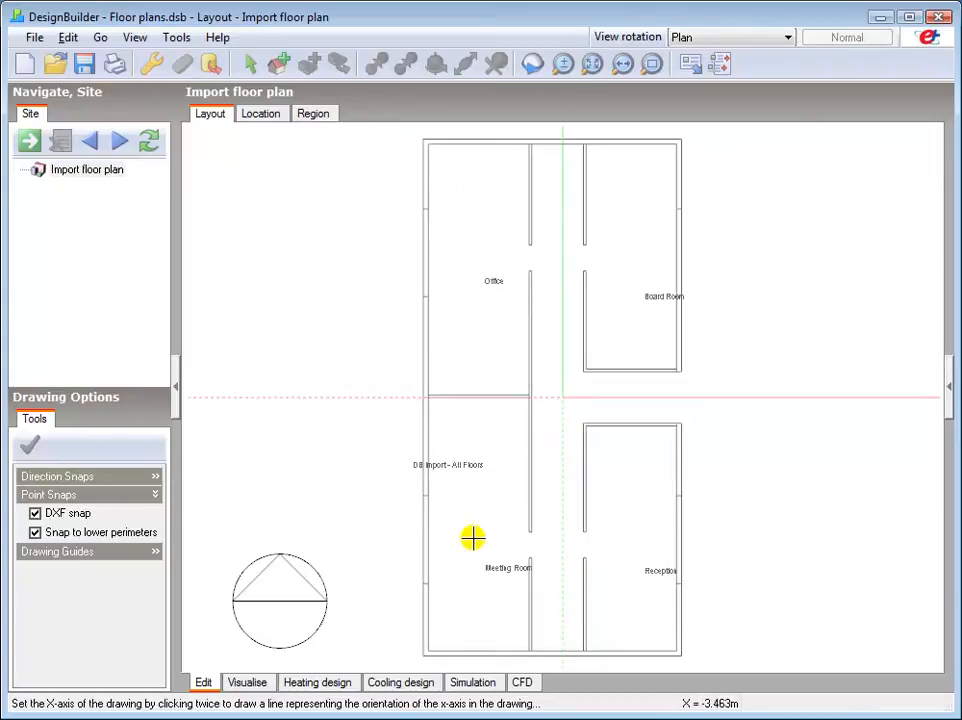
{"action": "mouse_move", "coordinate": [388, 508]}
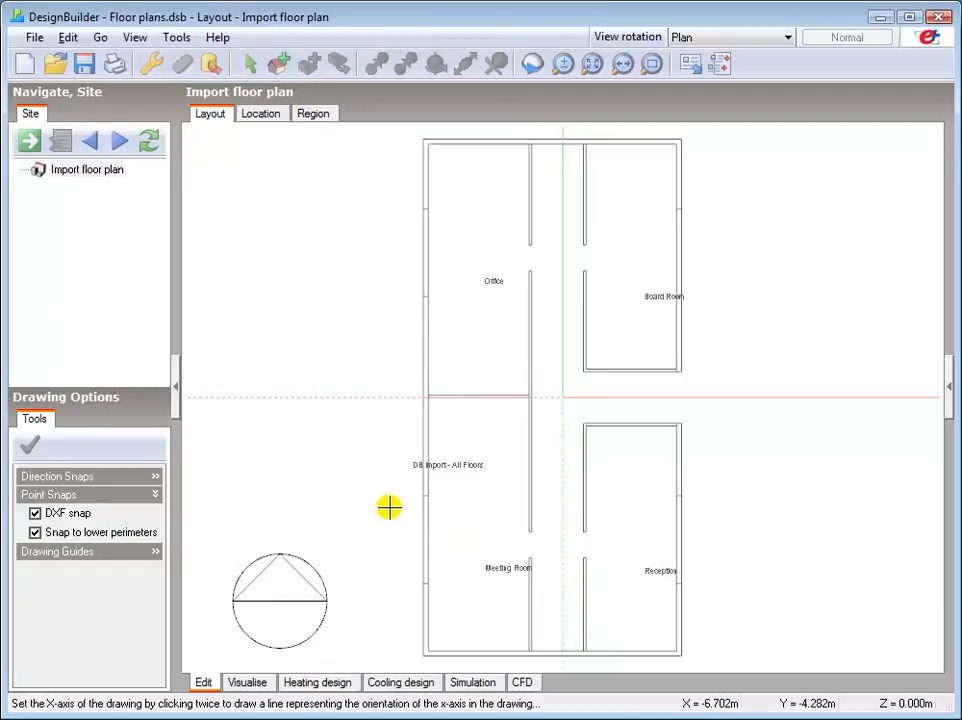
{"action": "right_click", "coordinate": [388, 504]}
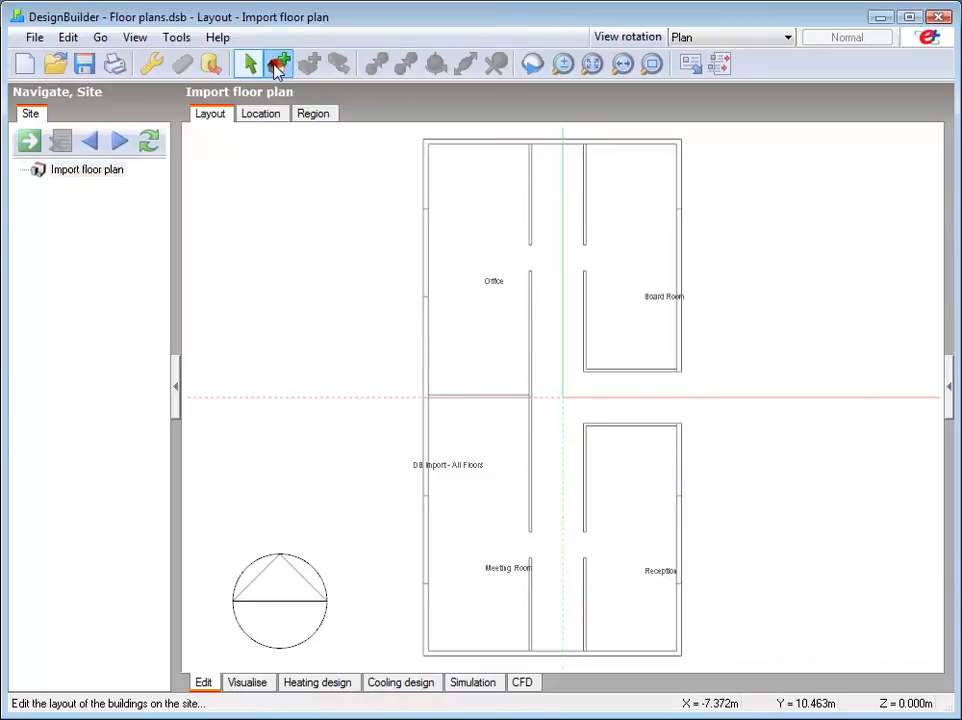
Confirm the new building and set the block shape to 2-Rectangular.
{"action": "left_click", "coordinate": [280, 62]}
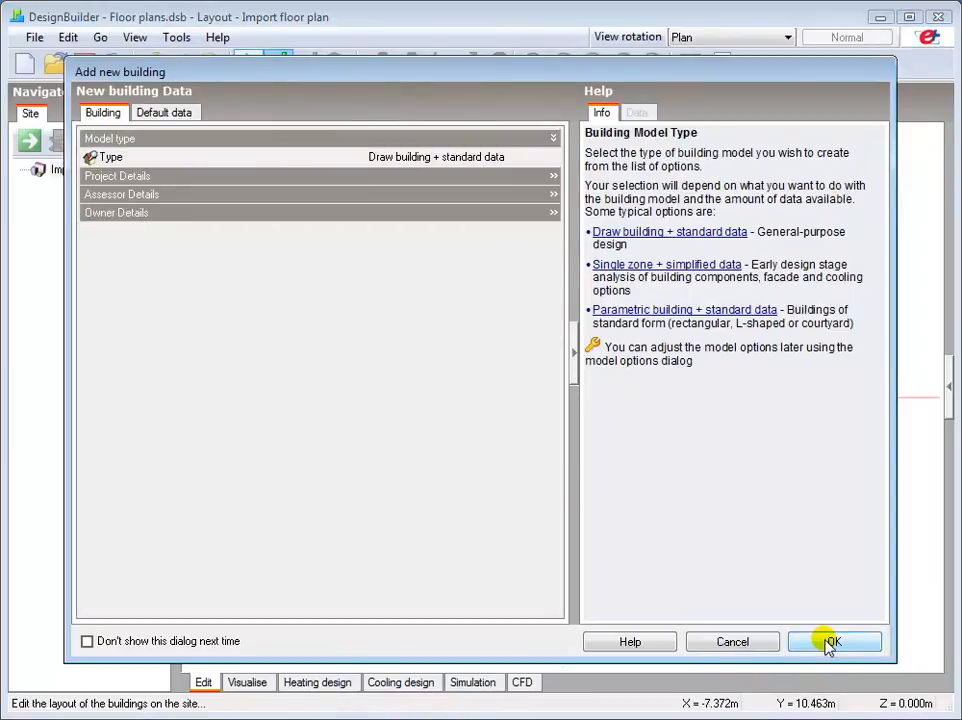
{"action": "left_click", "coordinate": [832, 640]}
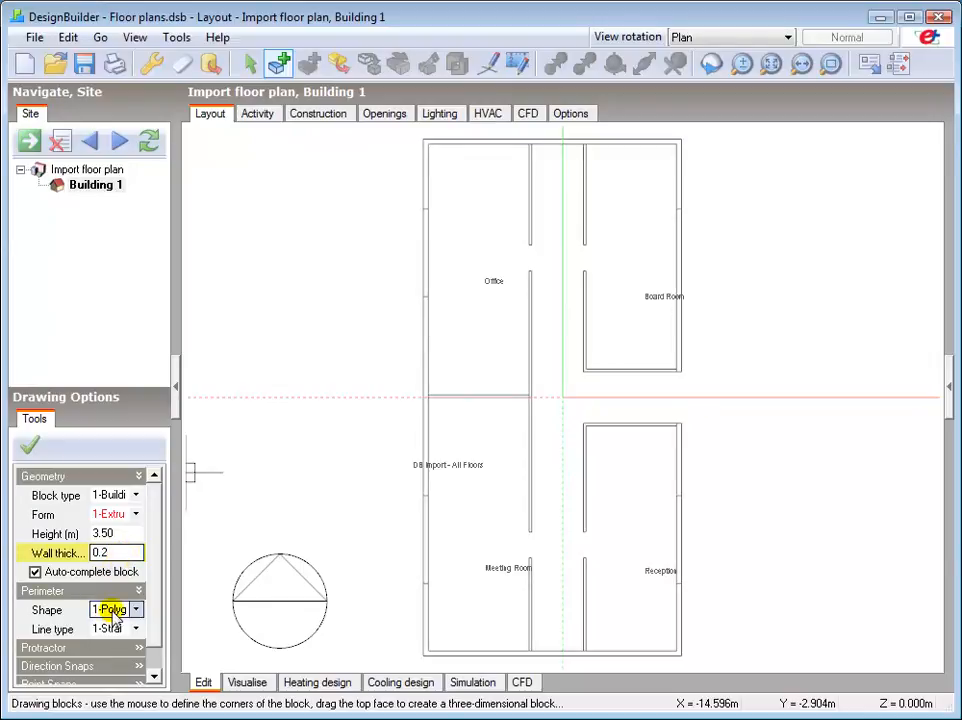
{"action": "left_click", "coordinate": [136, 608]}
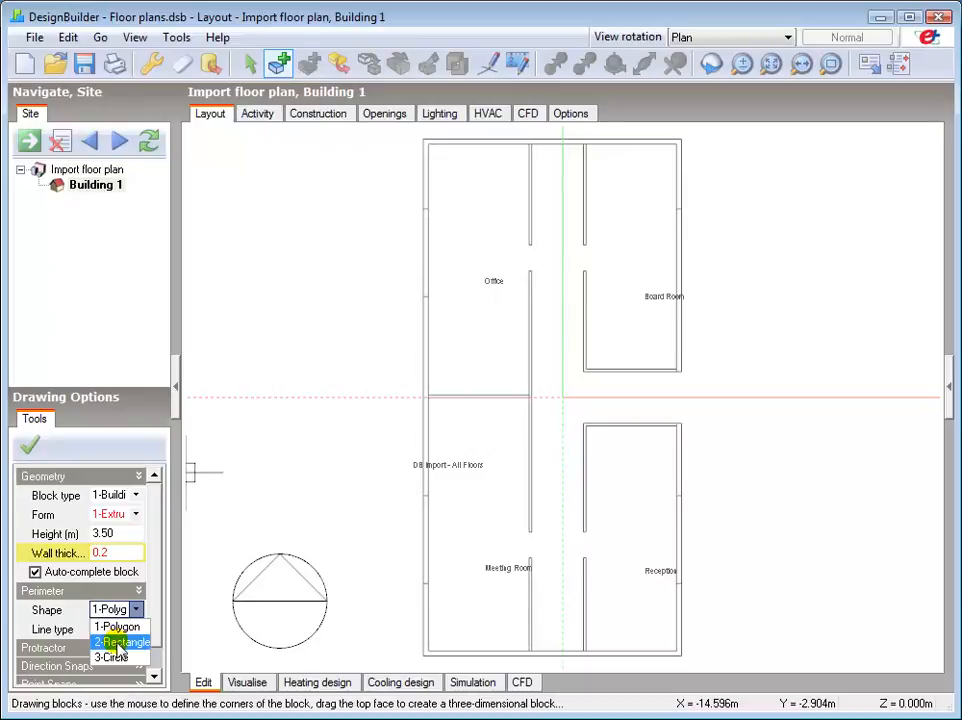
{"action": "left_click", "coordinate": [120, 640]}
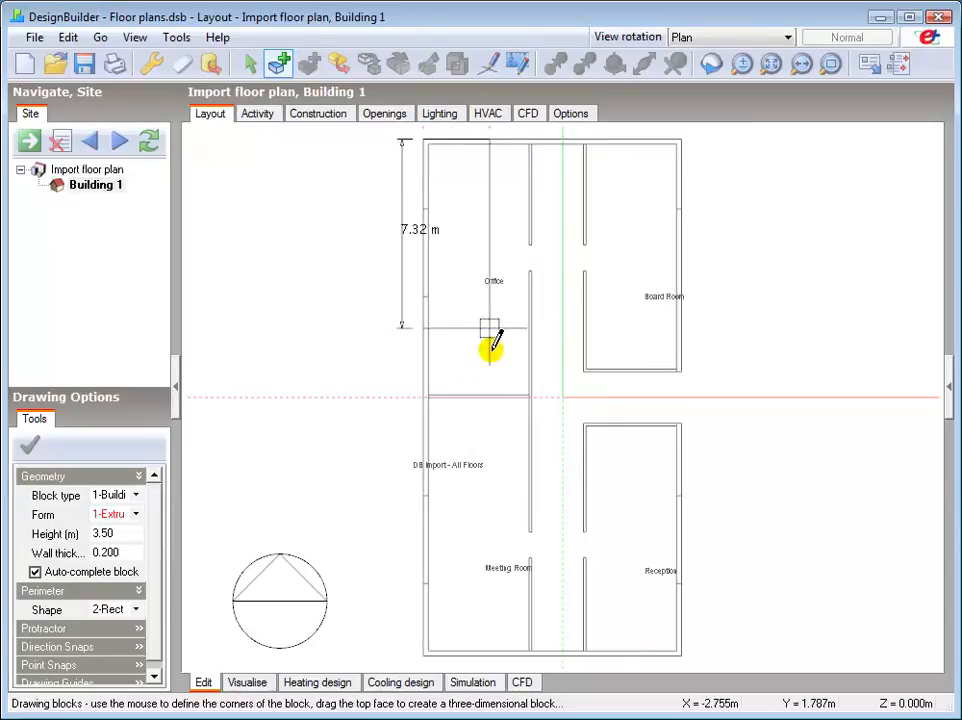
Draw a rectangular block over the floor plan as Zone 1 and cancel block drawing.
{"action": "left_click_drag", "start_coordinate": [490, 340], "coordinate": [680, 656]}
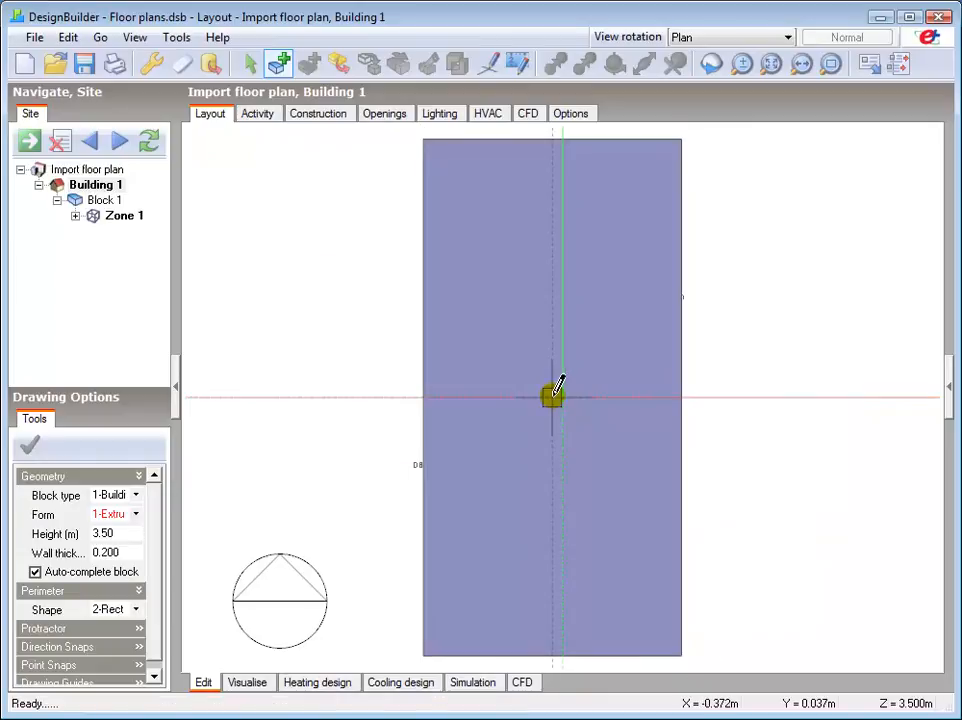
{"action": "right_click", "coordinate": [552, 398]}
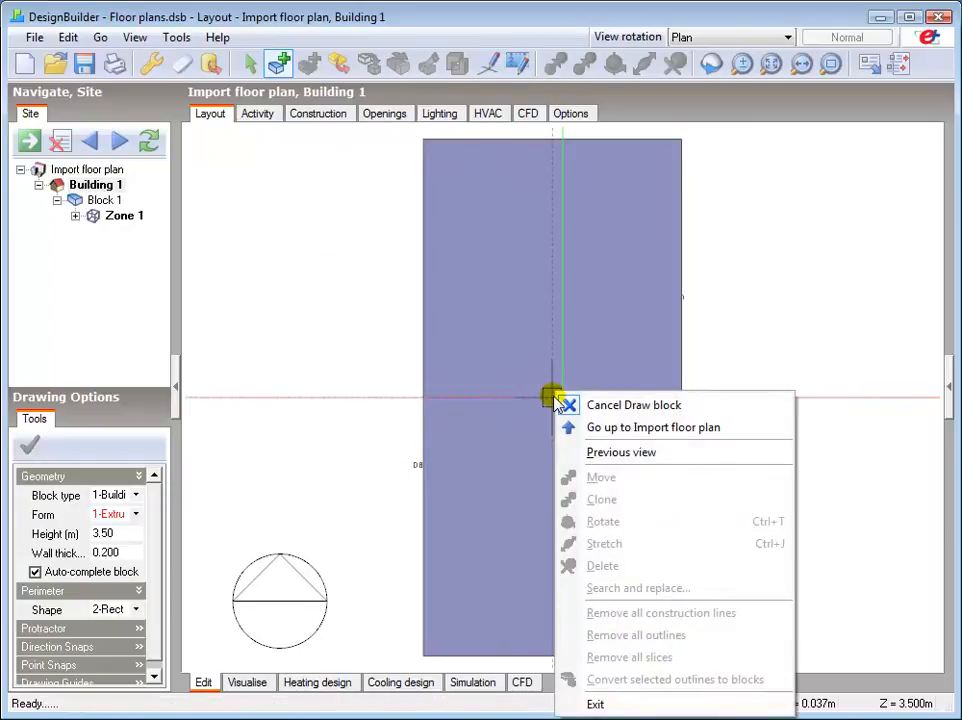
{"action": "mouse_move", "coordinate": [632, 404]}
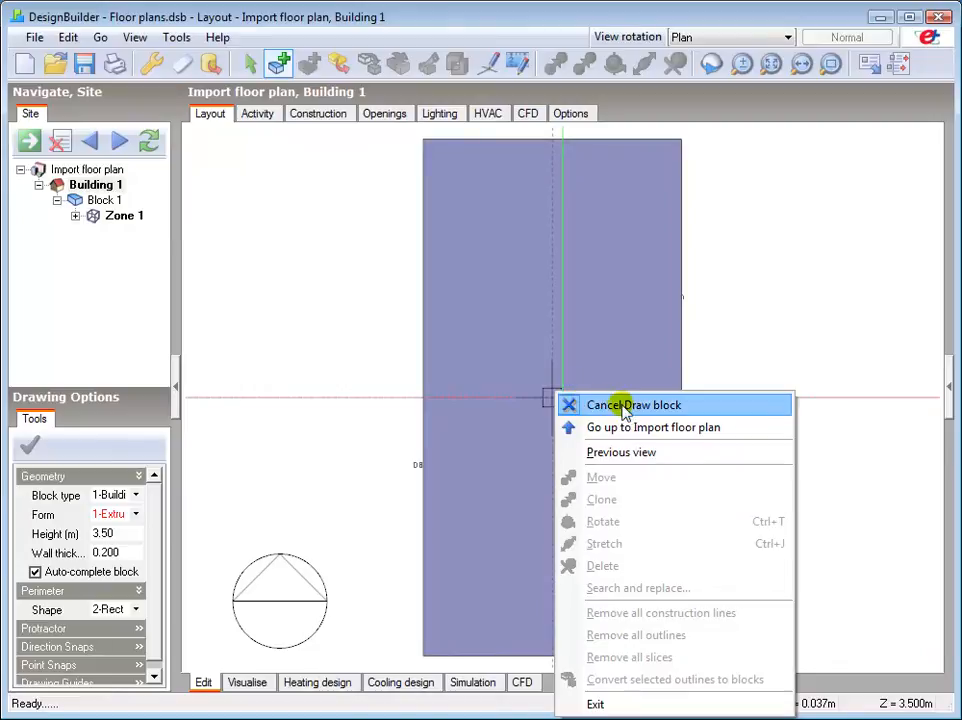
{"action": "left_click", "coordinate": [632, 404]}
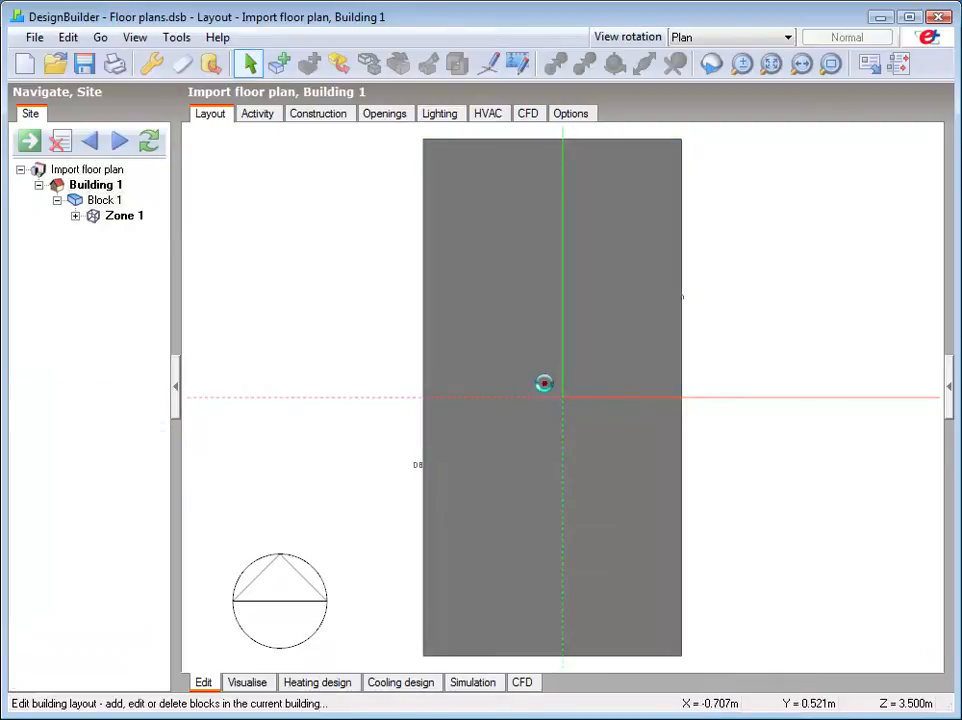
Enter Block 1's layout and switch to drawing internal partitions.
{"action": "double_click", "coordinate": [544, 384]}
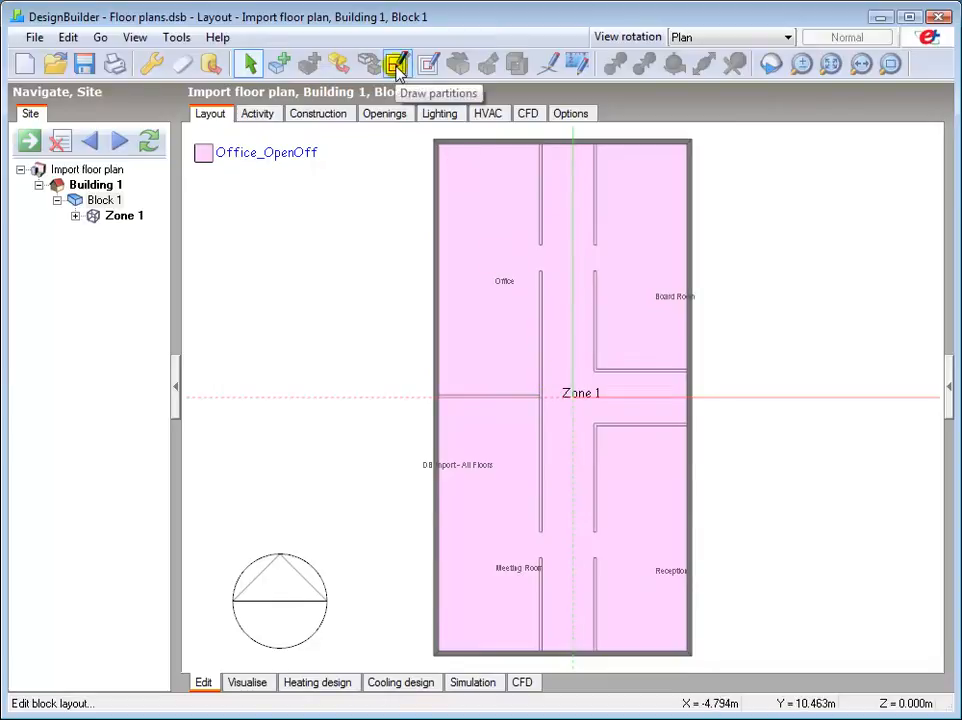
{"action": "left_click", "coordinate": [396, 64]}
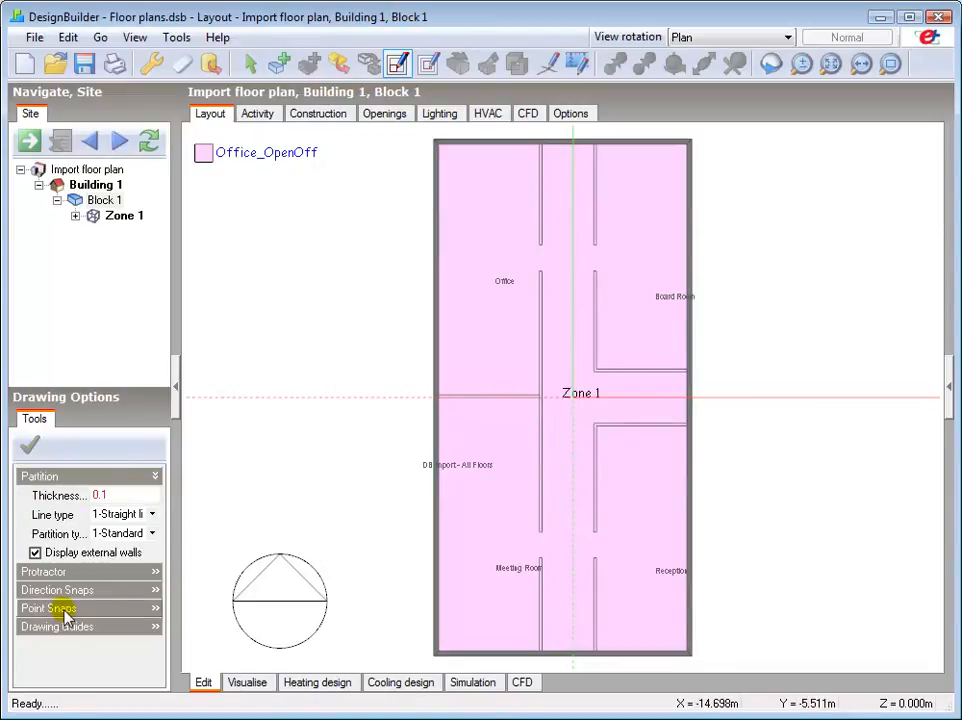
Expand Point Snaps and draw a partition splitting off the top-right zone as Zone 2.
{"action": "left_click", "coordinate": [50, 608]}
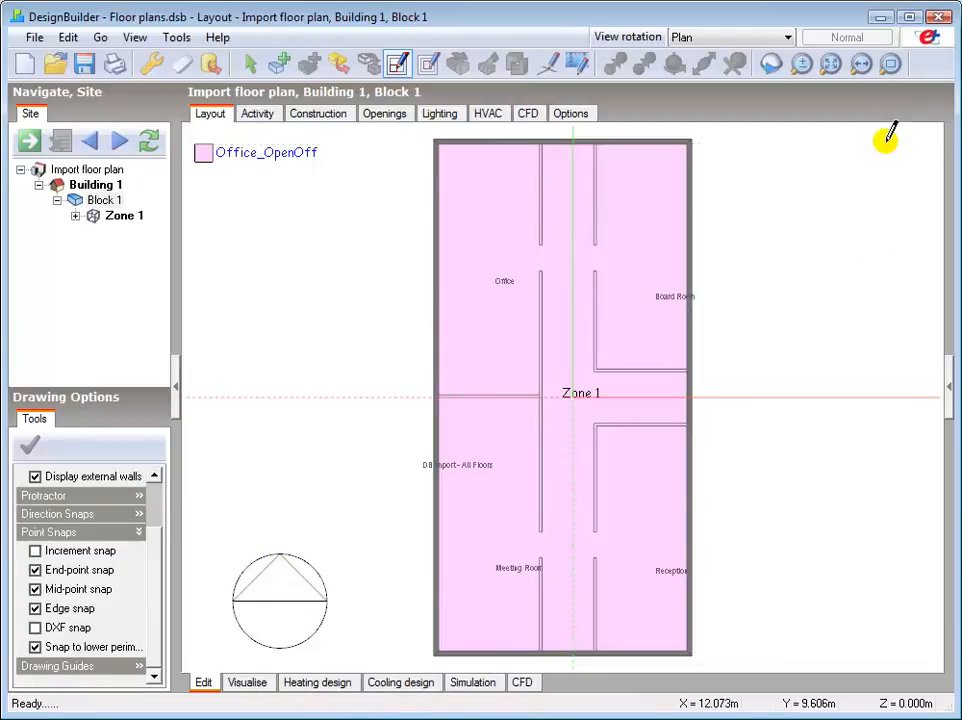
{"action": "left_click", "coordinate": [890, 64]}
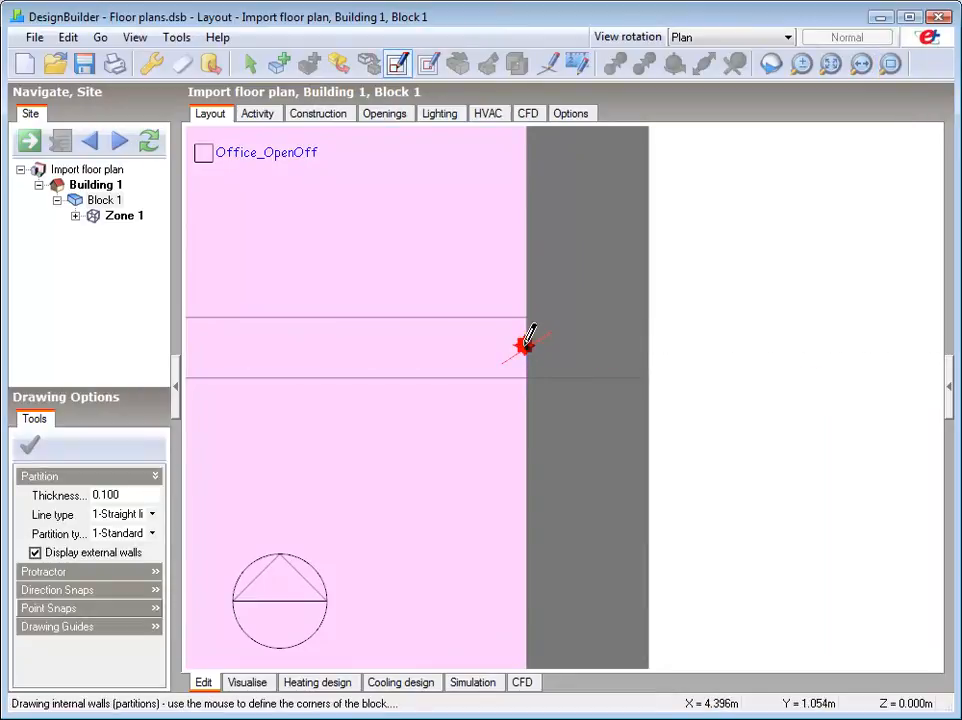
{"action": "left_click_drag", "start_coordinate": [524, 348], "coordinate": [620, 144]}
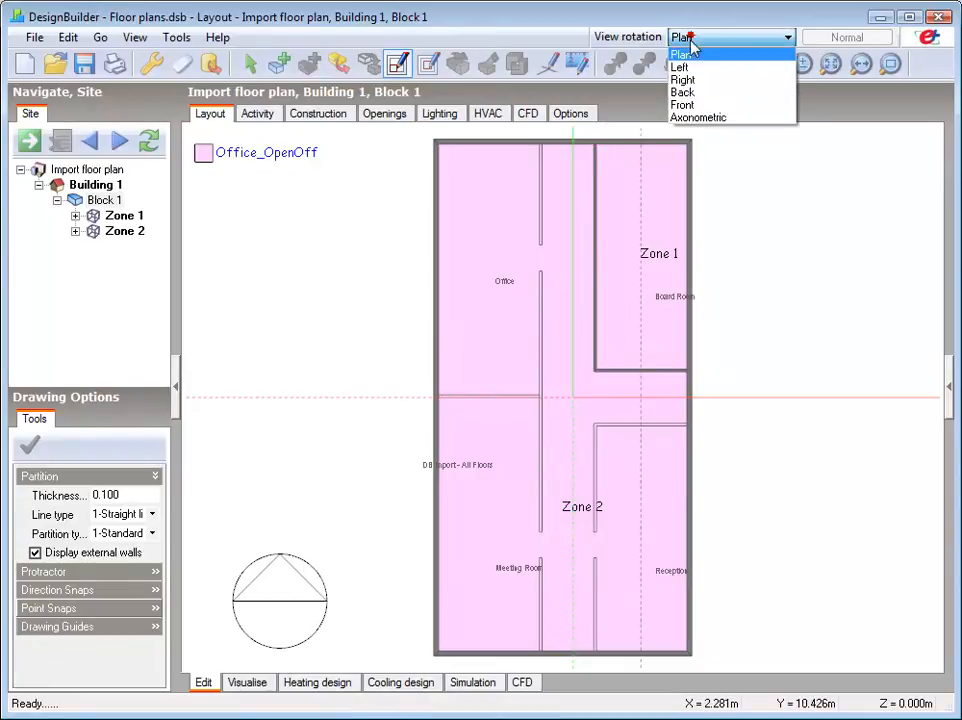
In Axonometric view, select Block 1 and drag it away from the floor plan, then end the move.
{"action": "left_click", "coordinate": [696, 116]}
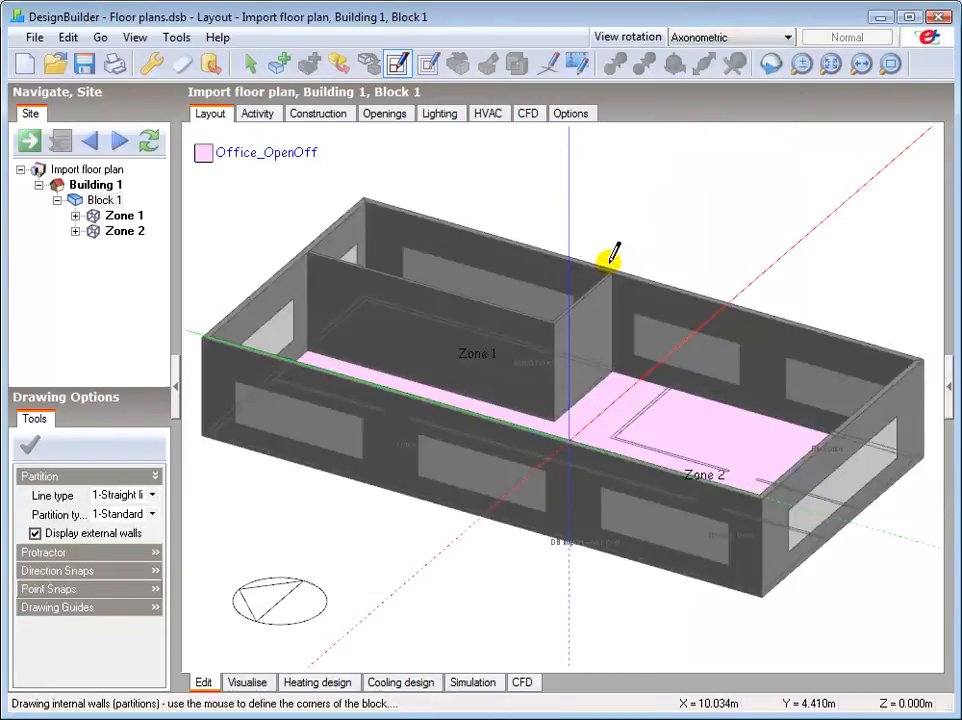
{"action": "left_click", "coordinate": [96, 184]}
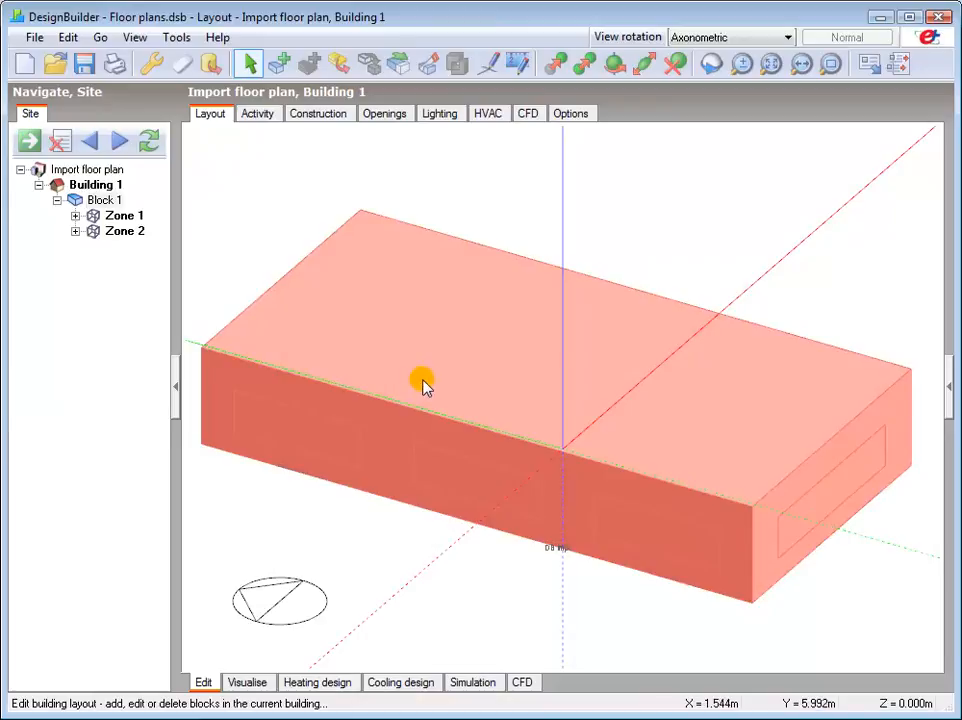
{"action": "right_click", "coordinate": [424, 388]}
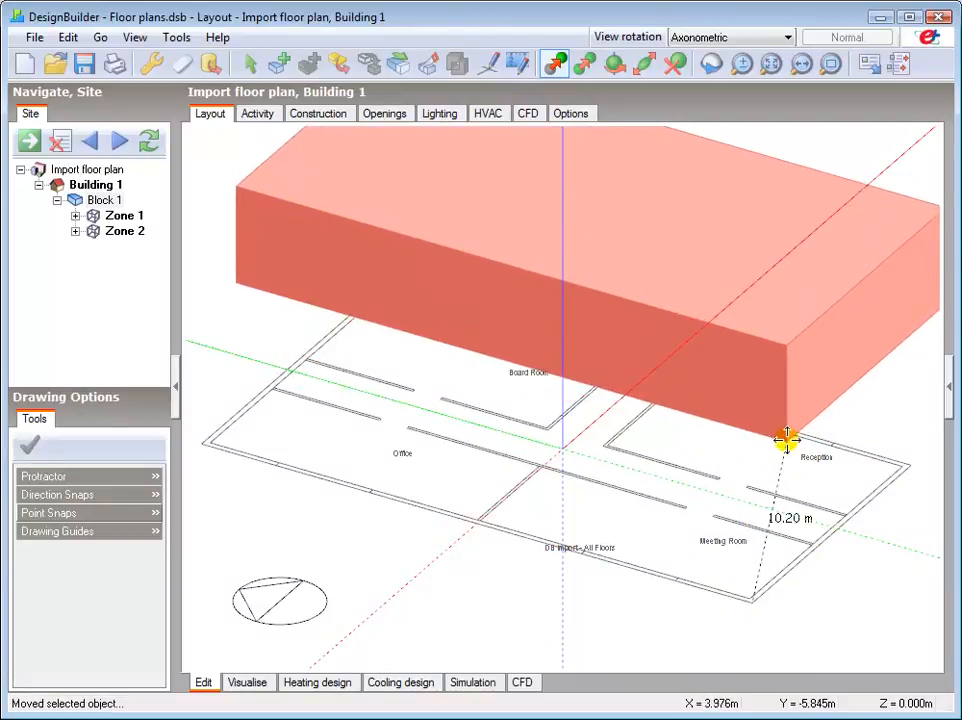
{"action": "left_click_drag", "start_coordinate": [788, 442], "coordinate": [756, 508]}
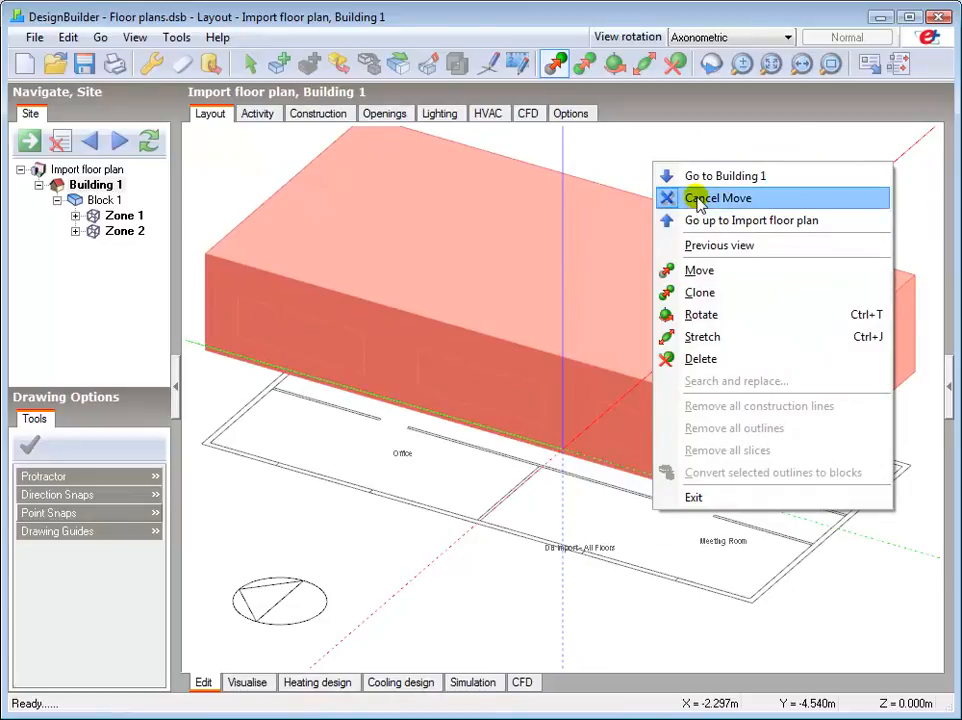
{"action": "left_click", "coordinate": [718, 198]}
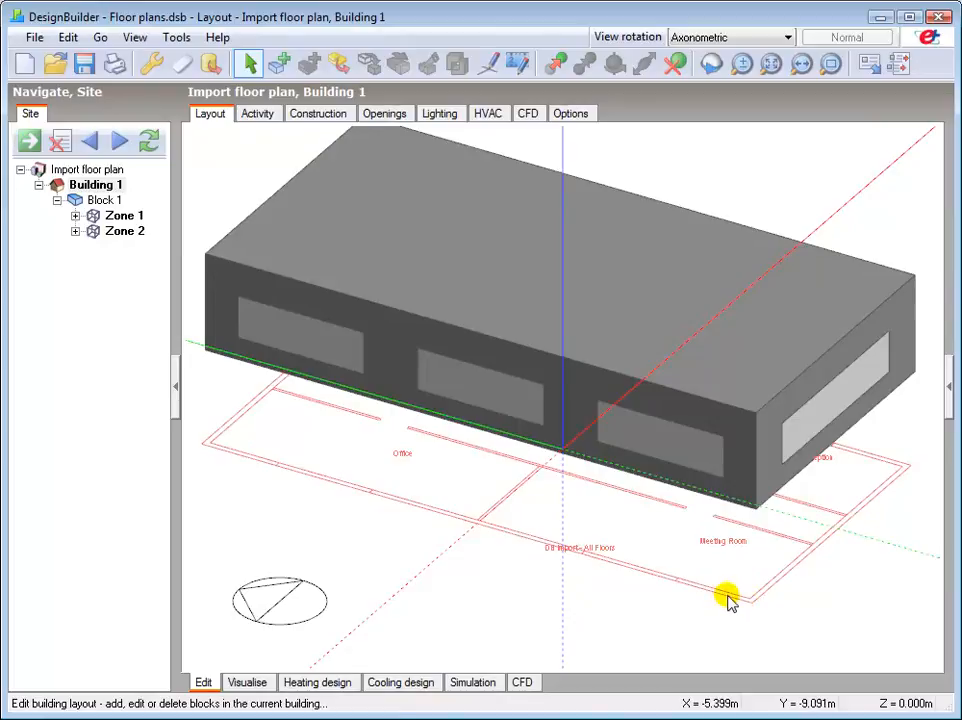
Move Block 1 back by snapping its corner onto the plan corner, then end the move.
{"action": "right_click", "coordinate": [730, 600]}
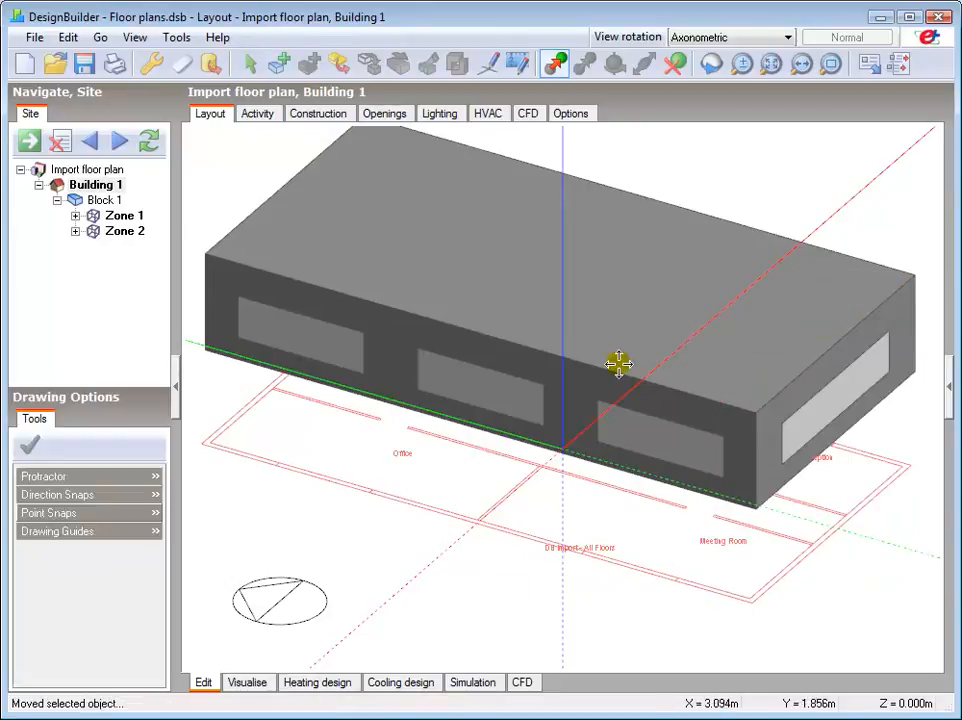
{"action": "left_click", "coordinate": [56, 512]}
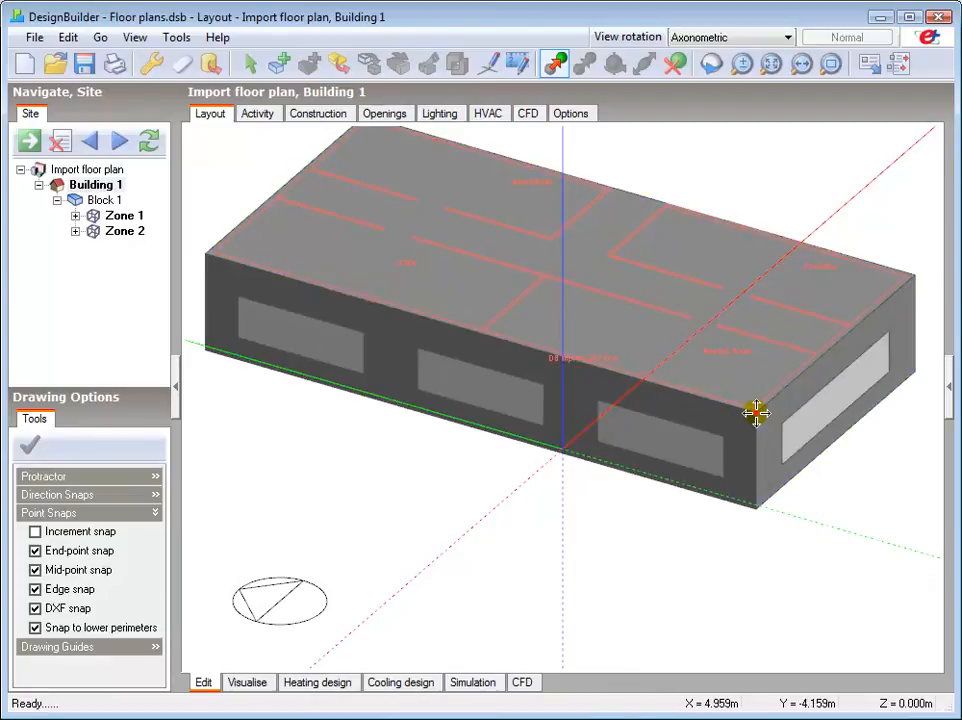
{"action": "mouse_move", "coordinate": [618, 406]}
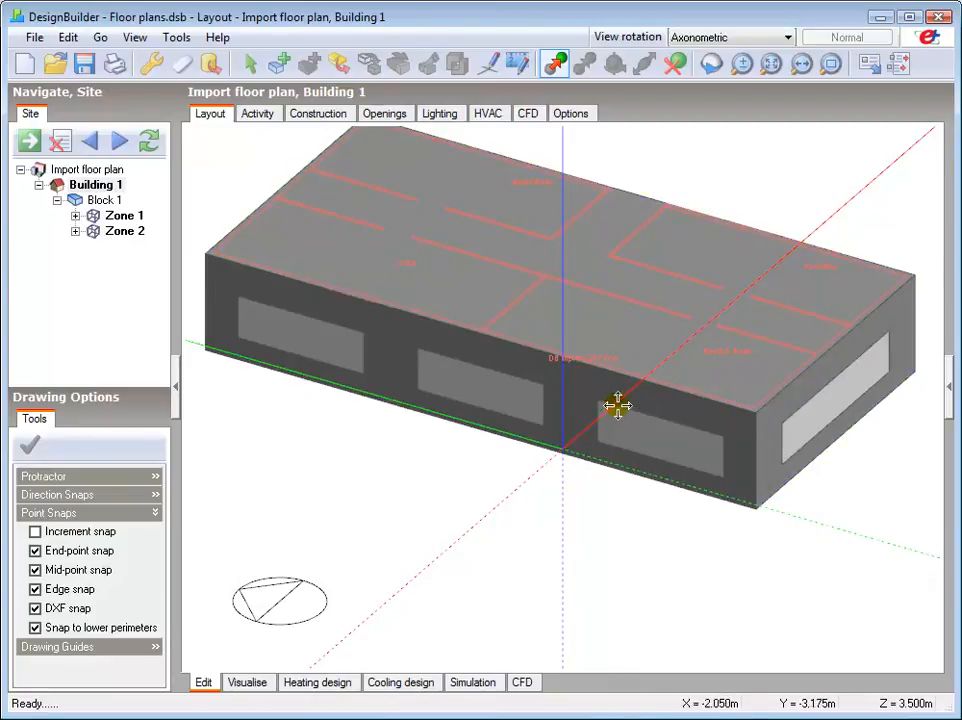
{"action": "right_click", "coordinate": [618, 406]}
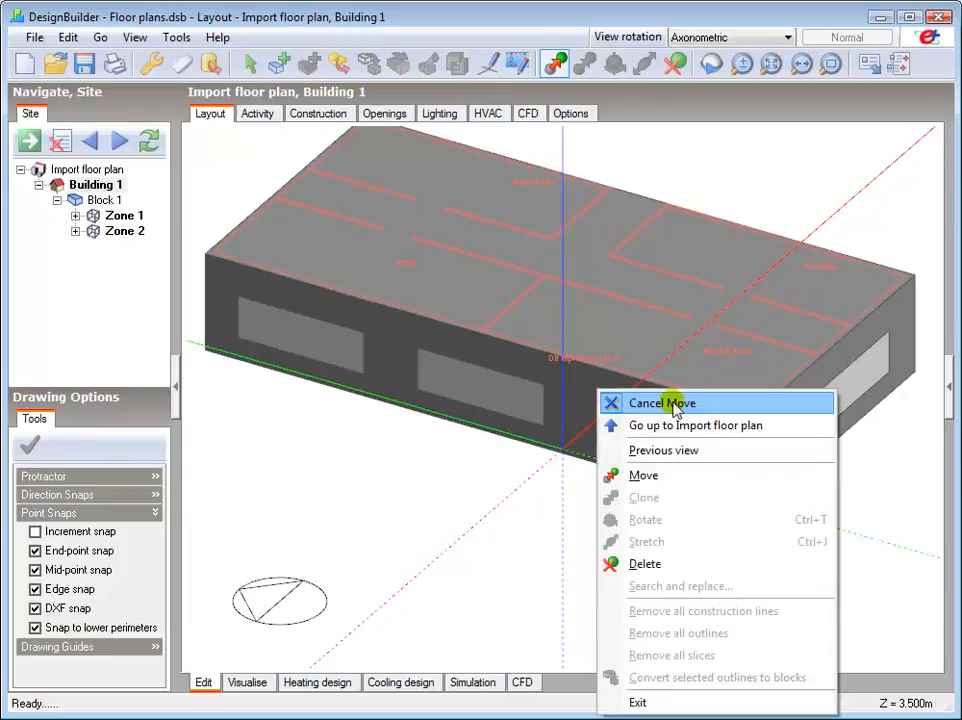
{"action": "left_click", "coordinate": [660, 402]}
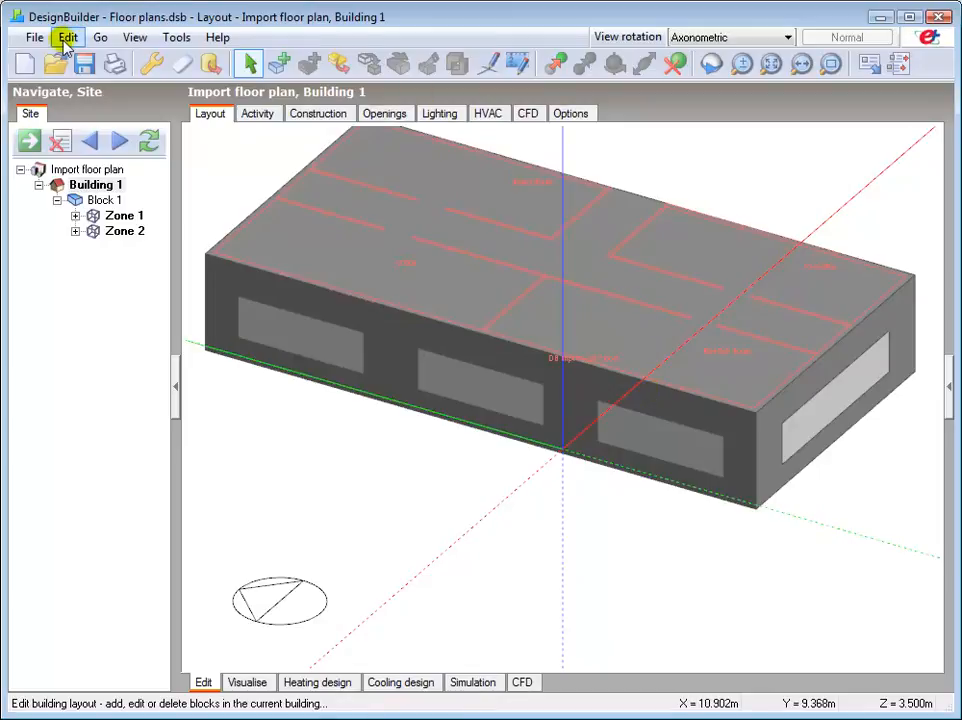
{"action": "left_click", "coordinate": [66, 36]}
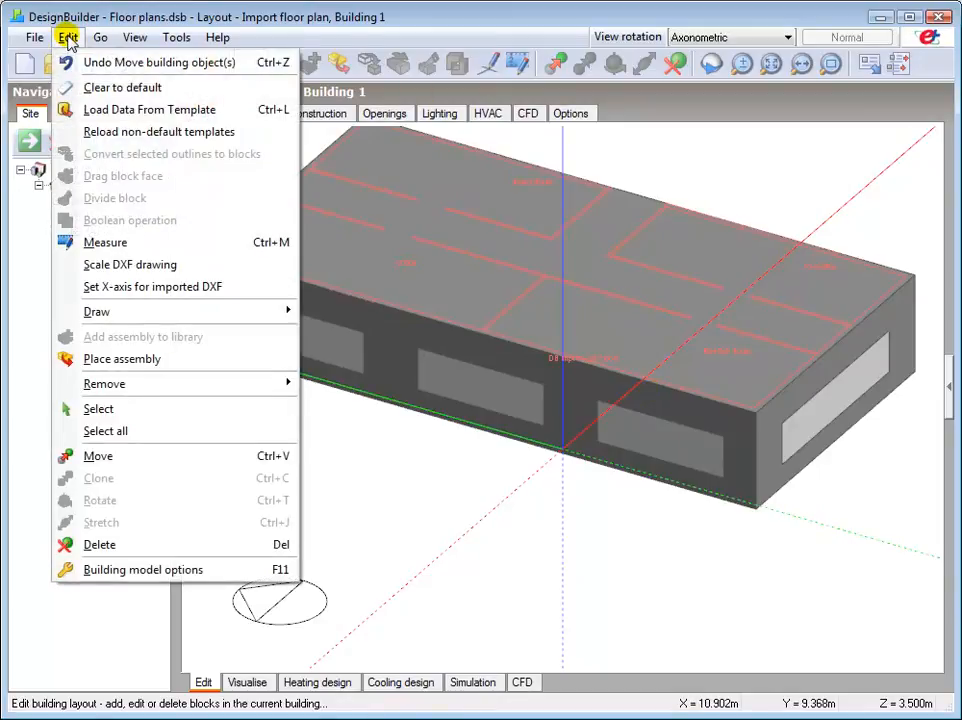
{"action": "mouse_move", "coordinate": [104, 384]}
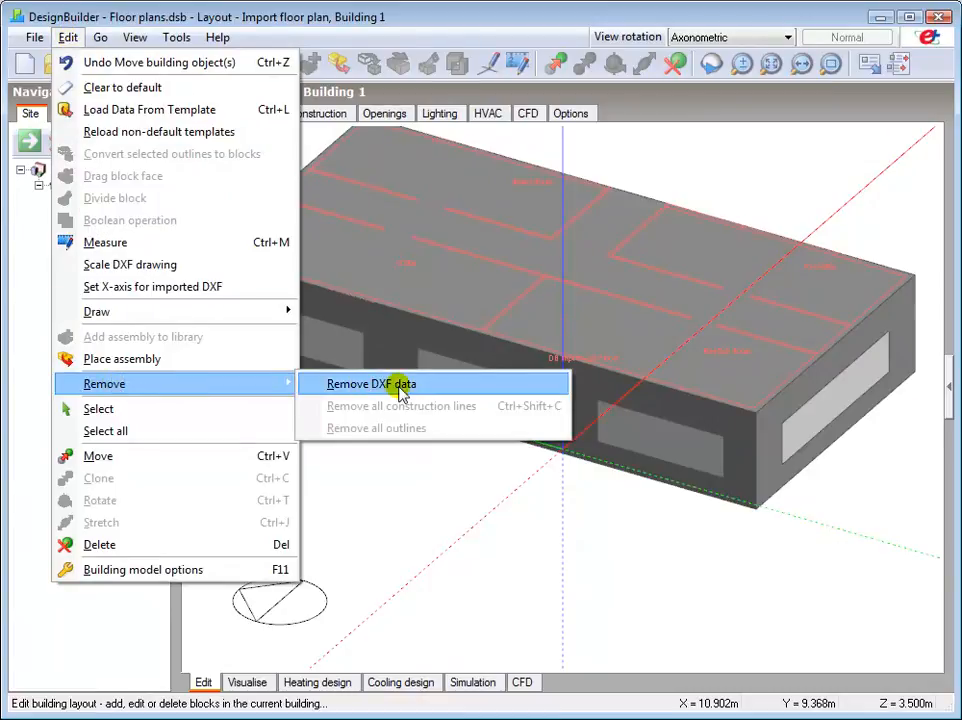
{"action": "left_click", "coordinate": [370, 384]}
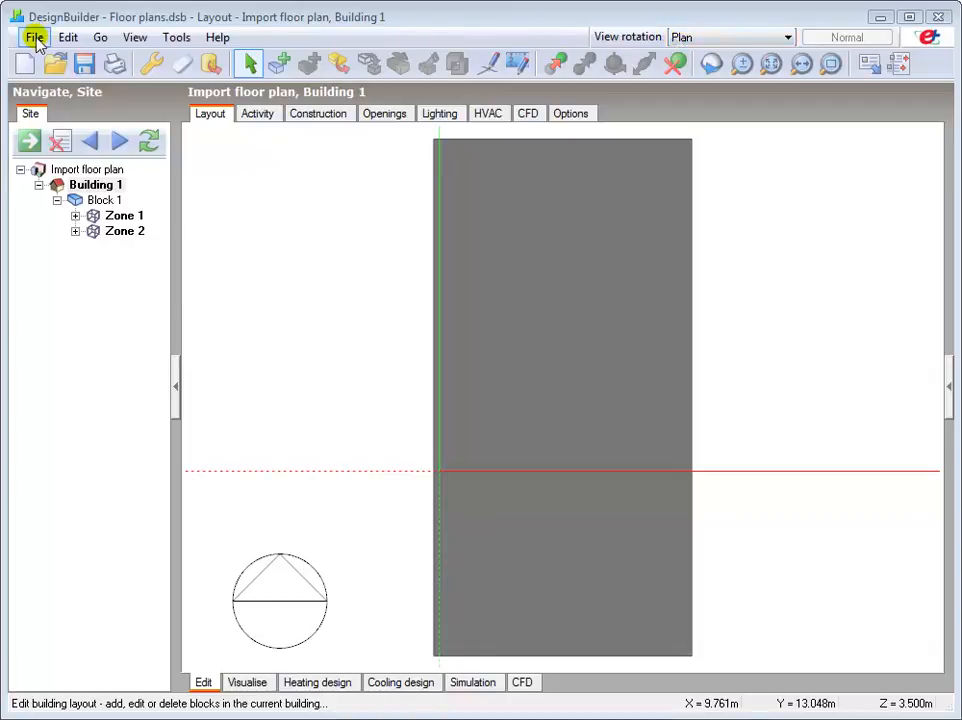
Begin a new 2D drawing import and set the file type to 3-BMP.
{"action": "left_click", "coordinate": [32, 36]}
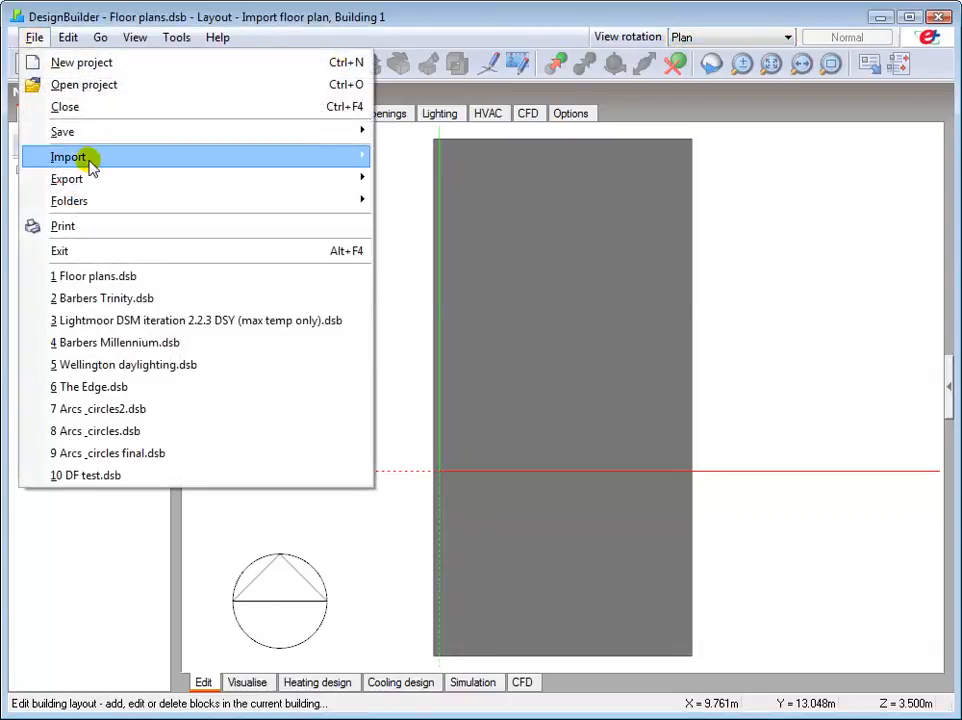
{"action": "left_click", "coordinate": [68, 156]}
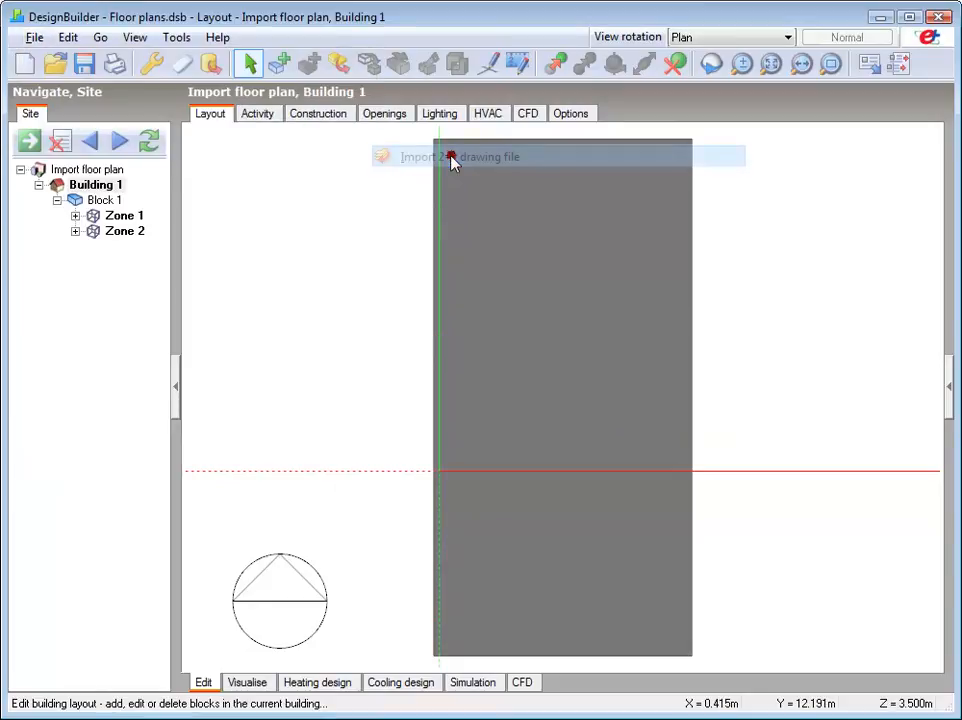
{"action": "left_click", "coordinate": [460, 156]}
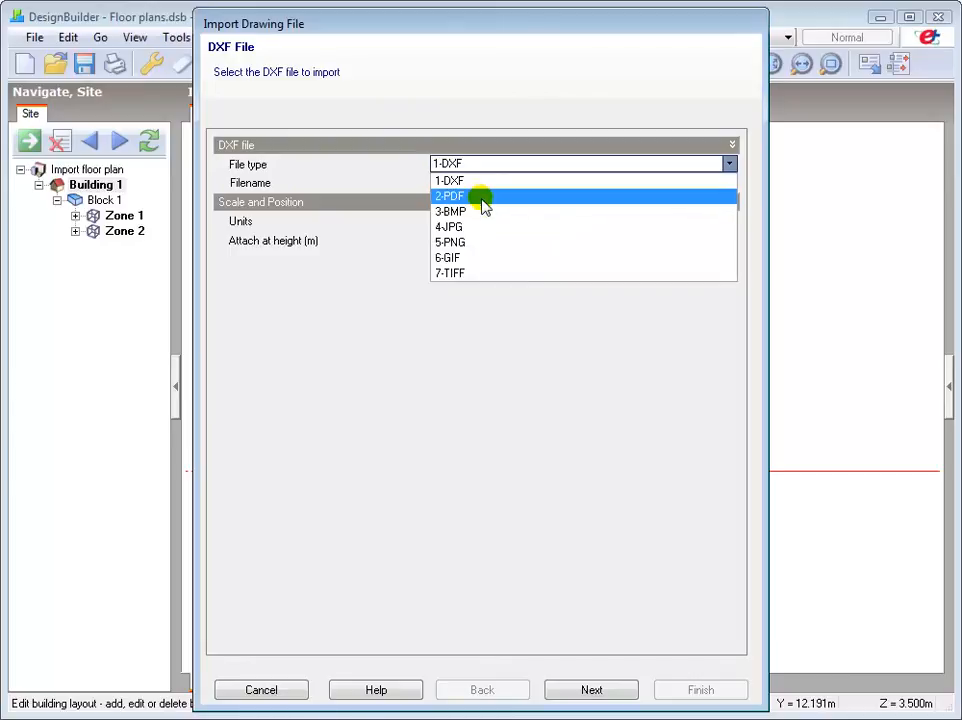
{"action": "mouse_move", "coordinate": [476, 228]}
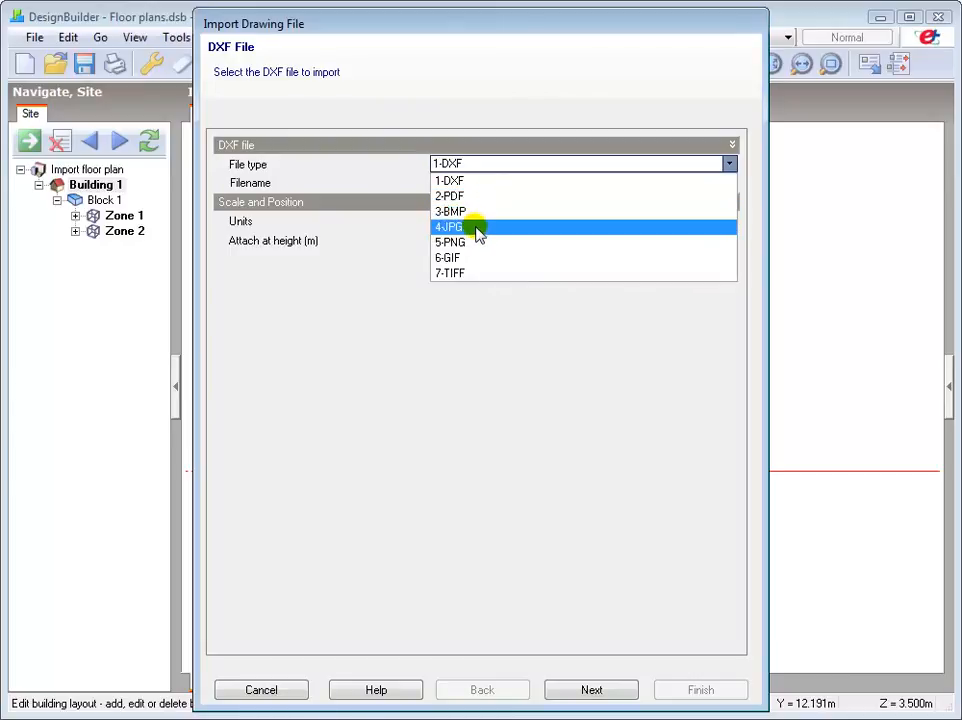
{"action": "mouse_move", "coordinate": [472, 244]}
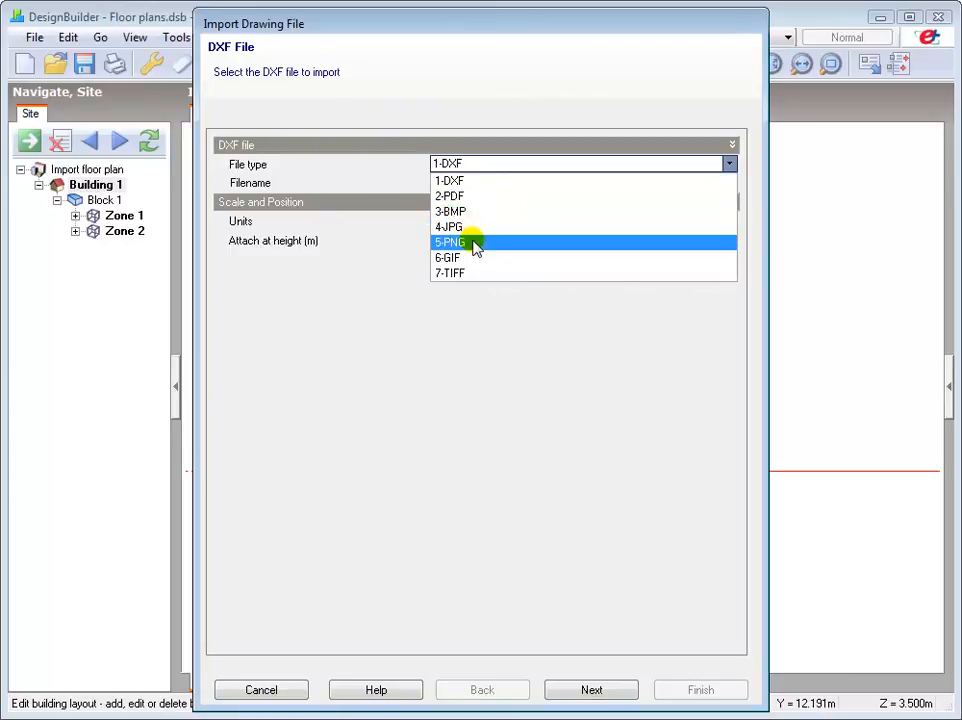
{"action": "mouse_move", "coordinate": [456, 258]}
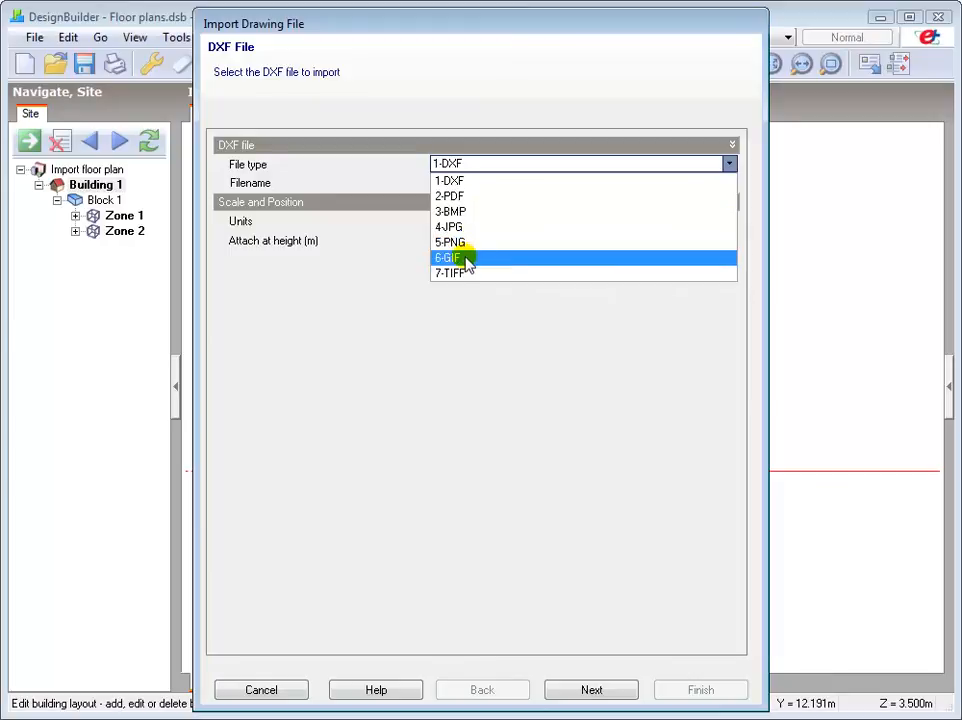
{"action": "mouse_move", "coordinate": [456, 272]}
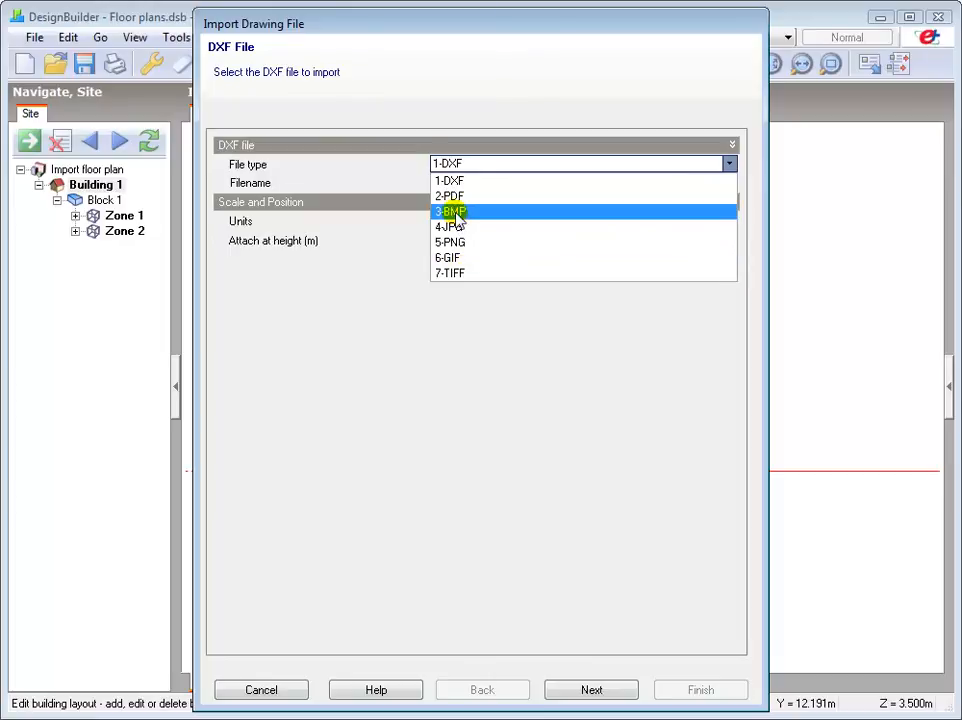
{"action": "left_click", "coordinate": [452, 212]}
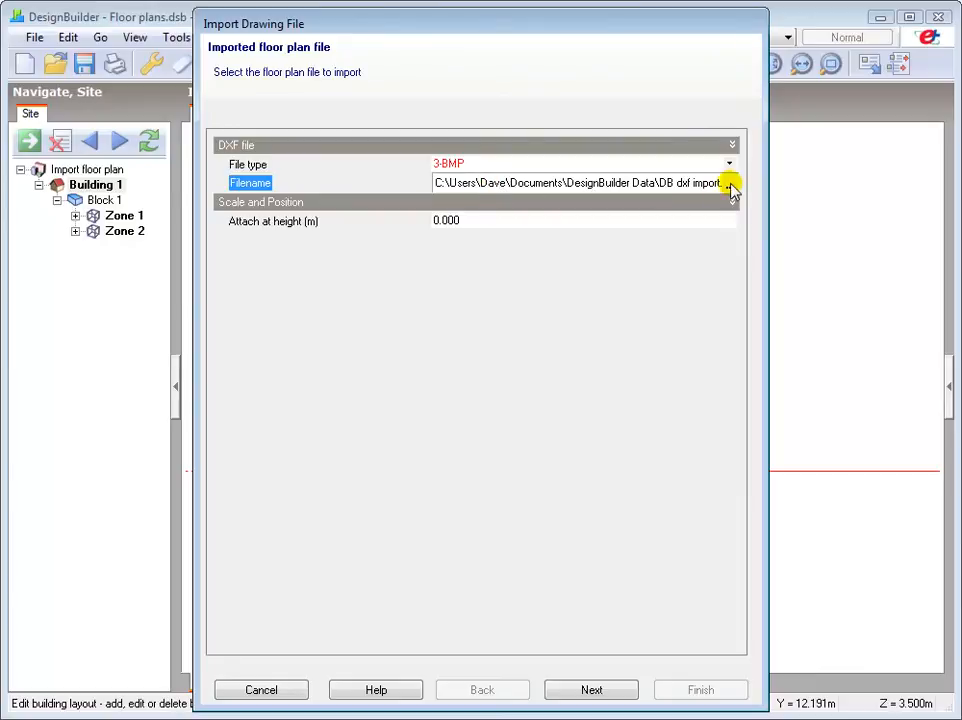
Choose the 'DB import bitmap' file as the floor plan, attached at 0 m height.
{"action": "left_click", "coordinate": [732, 182]}
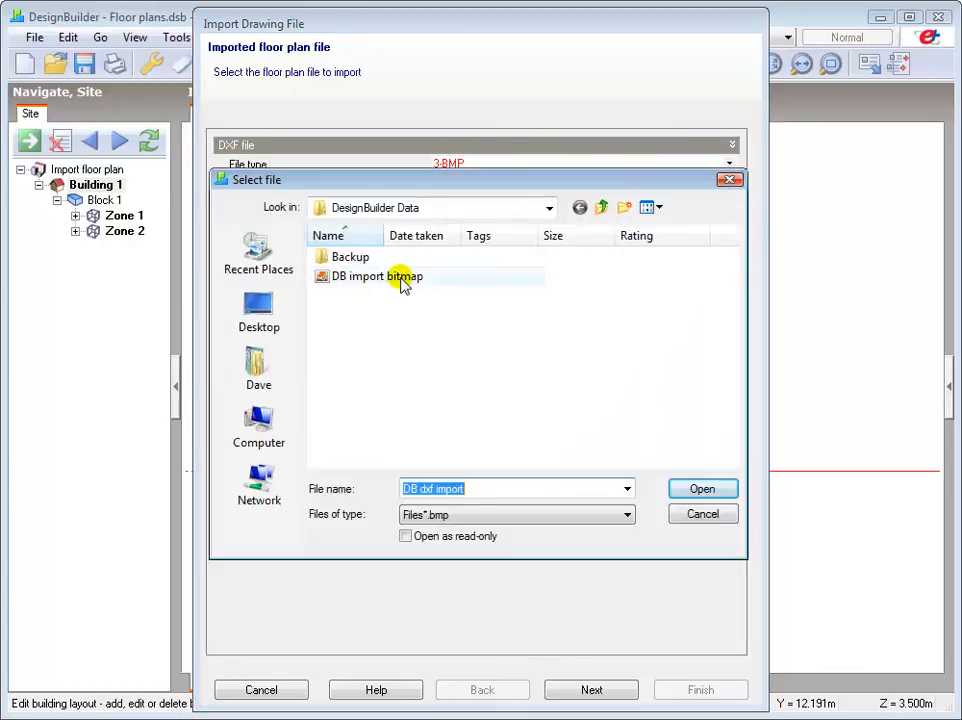
{"action": "left_click", "coordinate": [376, 276]}
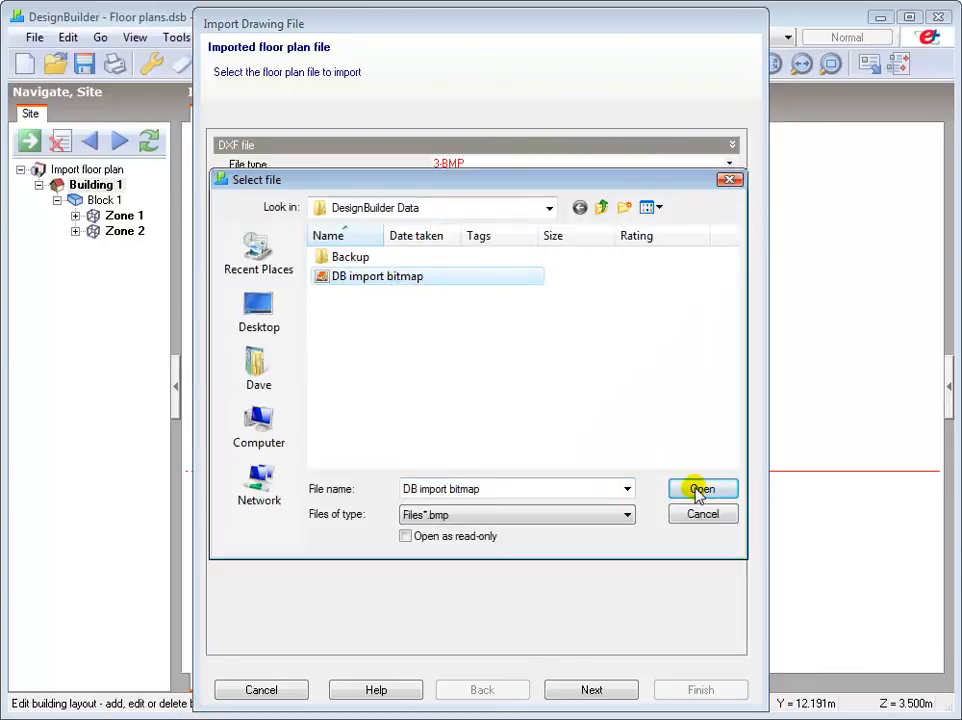
{"action": "left_click", "coordinate": [700, 488]}
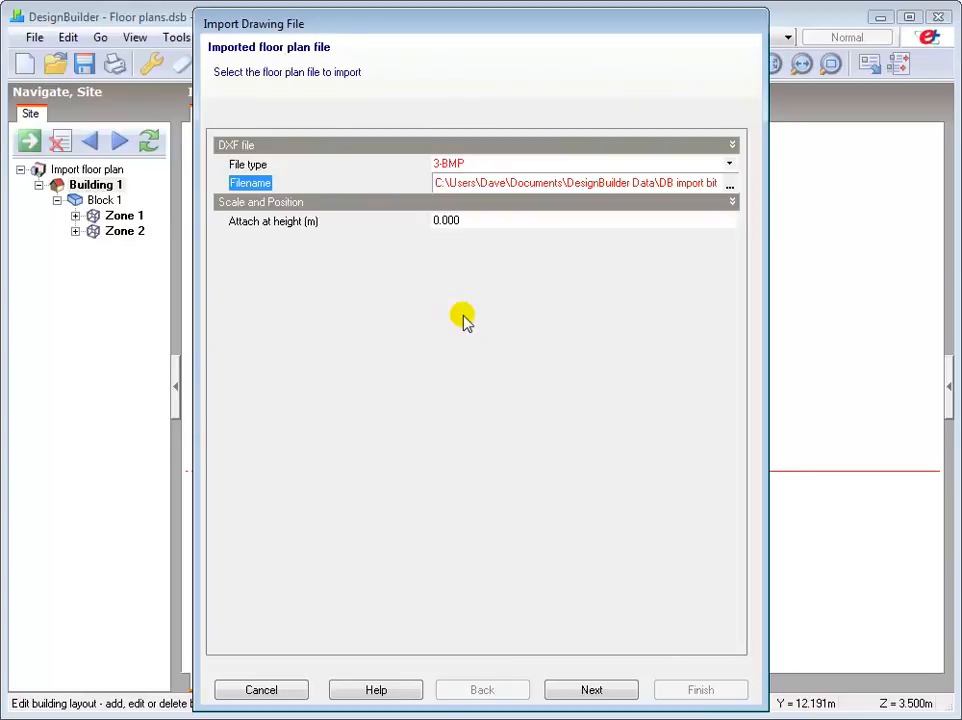
{"action": "mouse_move", "coordinate": [456, 252]}
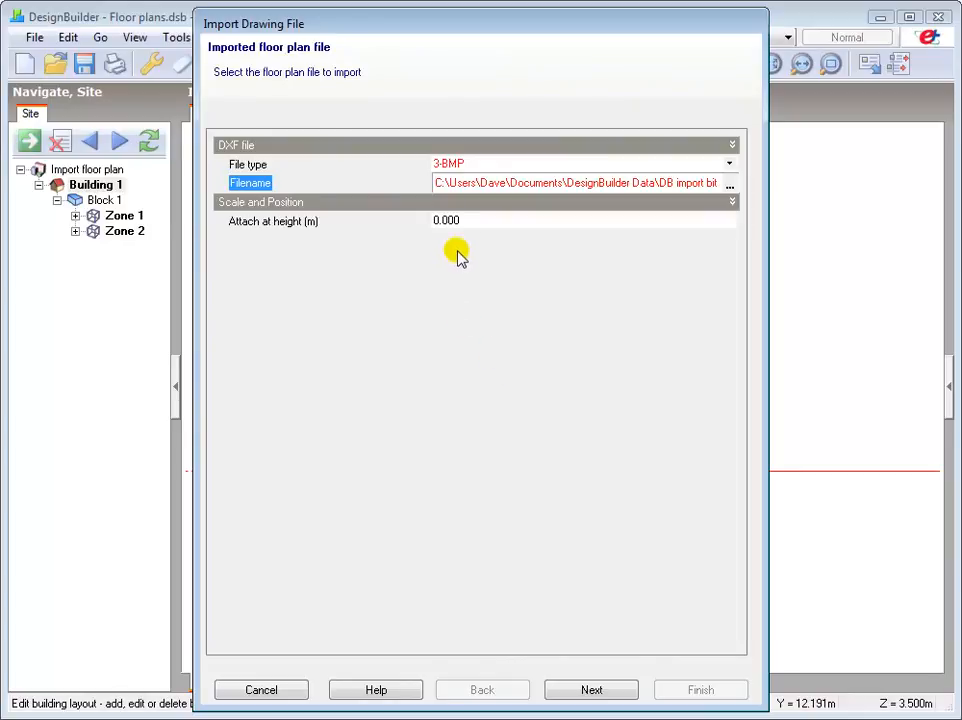
{"action": "left_click", "coordinate": [460, 220]}
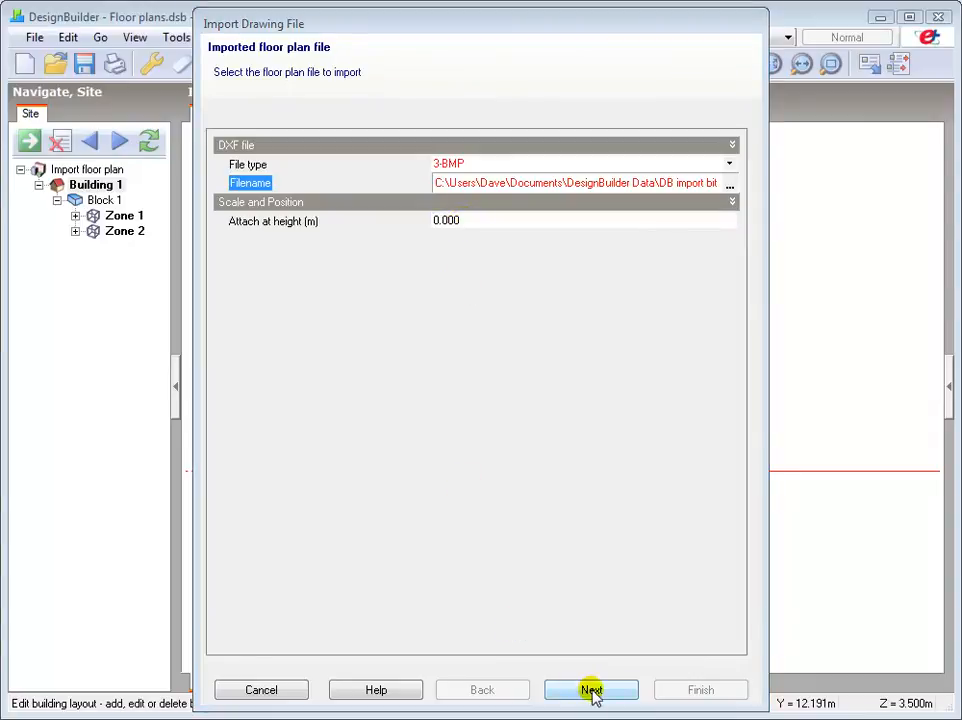
Preview the bitmap, keep original colours, enable Auto scale bitmap after loading, and finish the import.
{"action": "left_click", "coordinate": [592, 688]}
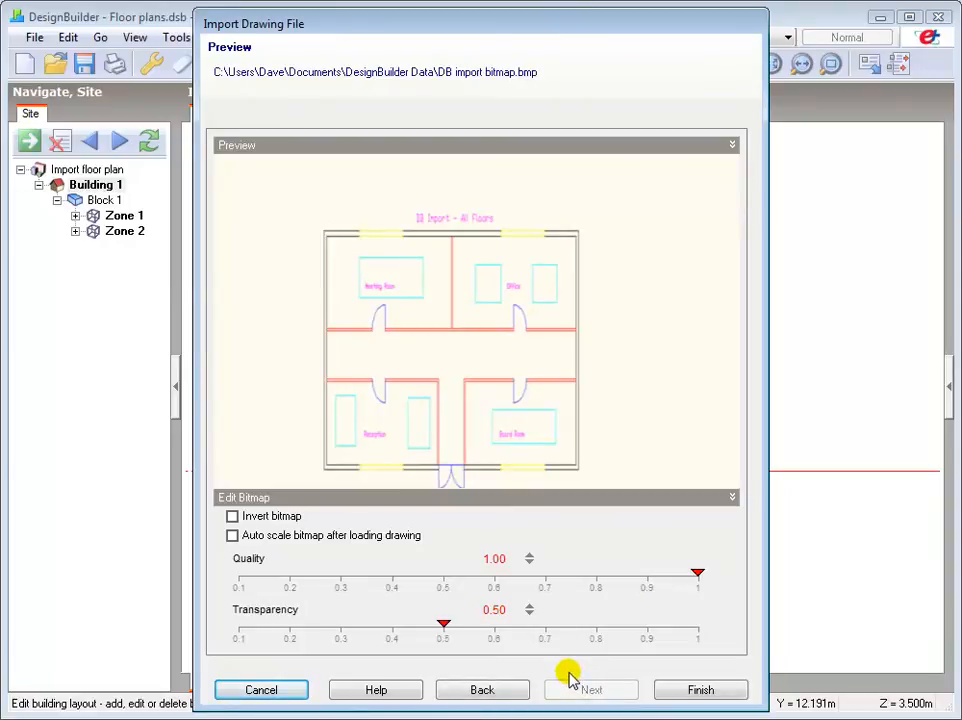
{"action": "left_click", "coordinate": [232, 516]}
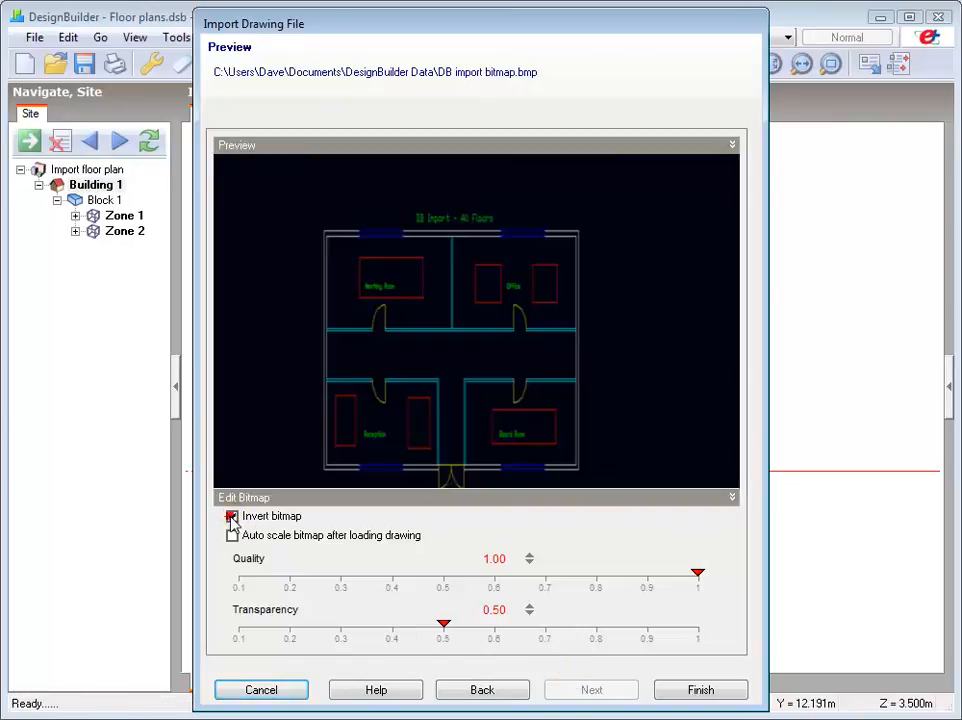
{"action": "left_click", "coordinate": [232, 516]}
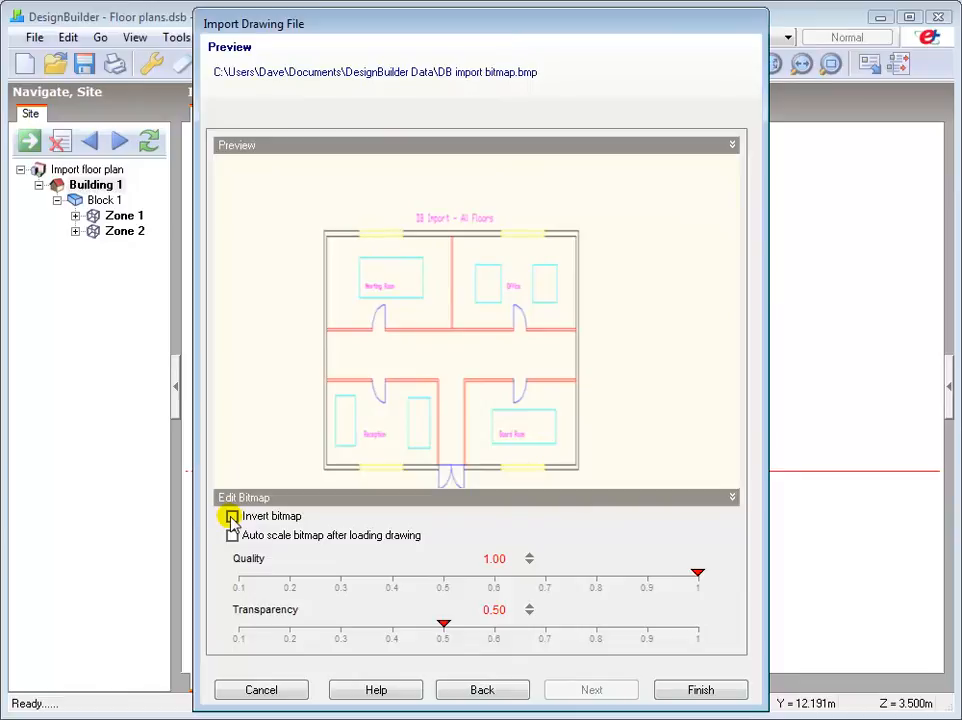
{"action": "left_click", "coordinate": [232, 516]}
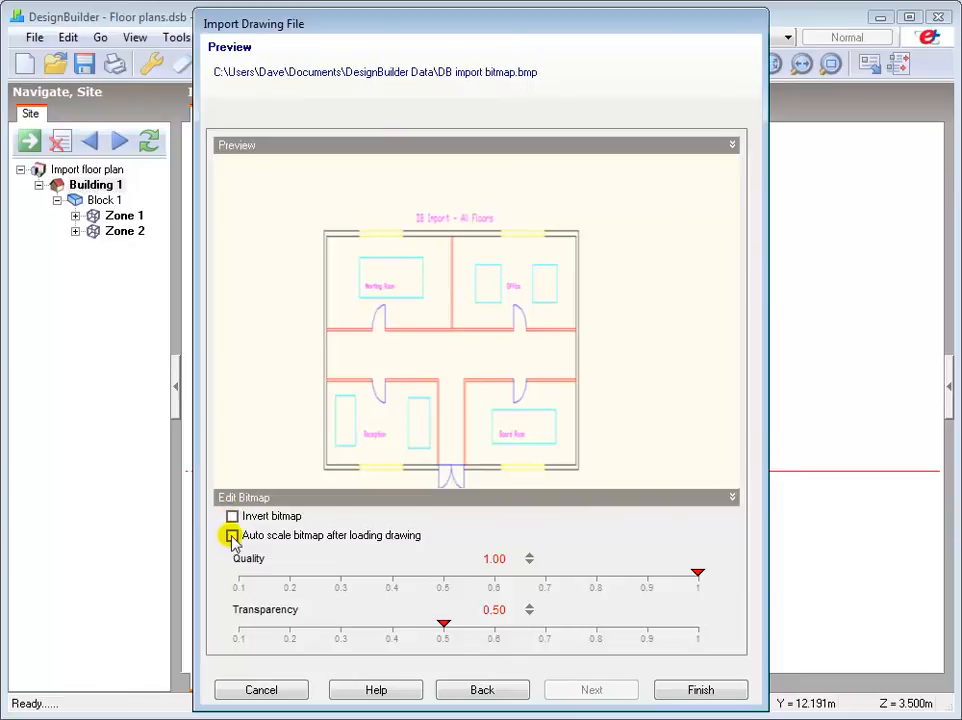
{"action": "left_click", "coordinate": [232, 536]}
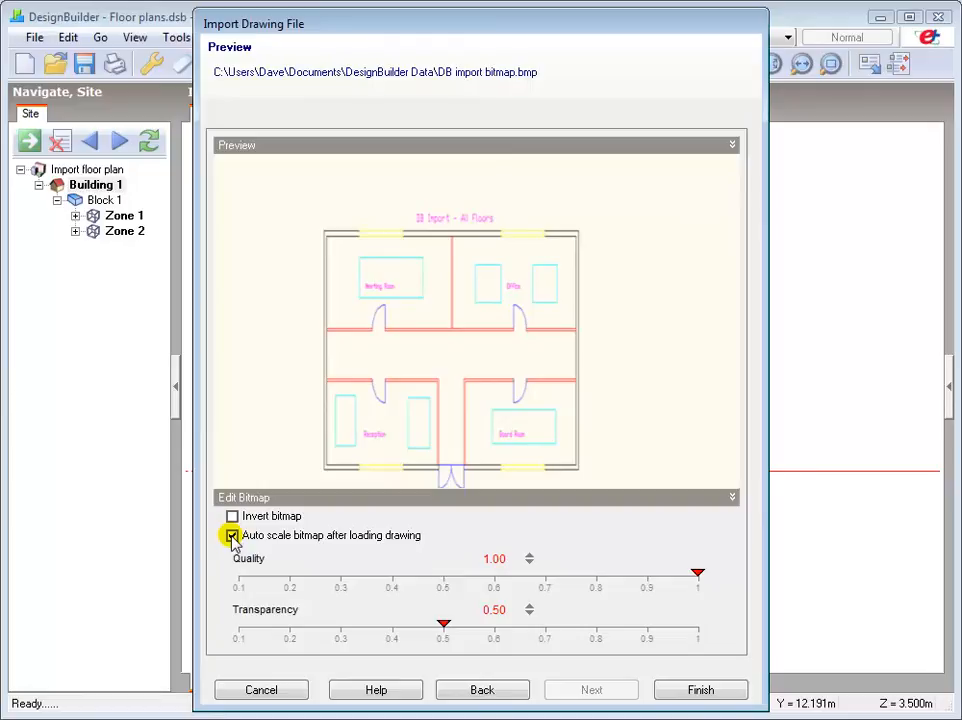
{"action": "left_click", "coordinate": [232, 536]}
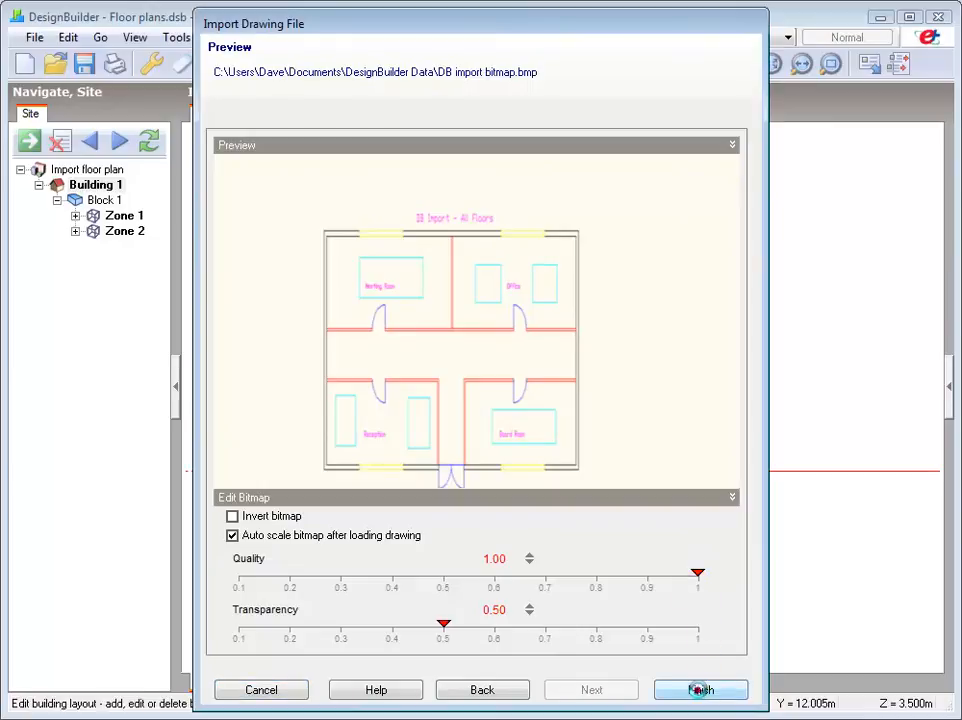
{"action": "left_click", "coordinate": [700, 690]}
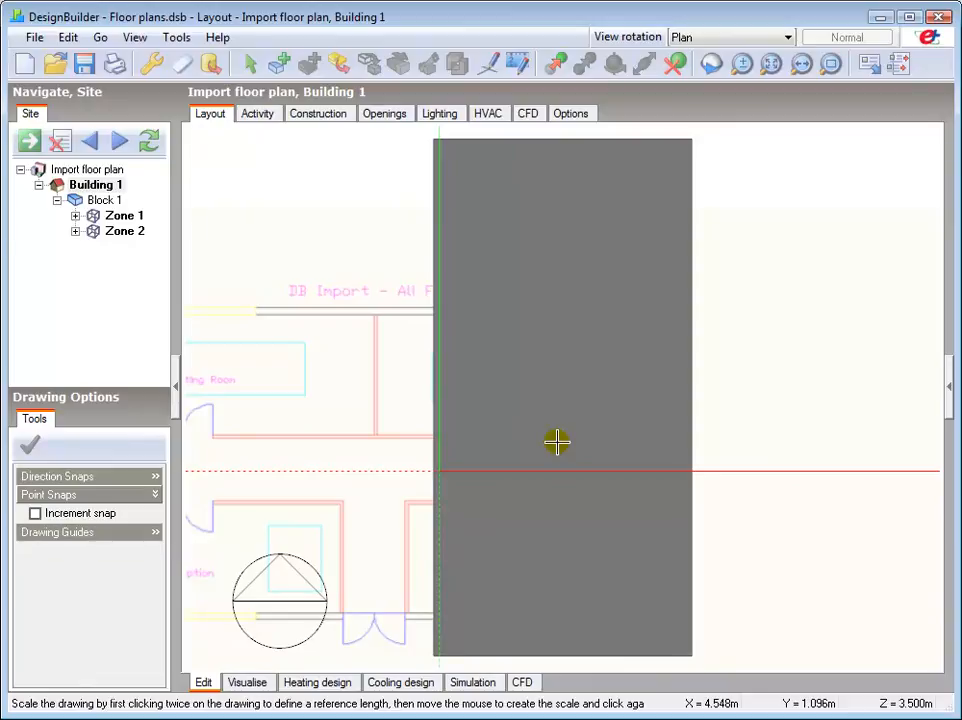
Leave the scaling step and delete Block 1 with its two zones from Building 1.
{"action": "right_click", "coordinate": [556, 444]}
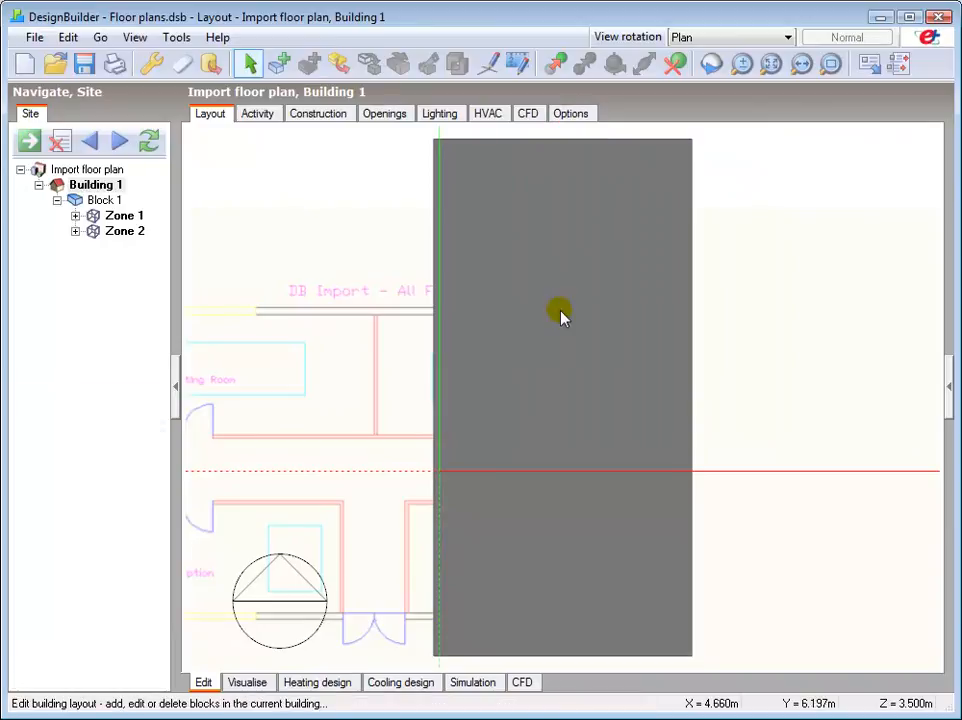
{"action": "mouse_move", "coordinate": [540, 310]}
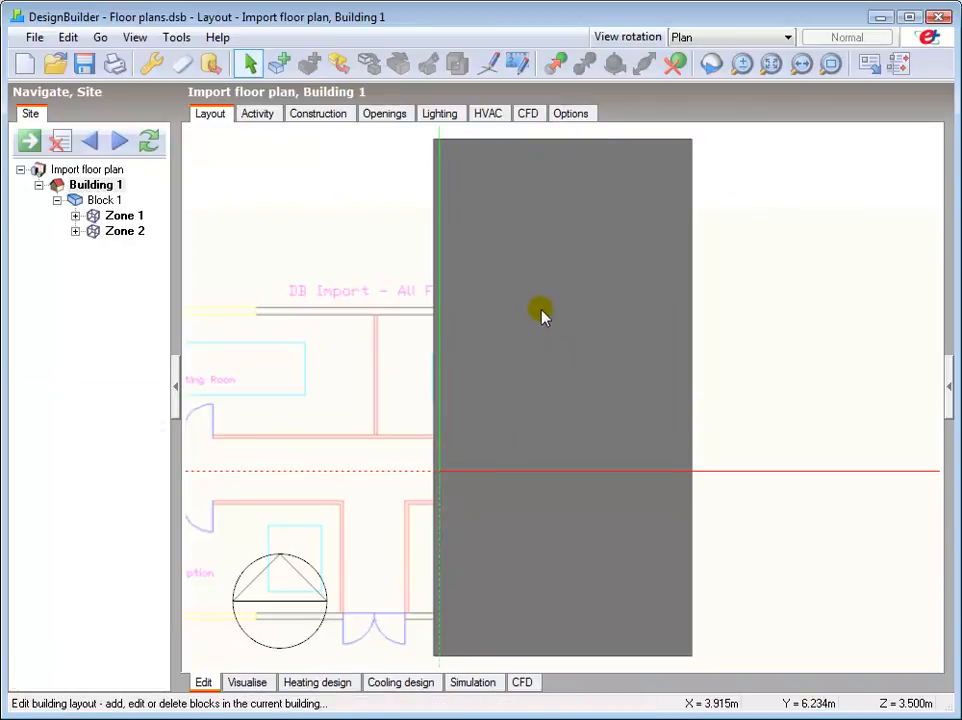
{"action": "left_click", "coordinate": [540, 308]}
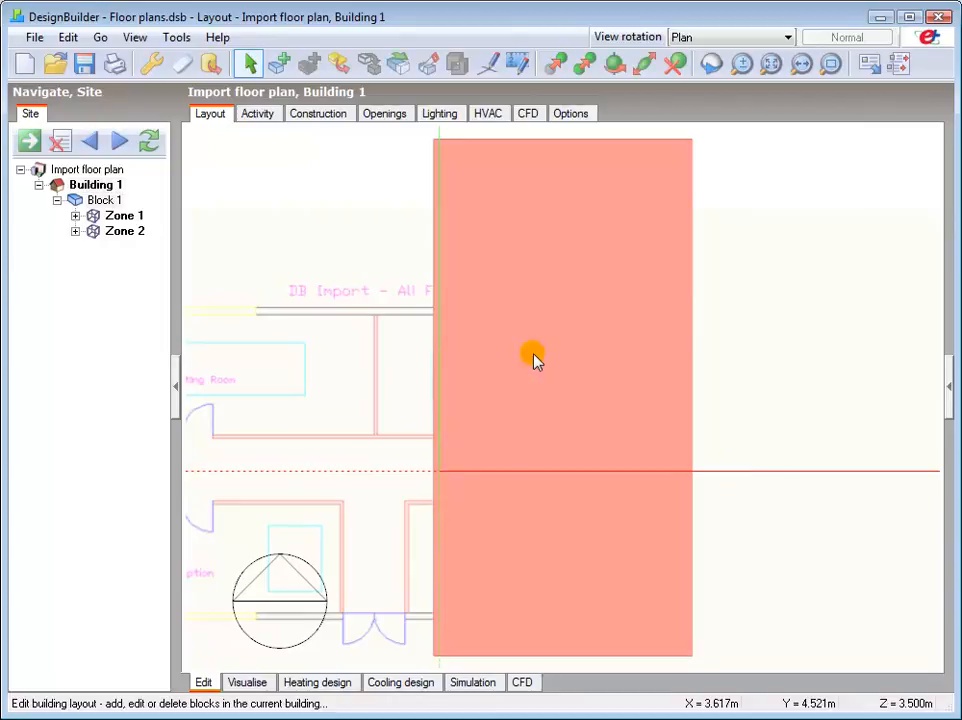
{"action": "right_click", "coordinate": [532, 360]}
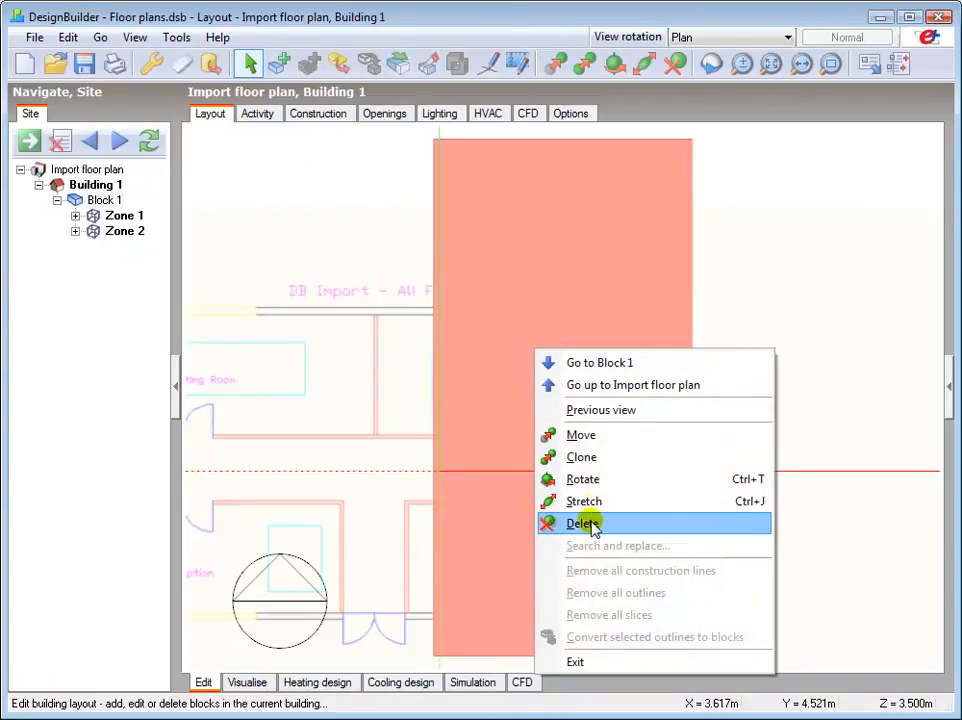
{"action": "left_click", "coordinate": [582, 524]}
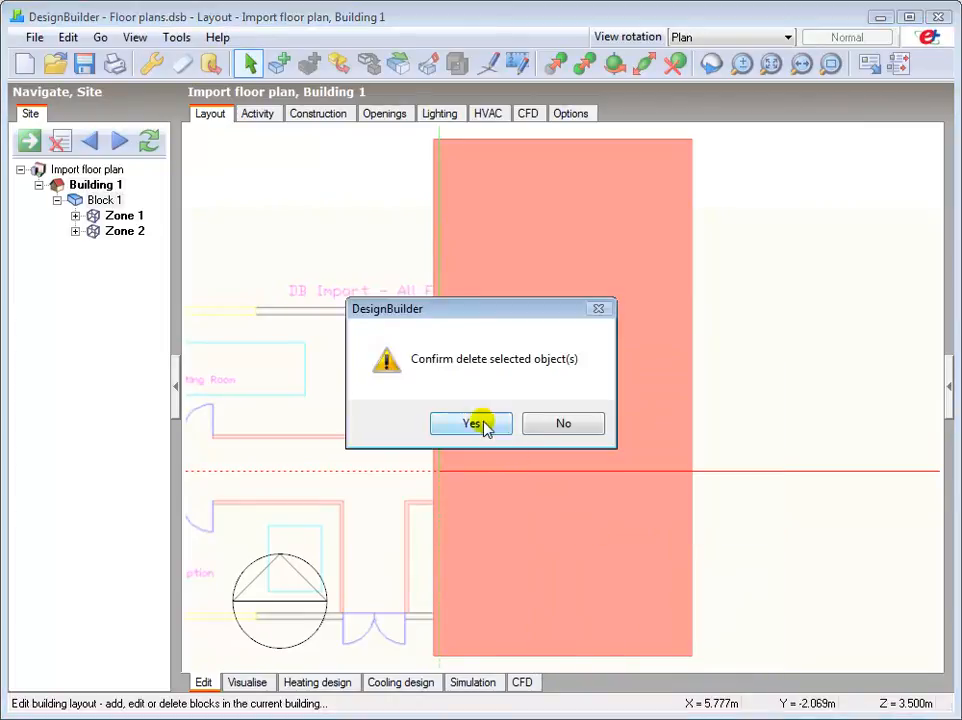
{"action": "left_click", "coordinate": [472, 424]}
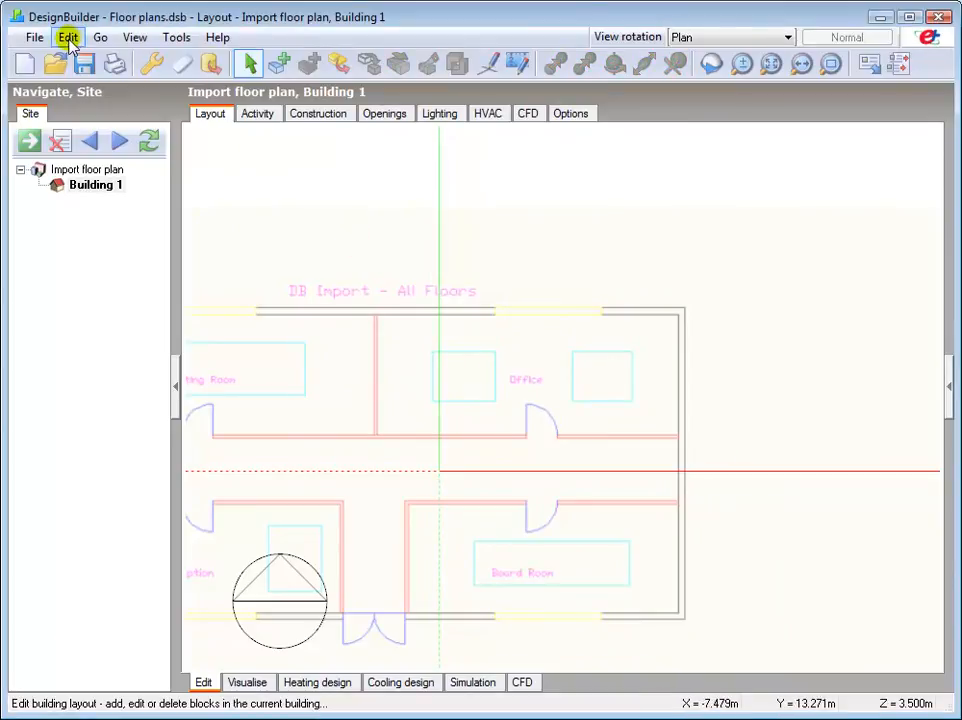
Bring up the Edit menu to reach Scale bitmap floor plan.
{"action": "left_click", "coordinate": [68, 36]}
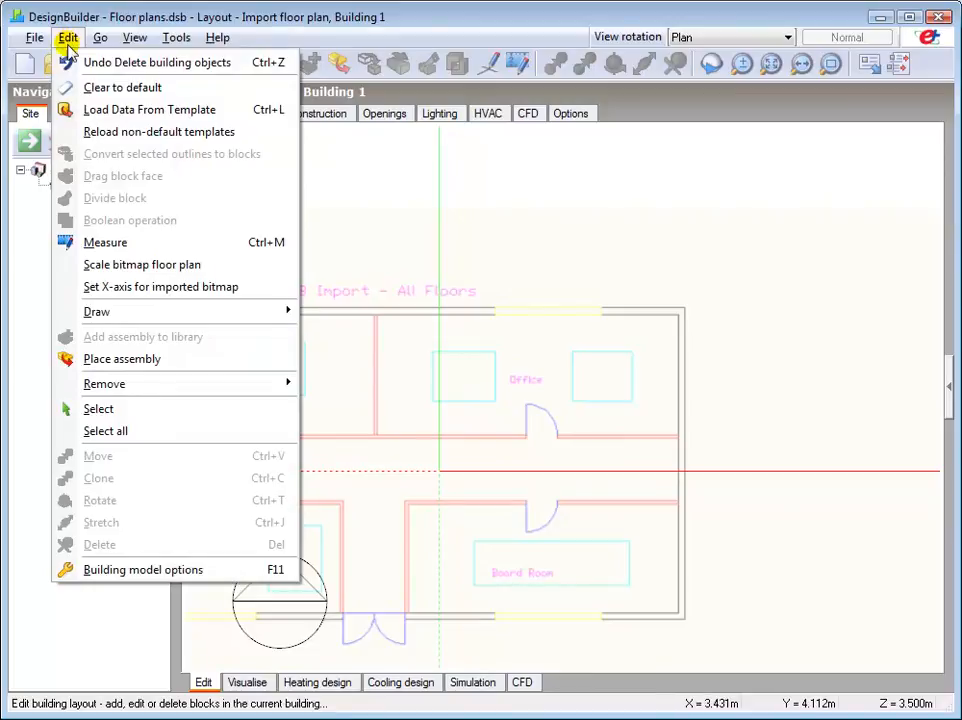
{"action": "mouse_move", "coordinate": [142, 264]}
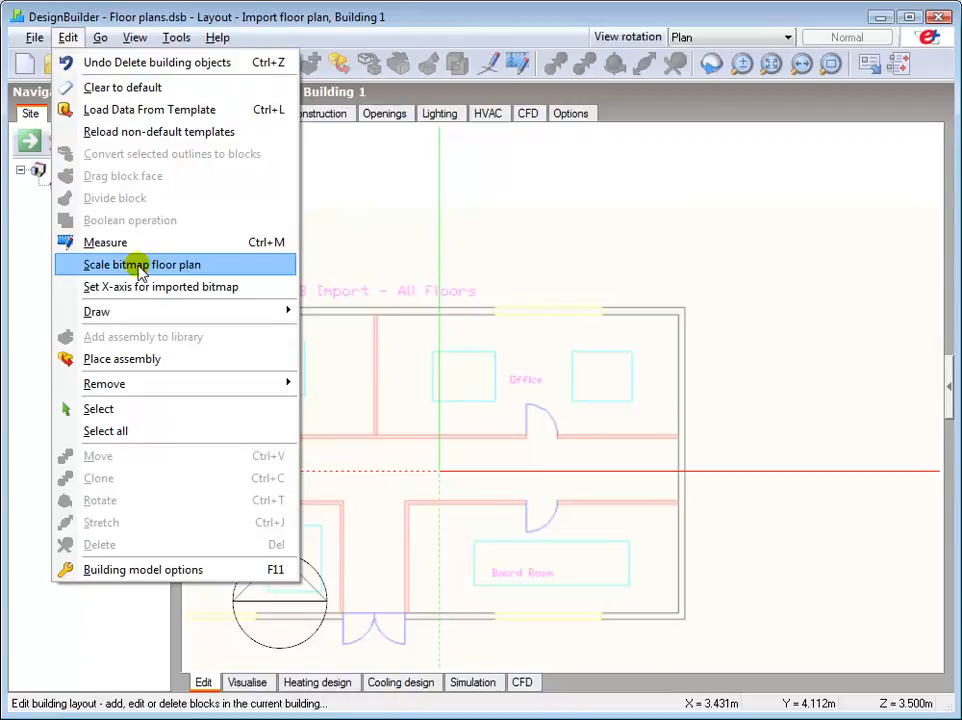
{"action": "mouse_move", "coordinate": [140, 288]}
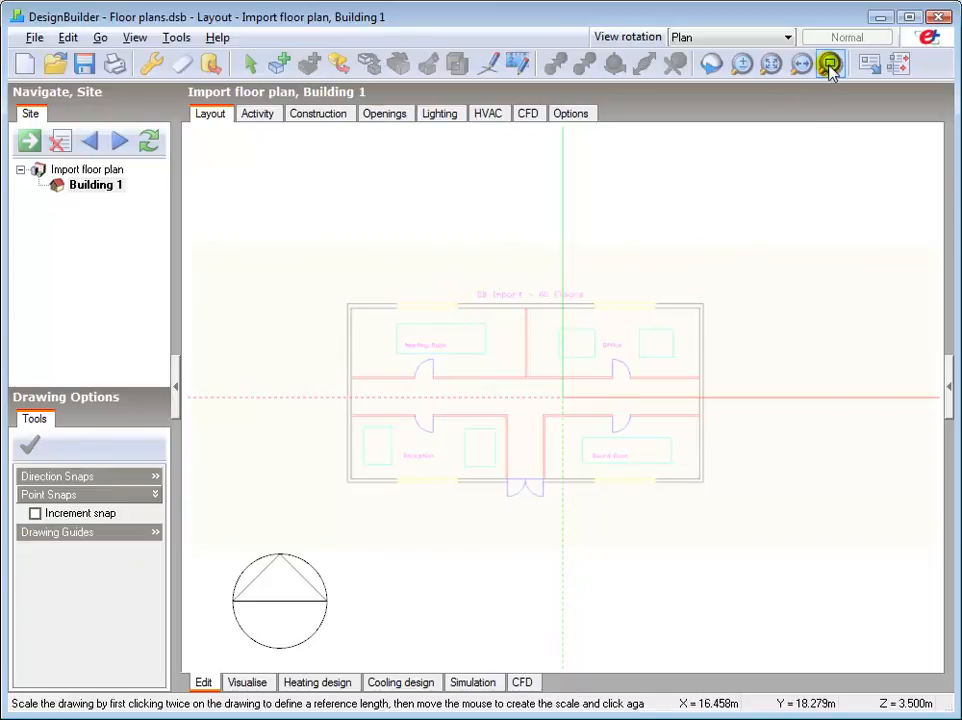
Zoom to the plan's top-left outer corner and start the scale reference line there.
{"action": "left_click", "coordinate": [800, 64]}
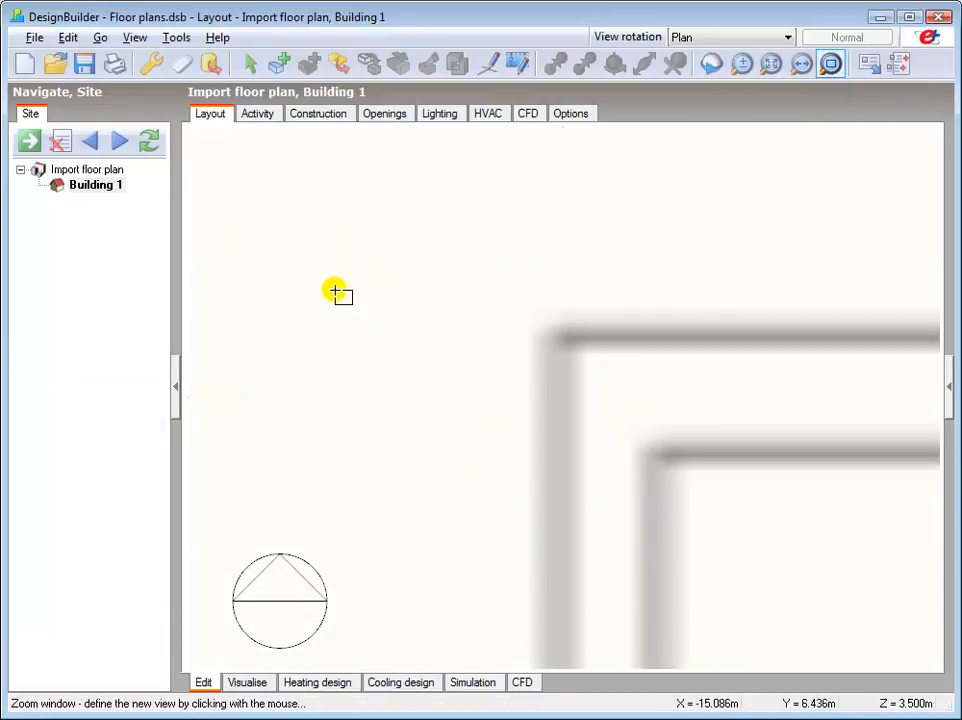
{"action": "right_click", "coordinate": [336, 292]}
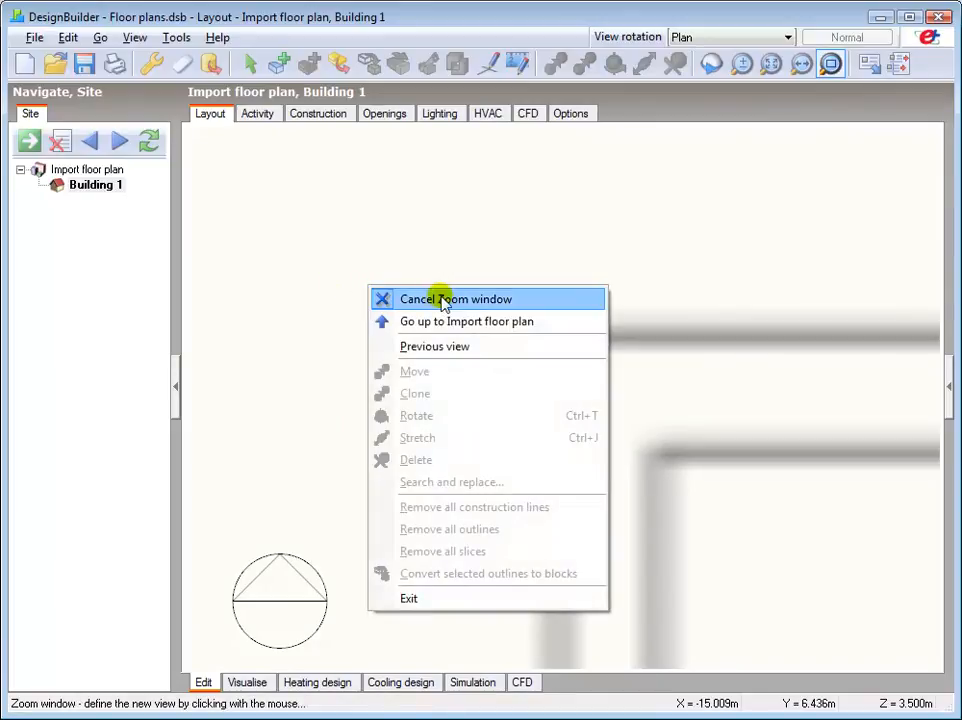
{"action": "left_click", "coordinate": [456, 300]}
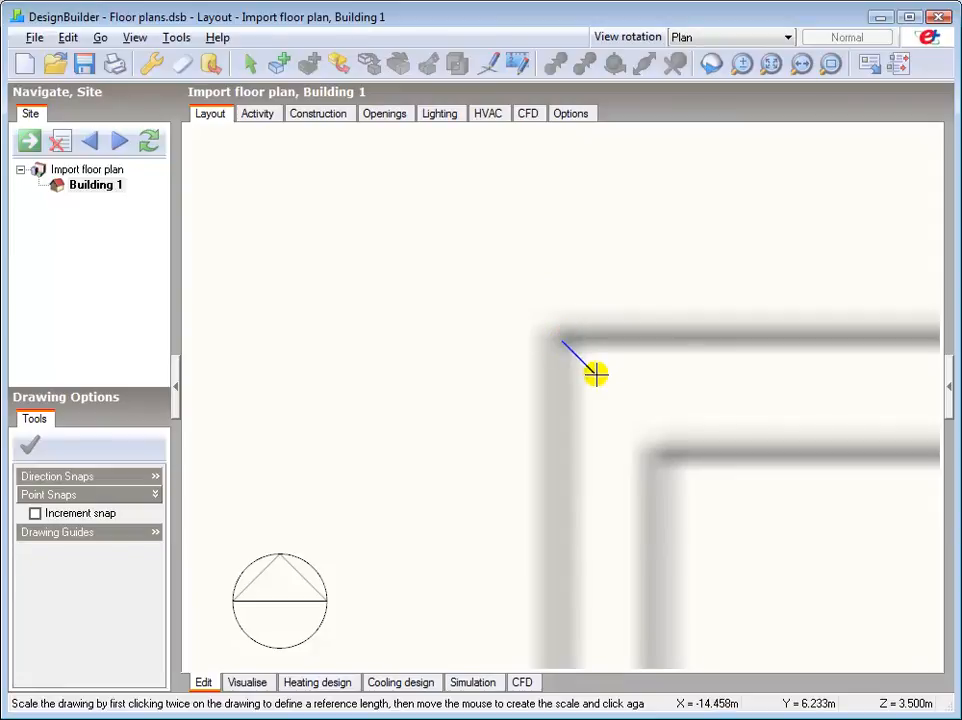
{"action": "mouse_move", "coordinate": [764, 220]}
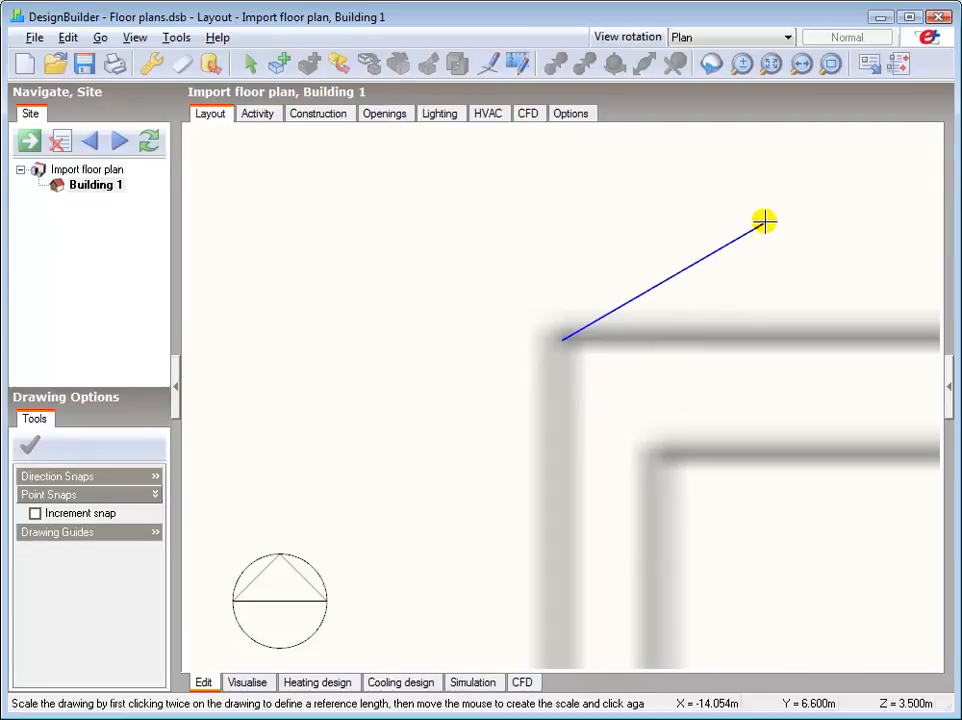
{"action": "left_click", "coordinate": [830, 64]}
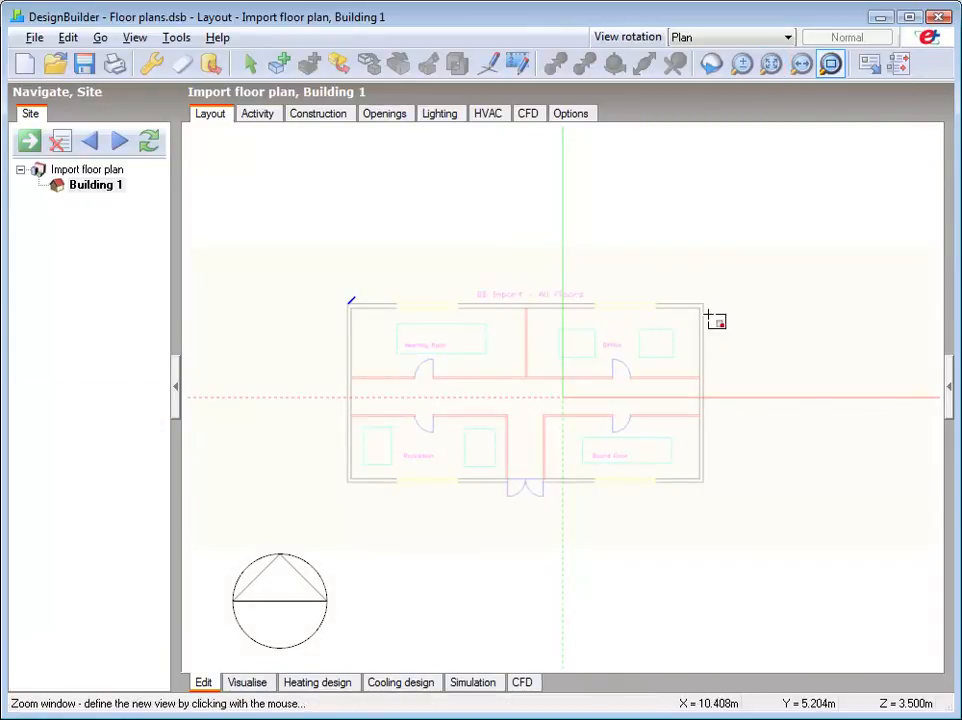
End the scale reference line at the plan's top-right outer corner.
{"action": "right_click", "coordinate": [656, 318]}
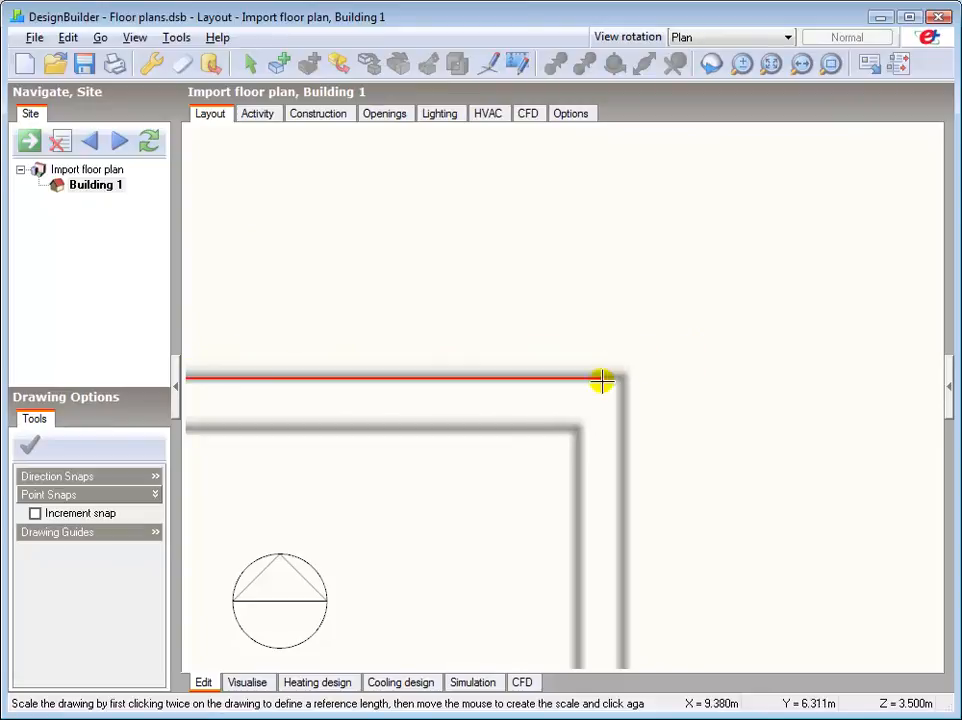
{"action": "mouse_move", "coordinate": [620, 378]}
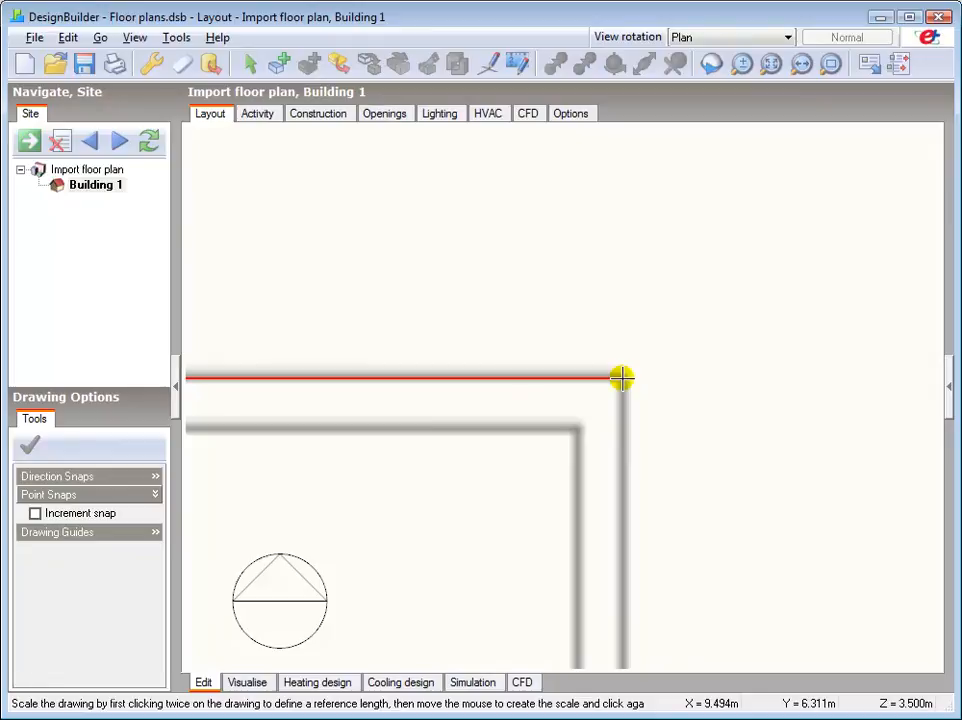
{"action": "left_click", "coordinate": [620, 378]}
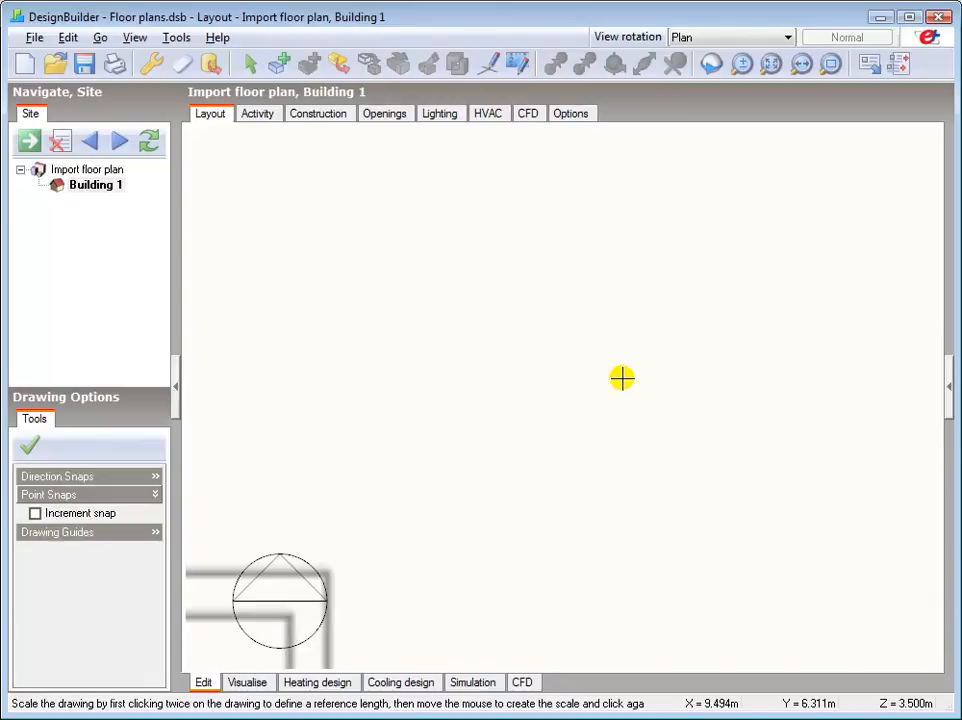
{"action": "mouse_move", "coordinate": [618, 374]}
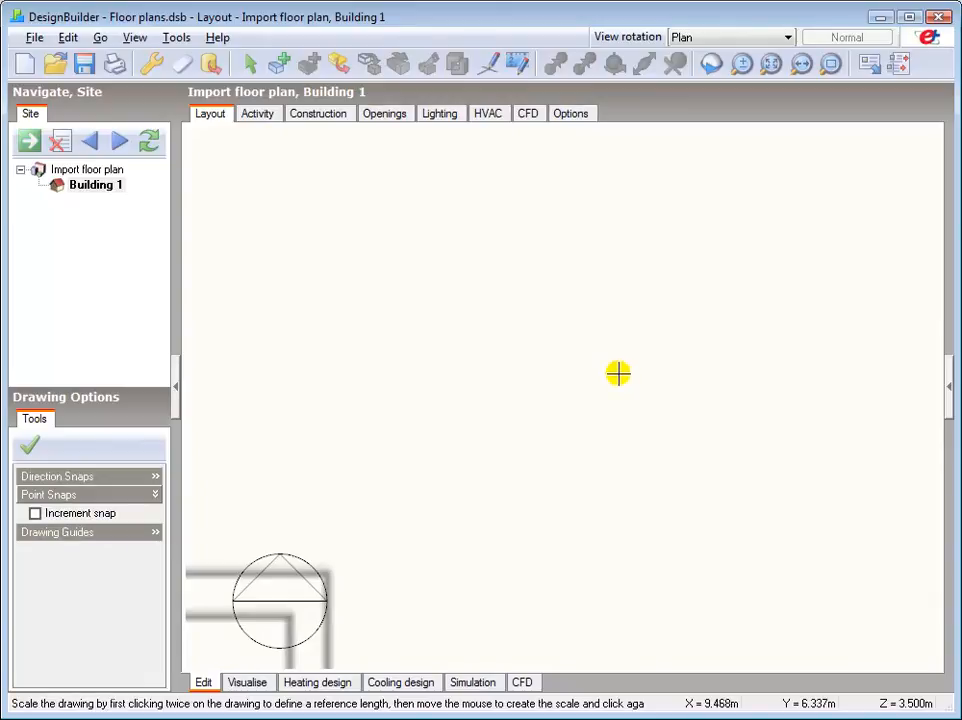
{"action": "mouse_move", "coordinate": [278, 64]}
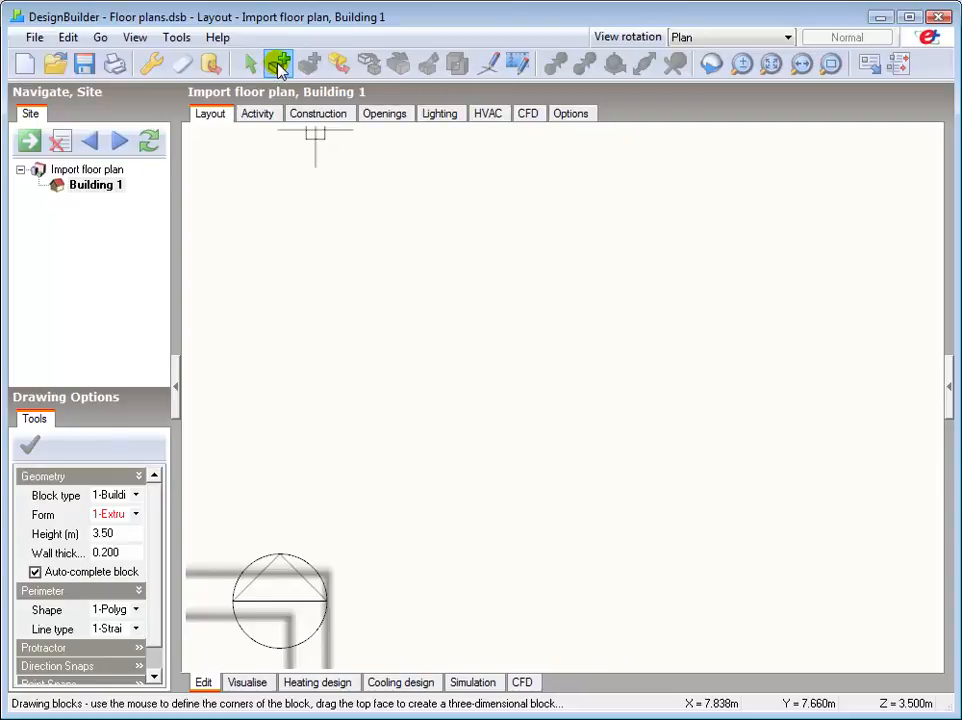
Zoom to extents and set the block perimeter Shape to 2-Rectangle.
{"action": "left_click", "coordinate": [770, 64]}
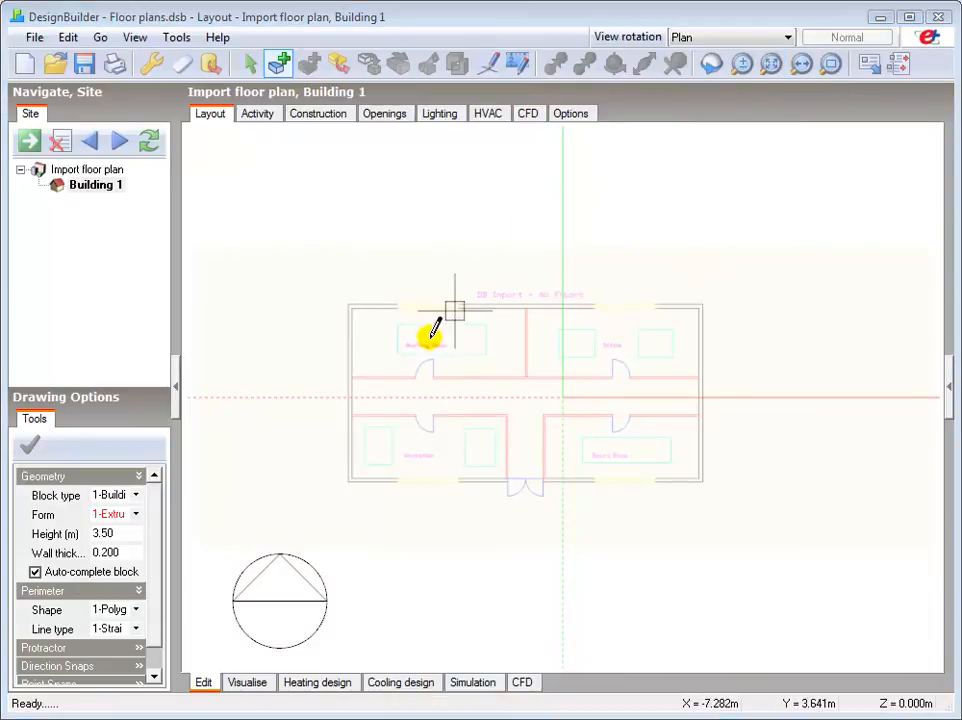
{"action": "left_click", "coordinate": [136, 608]}
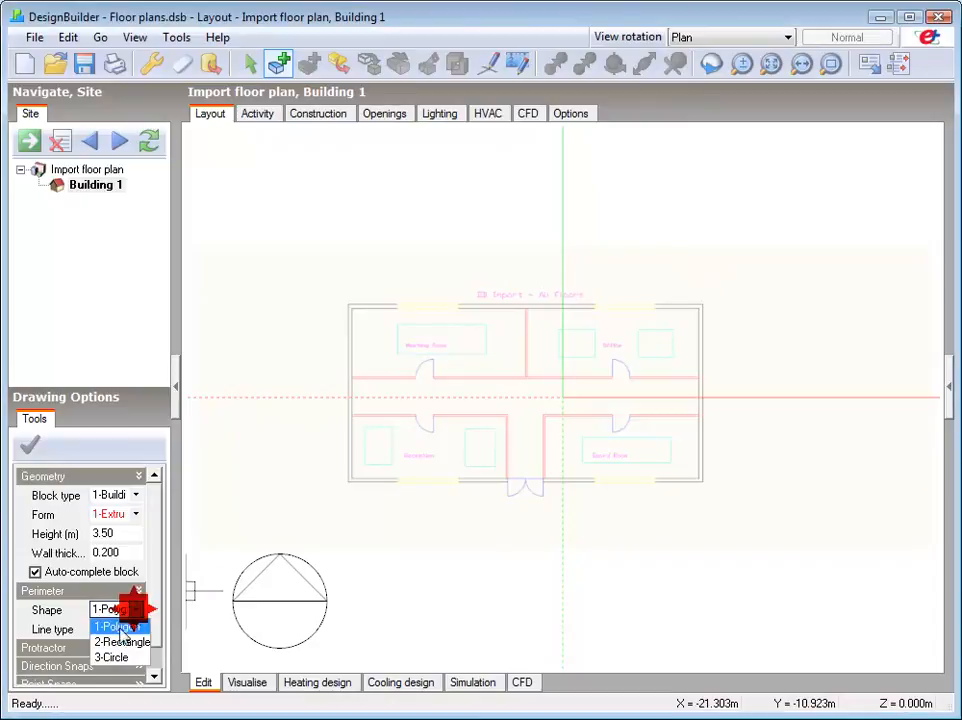
{"action": "left_click", "coordinate": [122, 640]}
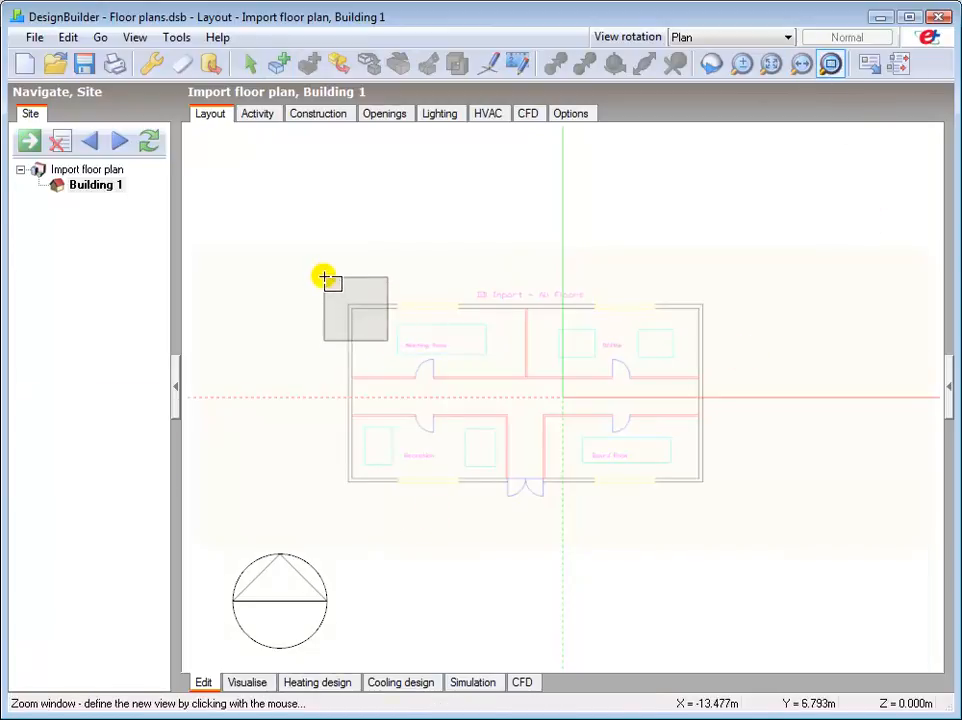
Draw a rectangular block between opposite plan corners to create Zone 1, then enter Block 1.
{"action": "left_click_drag", "start_coordinate": [324, 276], "coordinate": [456, 356]}
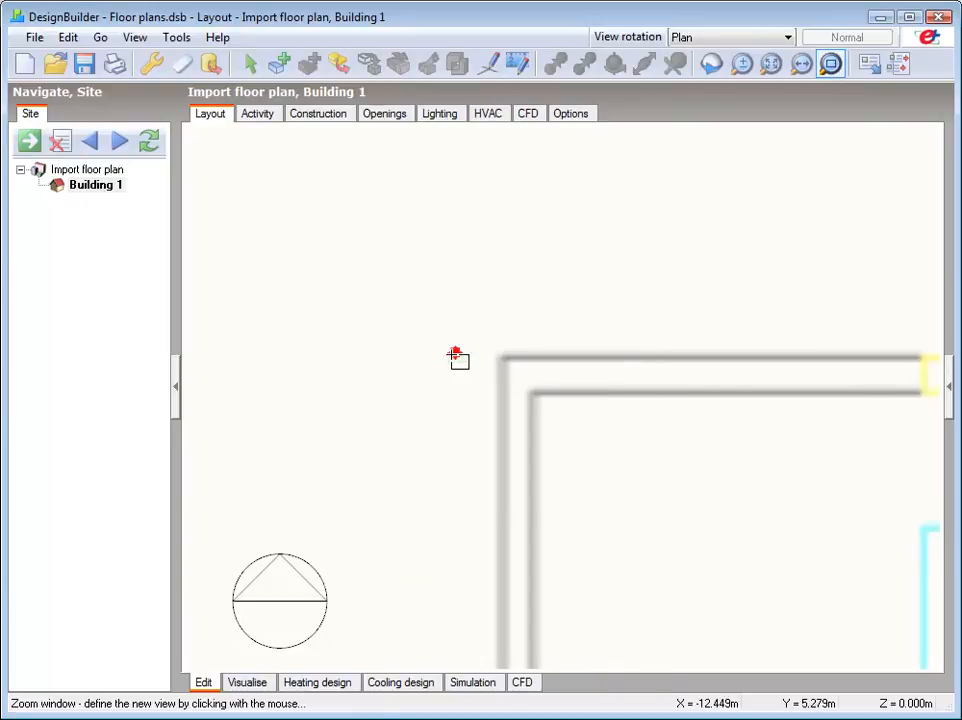
{"action": "left_click", "coordinate": [278, 62]}
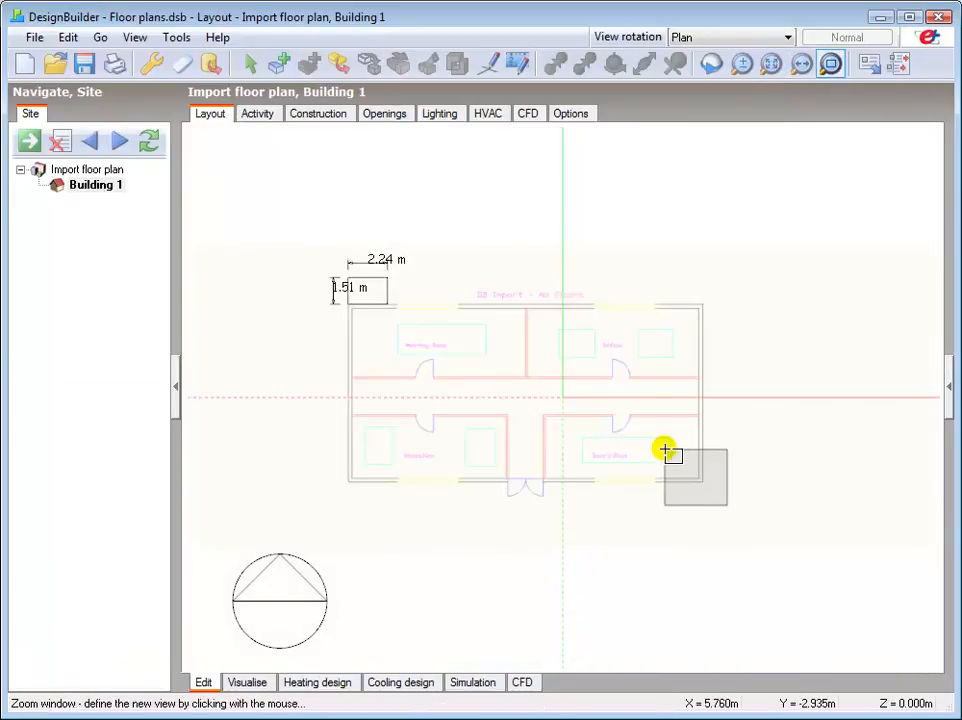
{"action": "right_click", "coordinate": [664, 448]}
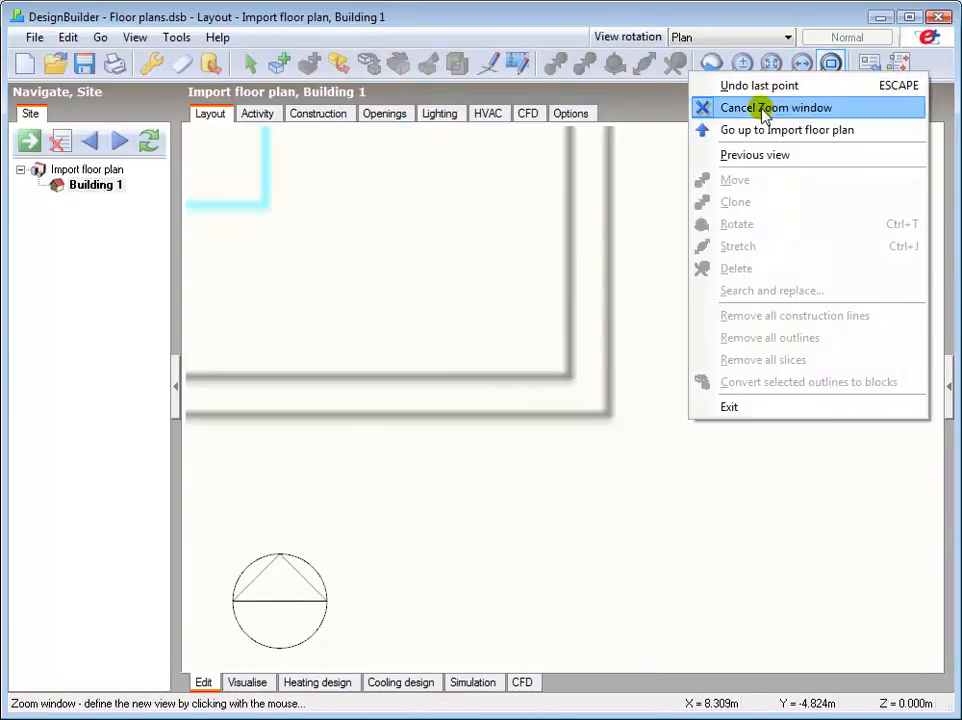
{"action": "left_click", "coordinate": [776, 108]}
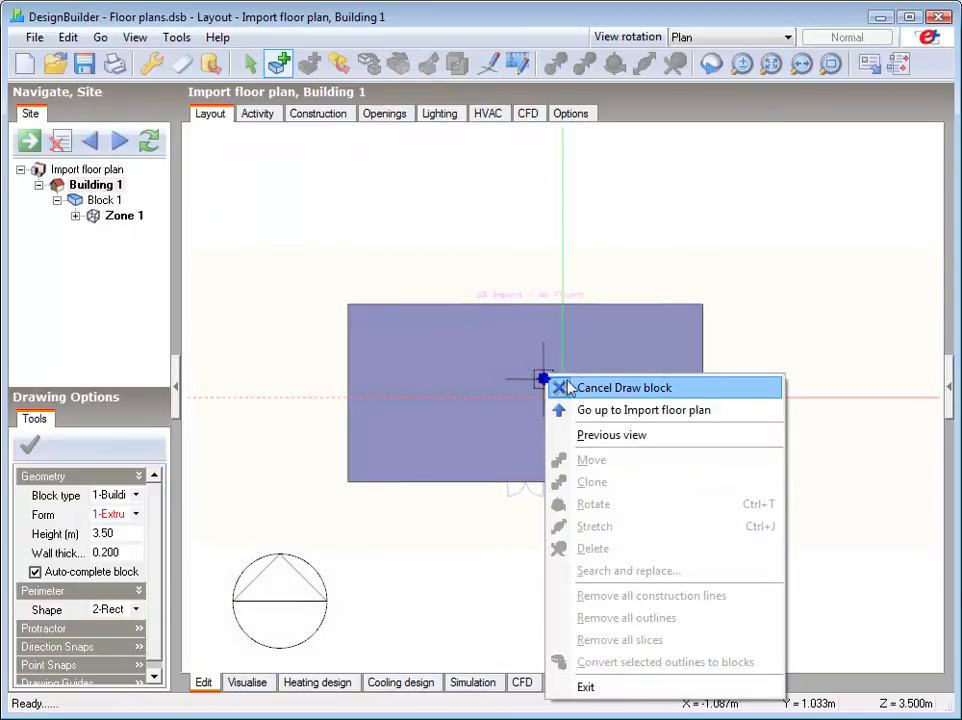
{"action": "mouse_move", "coordinate": [602, 396]}
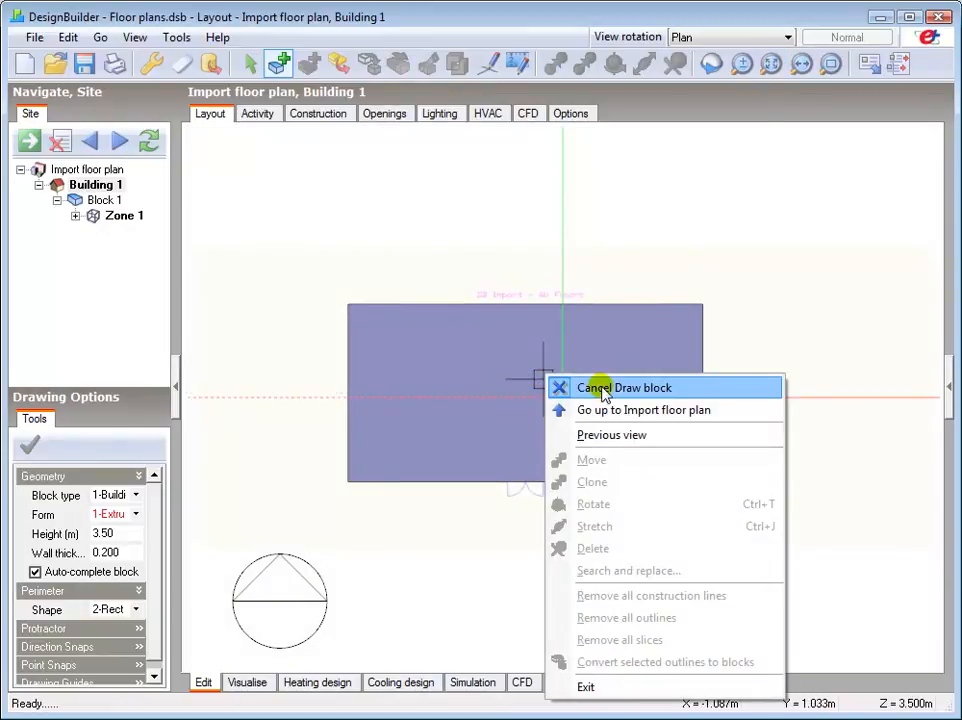
{"action": "left_click", "coordinate": [624, 388]}
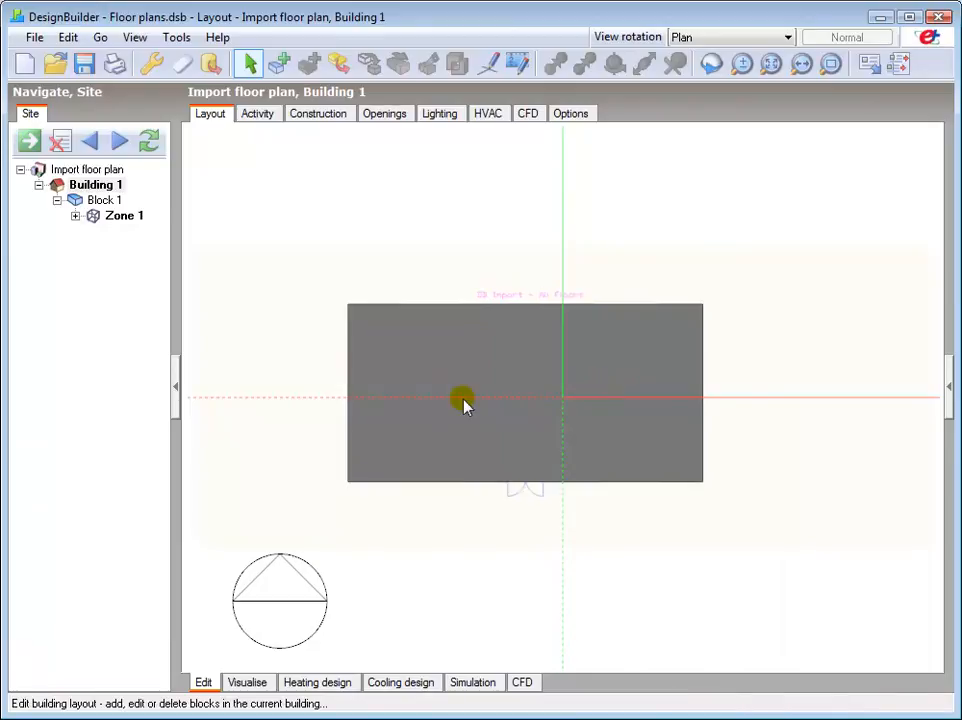
{"action": "double_click", "coordinate": [464, 398]}
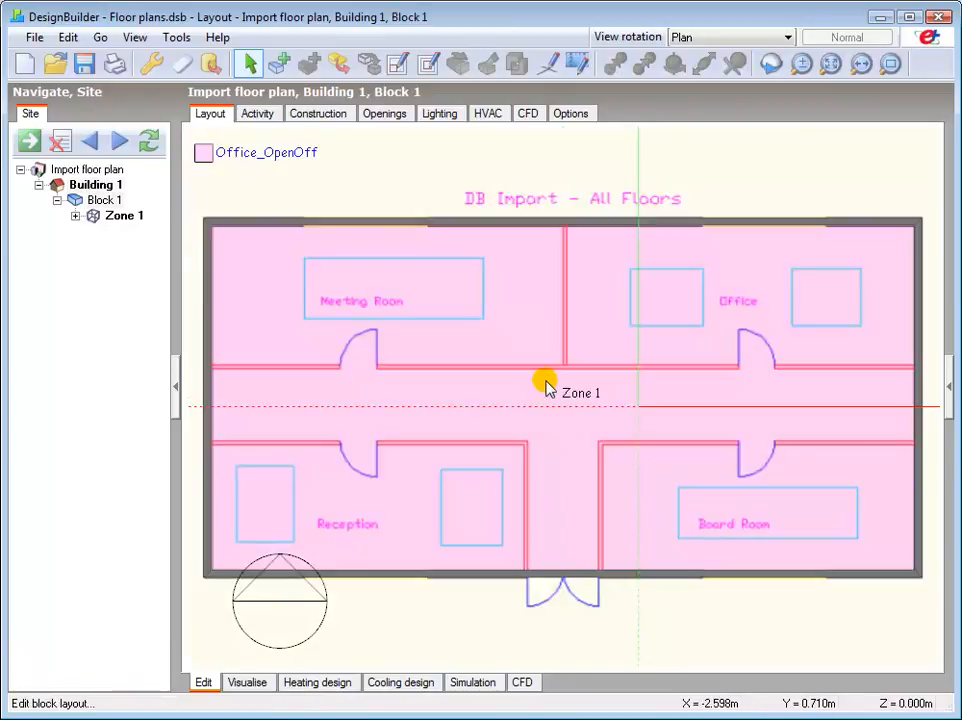